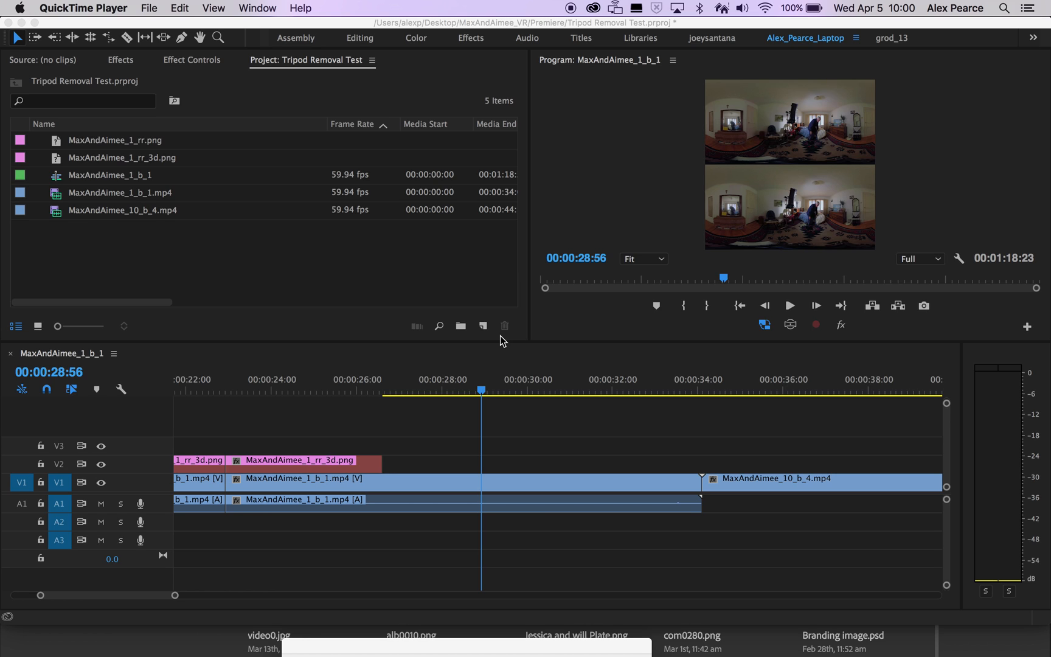
mouse_move(561, 421)
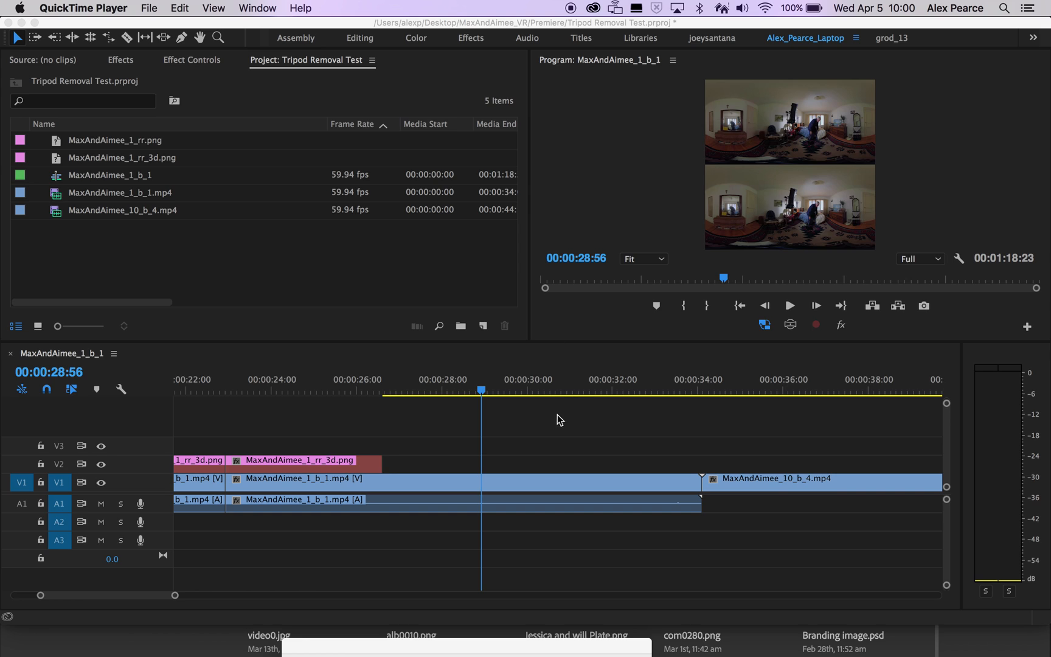
mouse_move(547, 348)
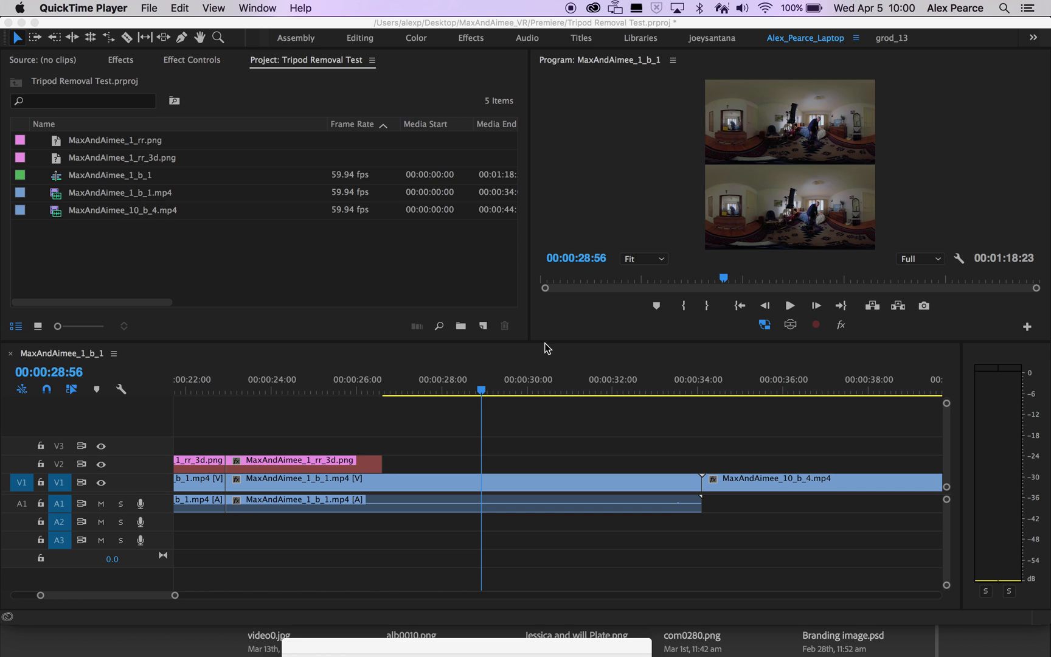
mouse_move(547, 353)
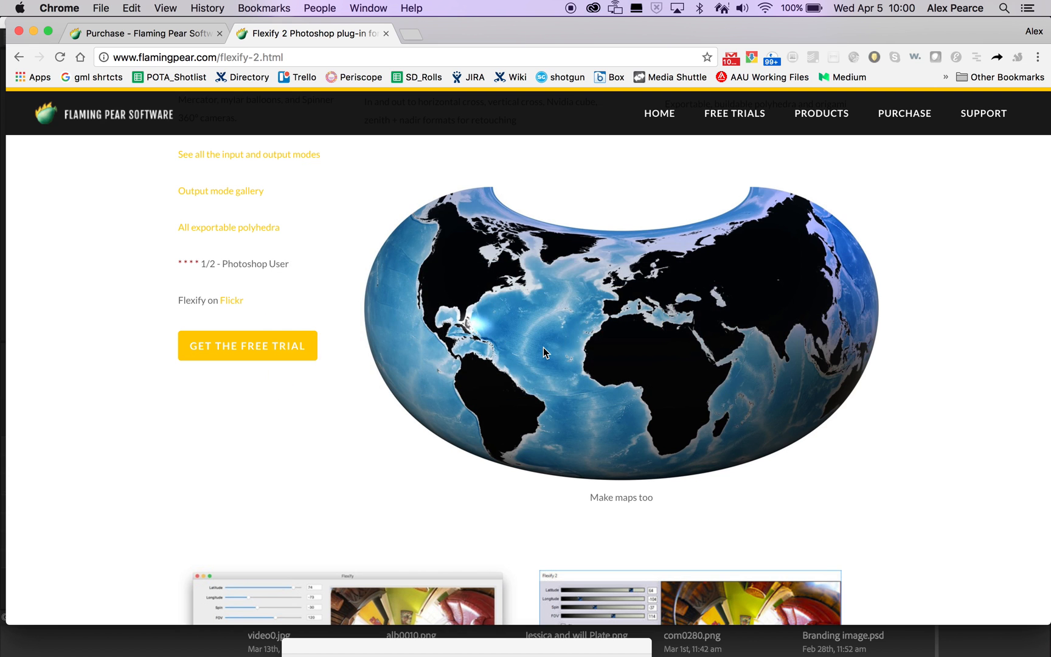
Browse the Flexify 2 page and check its purchase price
scroll("up", 3)
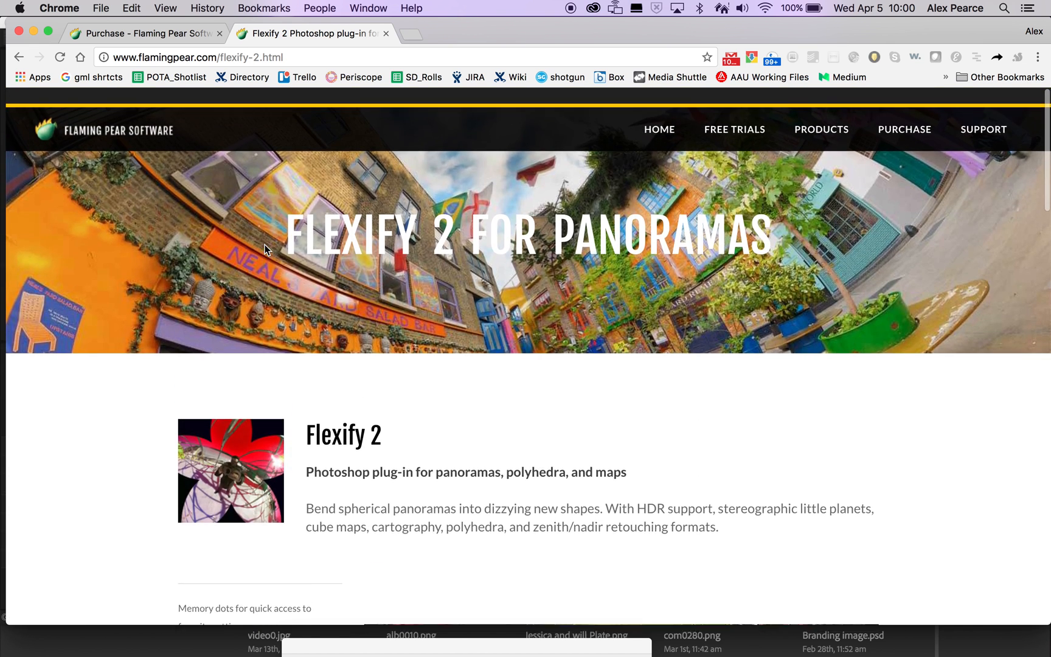
scroll("down", 3)
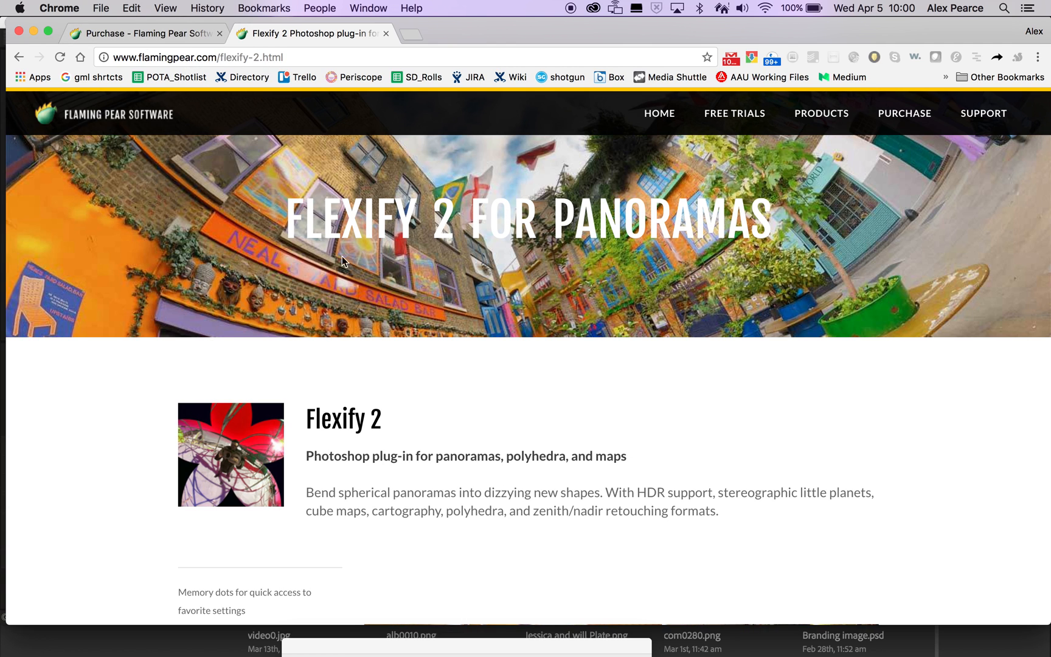
scroll("down", 3)
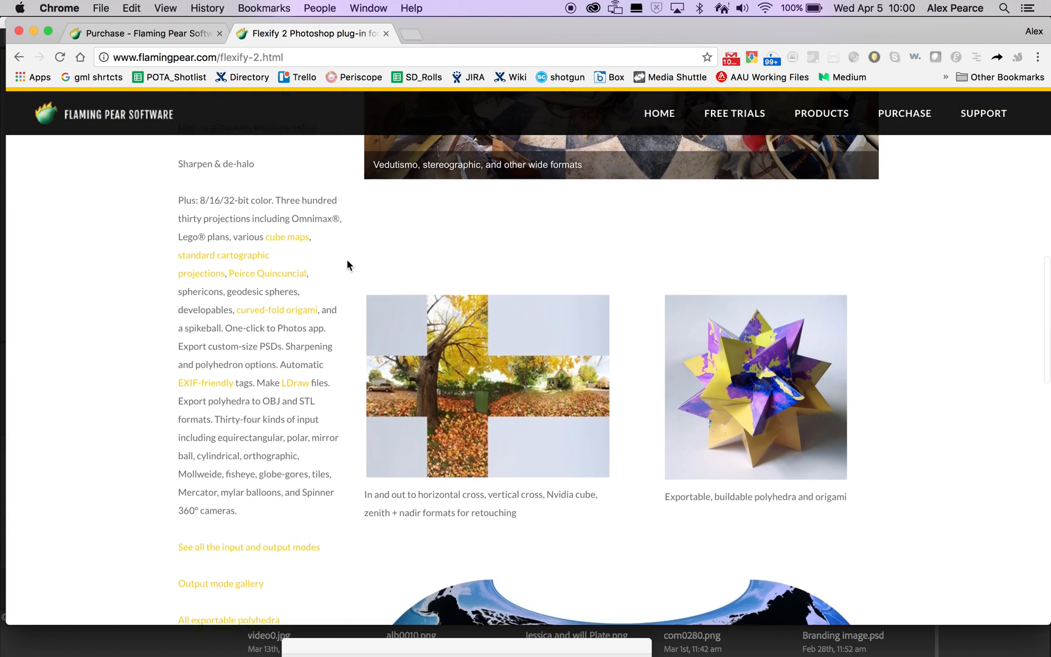
scroll("down", 3)
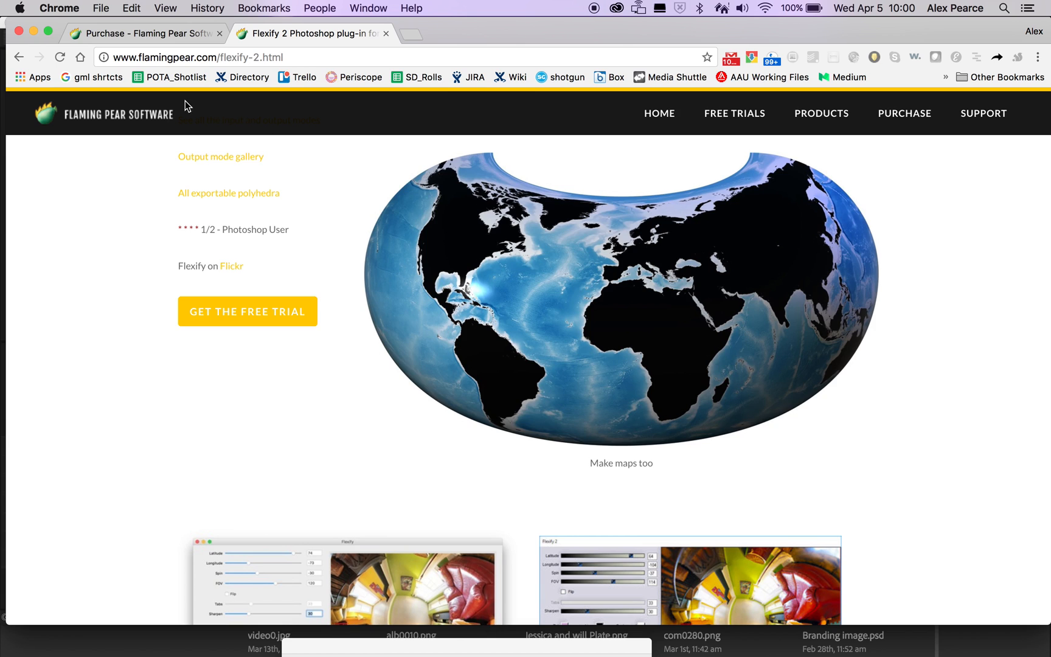
left_click(903, 113)
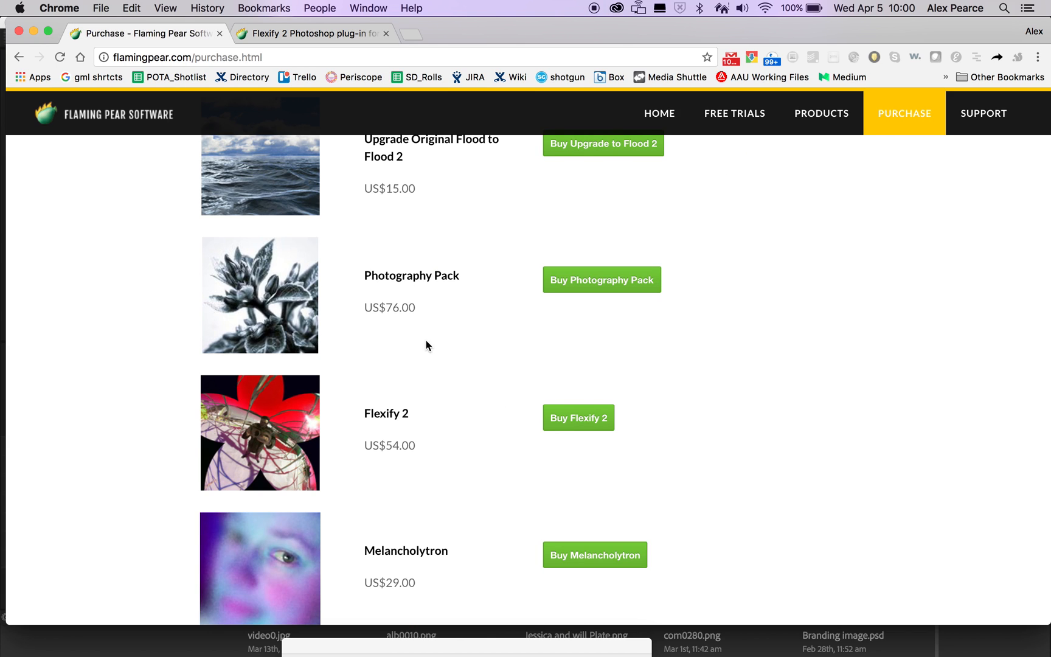
mouse_move(299, 56)
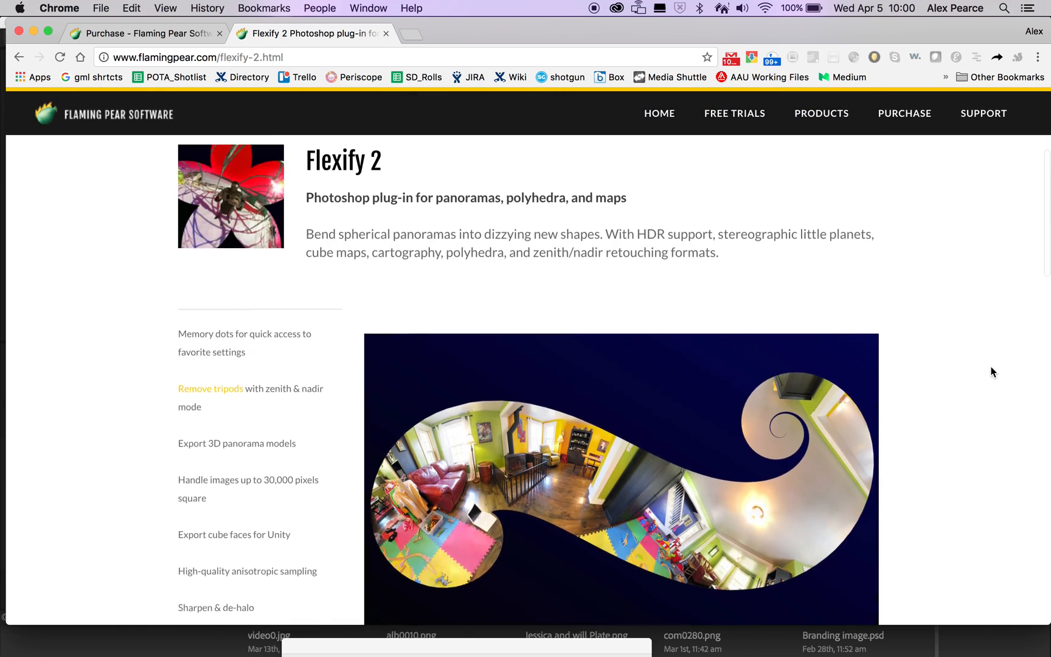
scroll("down", 3)
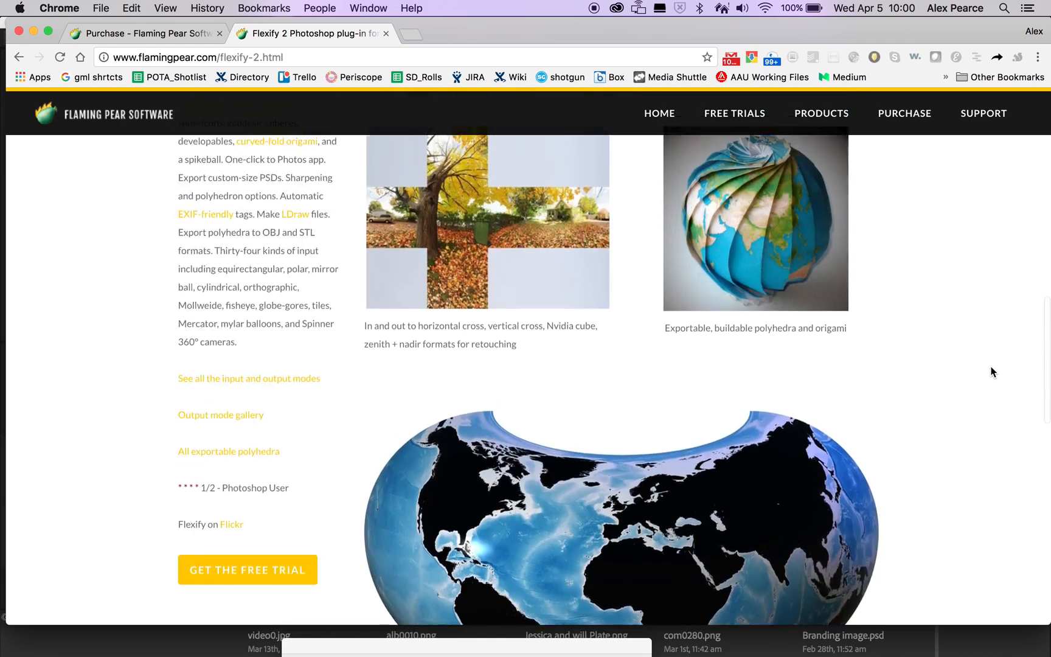
scroll("down", 3)
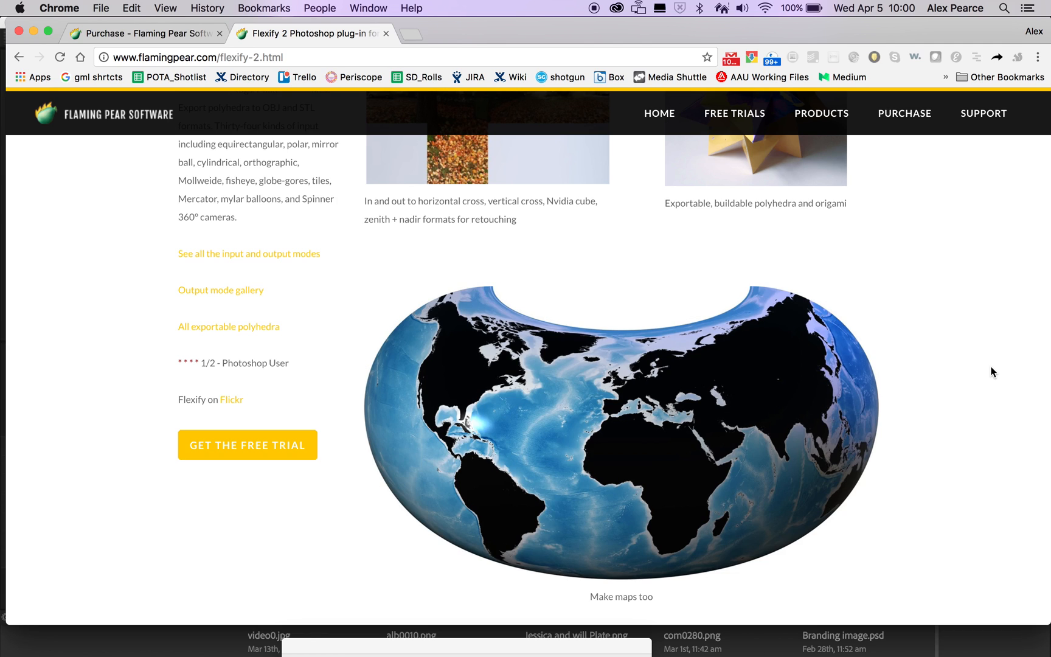
mouse_move(460, 326)
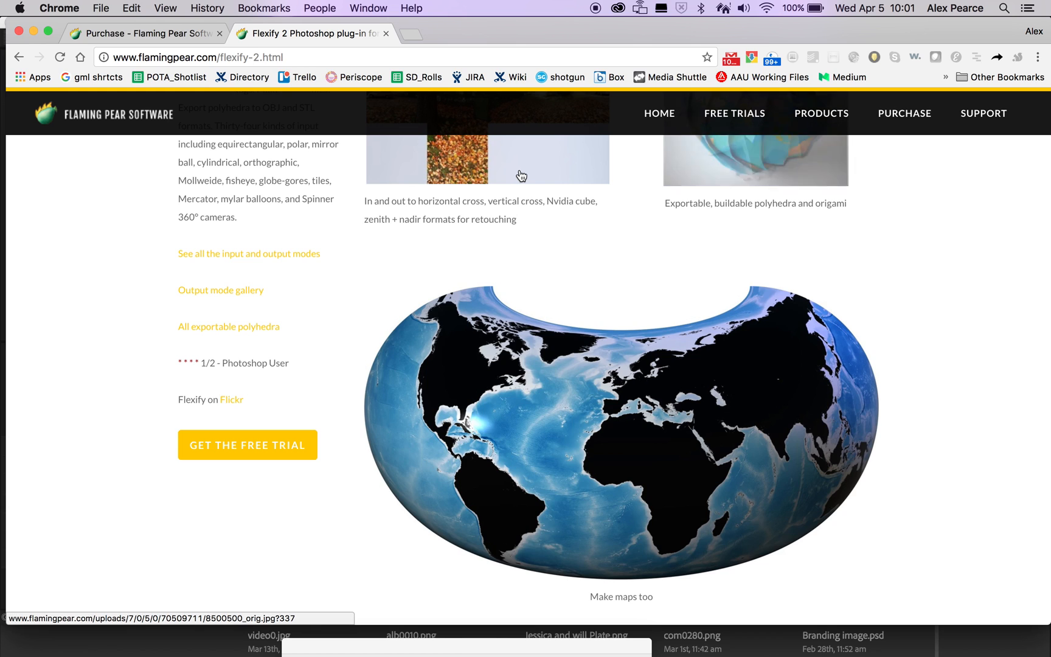
Return to the Premiere project and preview the 360 footage as a VR perspective
key("cmd+tab")
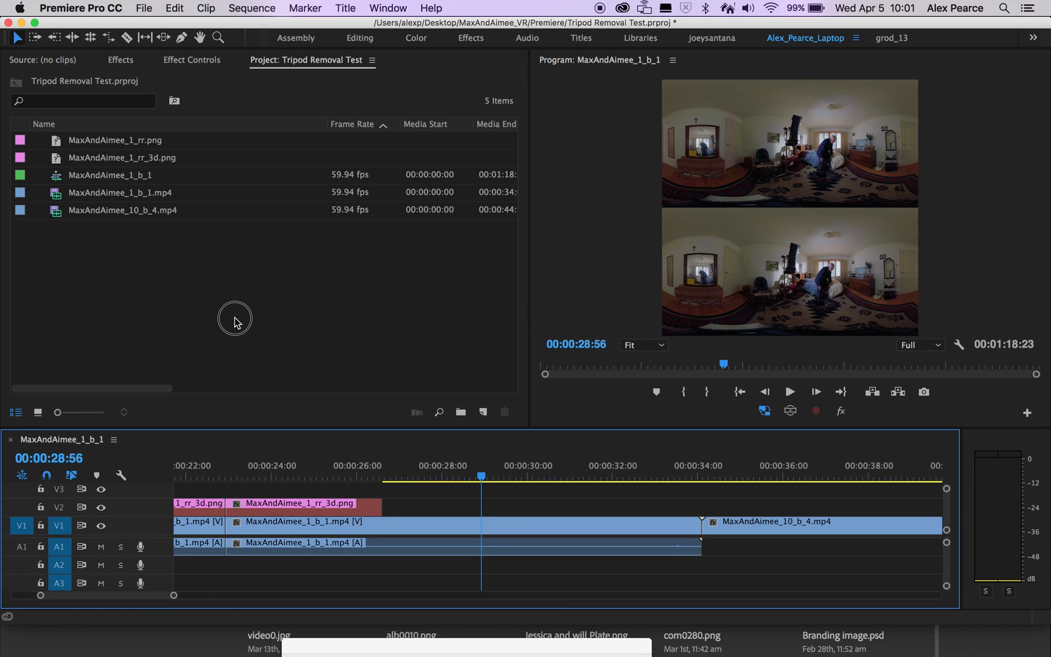
mouse_move(530, 263)
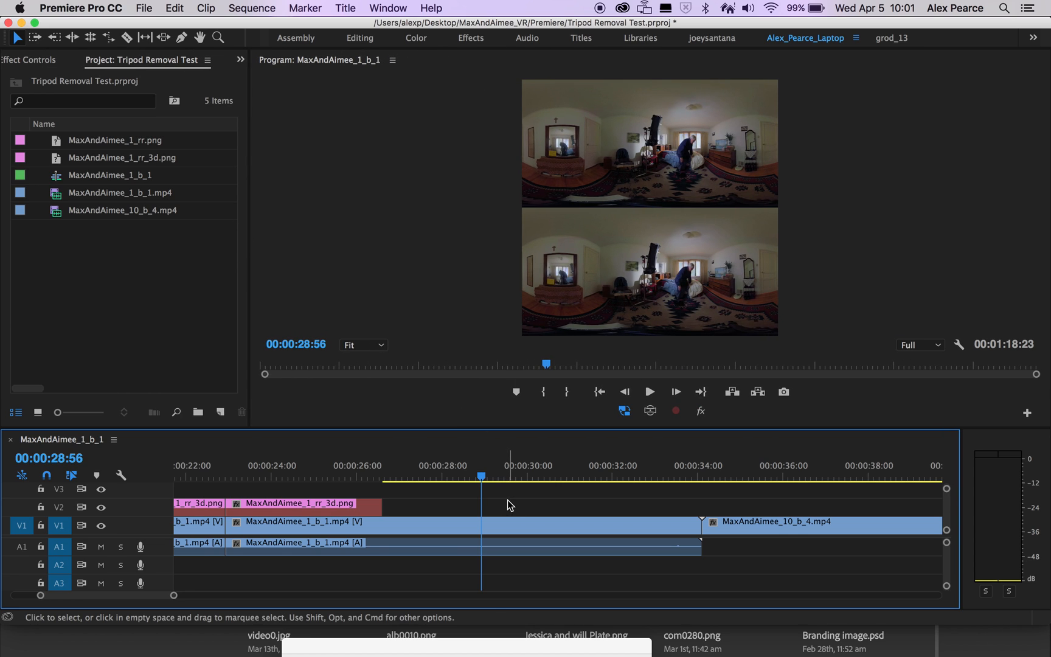
mouse_move(522, 486)
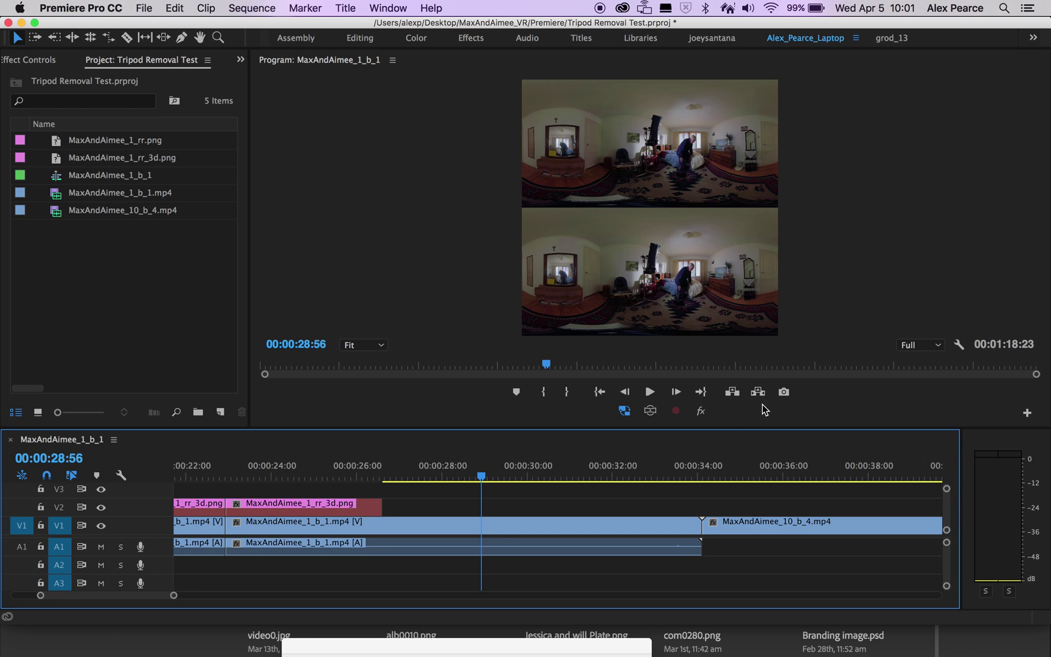
mouse_move(784, 392)
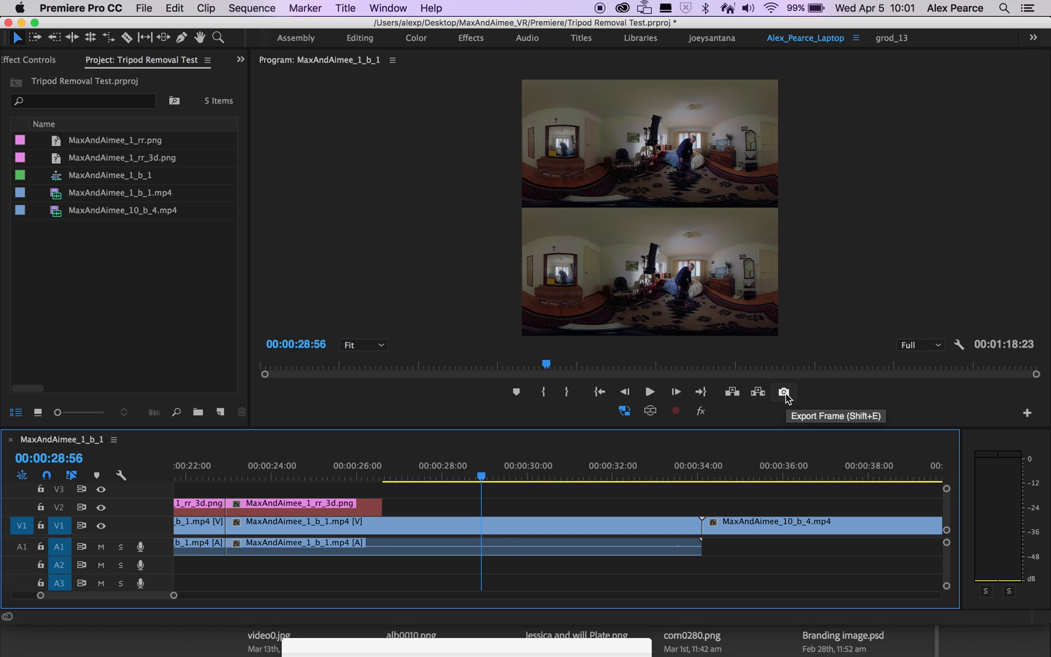
mouse_move(677, 410)
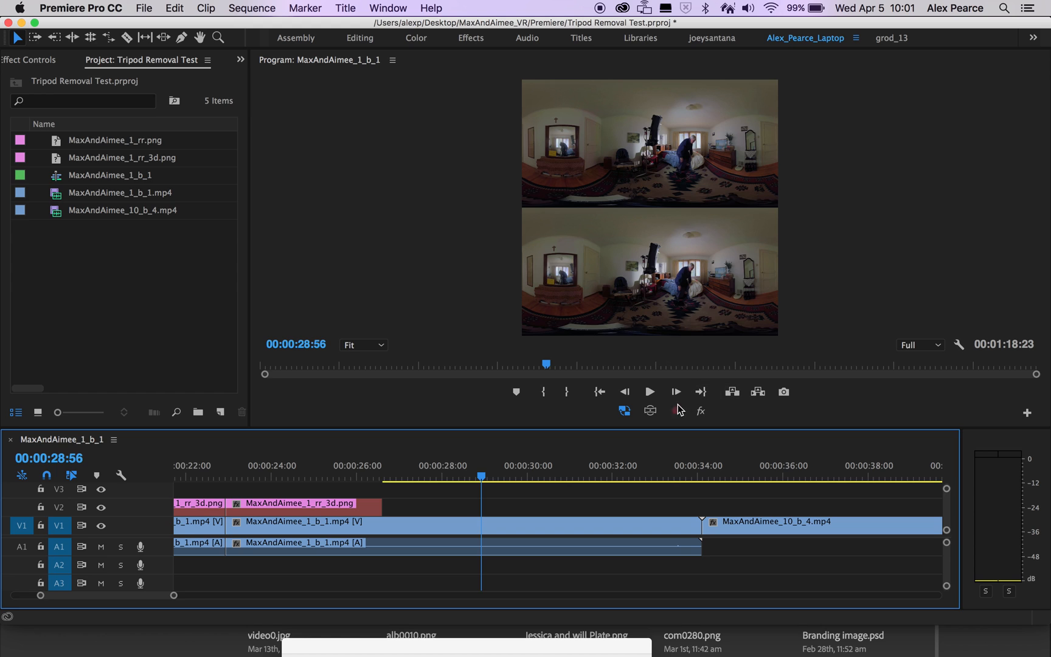
left_click(650, 411)
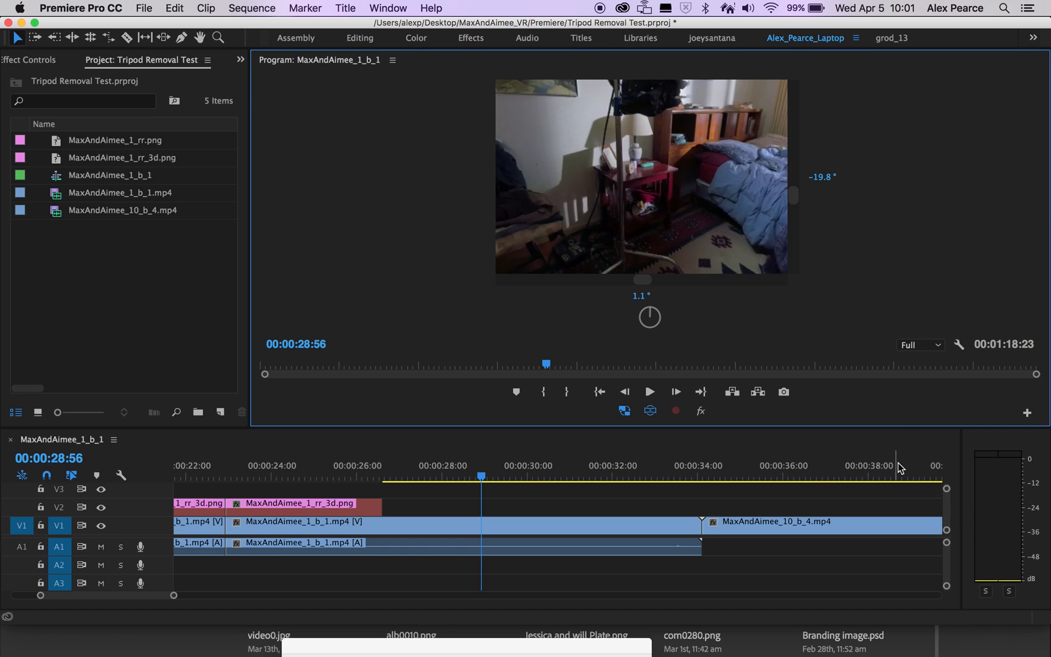
mouse_move(713, 251)
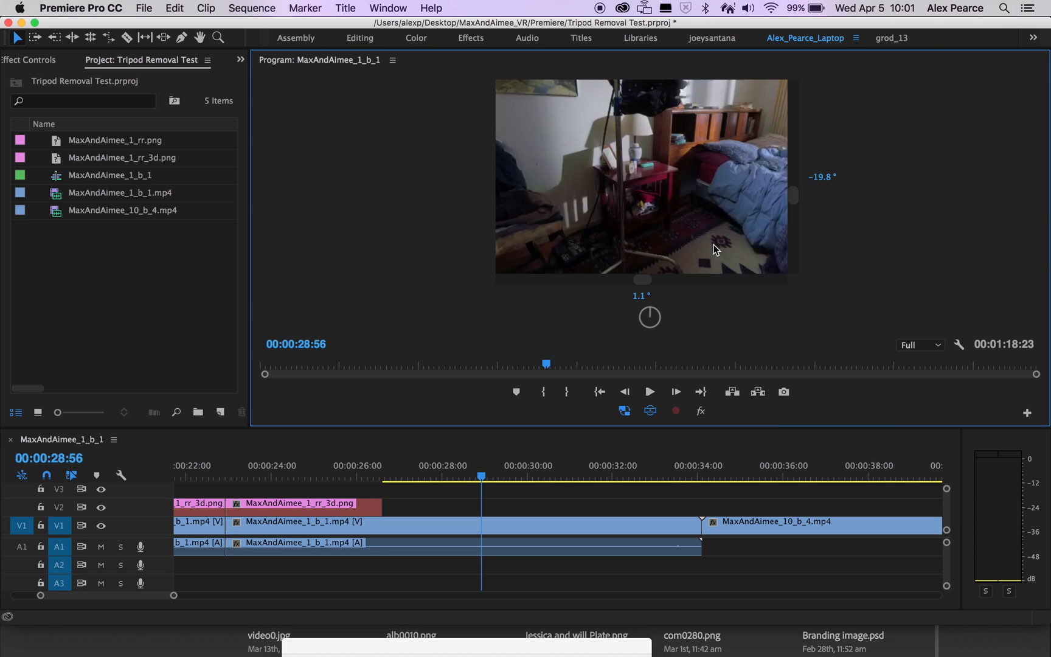
Set the program monitor's paused playback resolution to Full
left_click(934, 344)
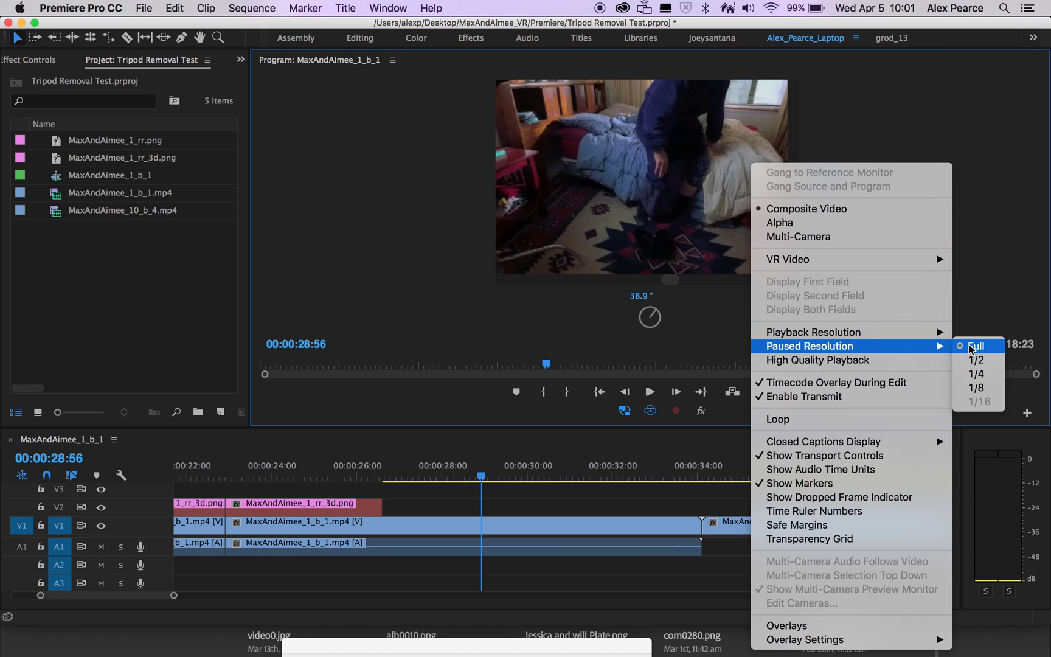
left_click(977, 345)
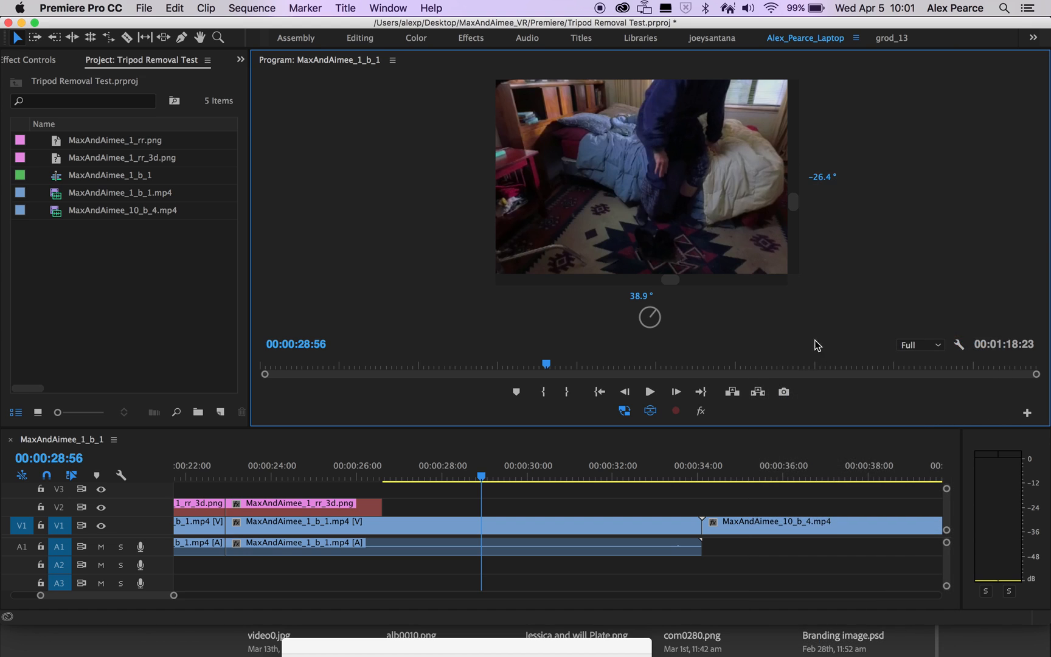
mouse_move(800, 385)
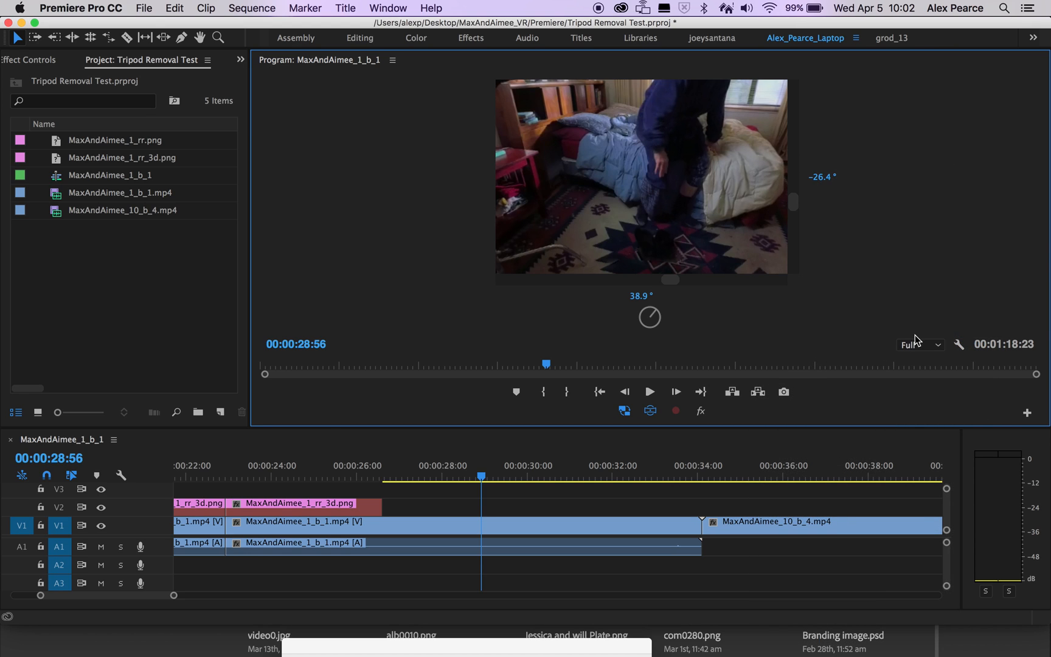
mouse_move(805, 359)
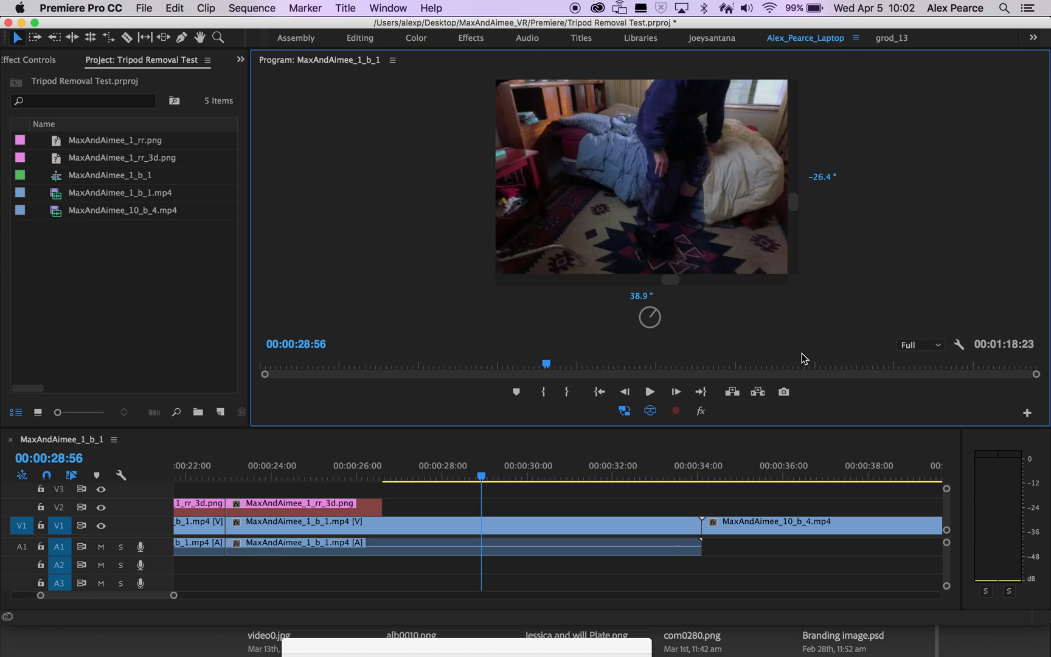
mouse_move(834, 397)
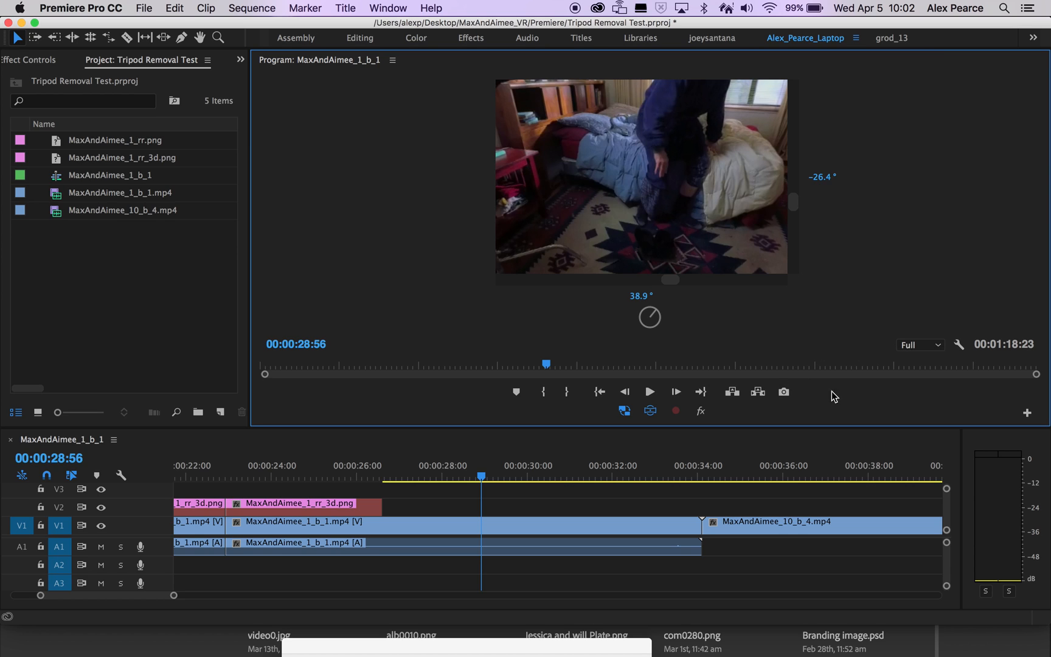
mouse_move(785, 393)
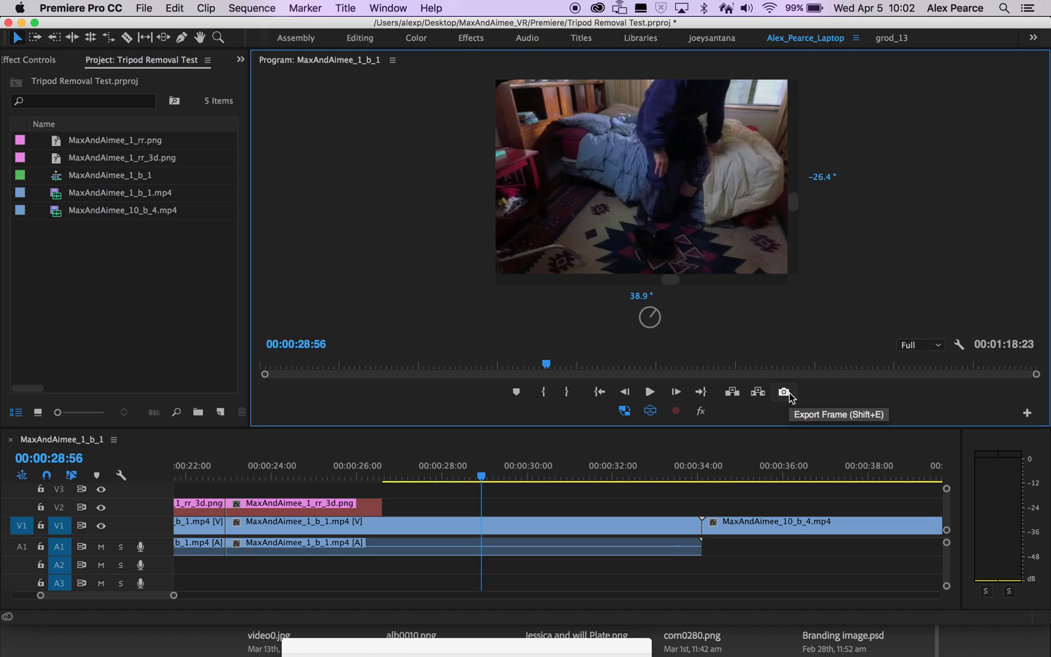
Export the current frame as a PNG named 'max test' to the Desktop
left_click(783, 393)
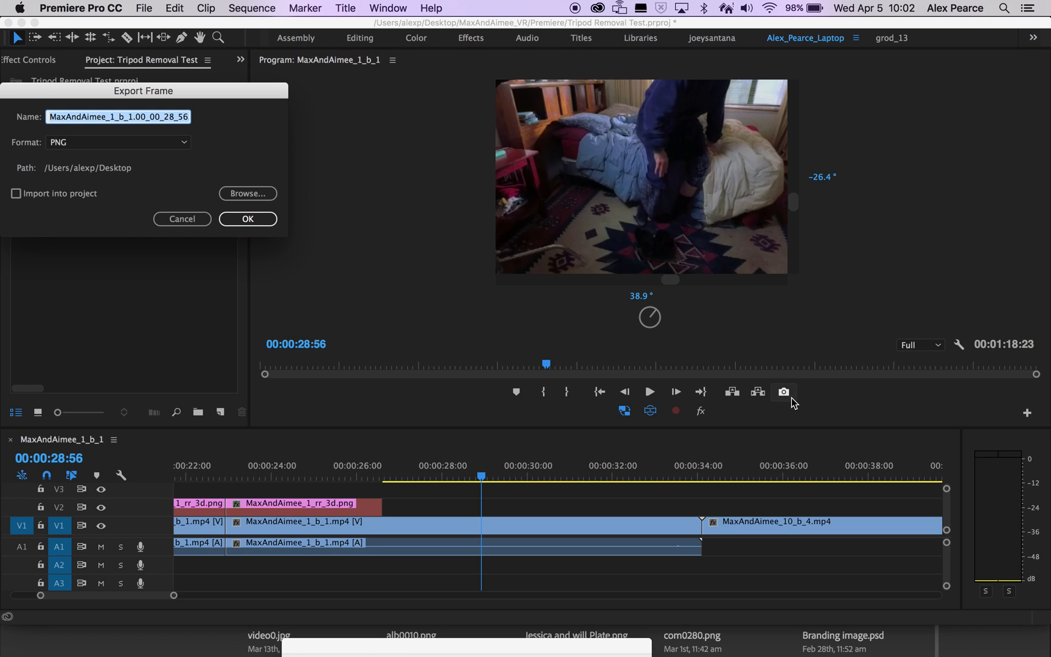
type("max")
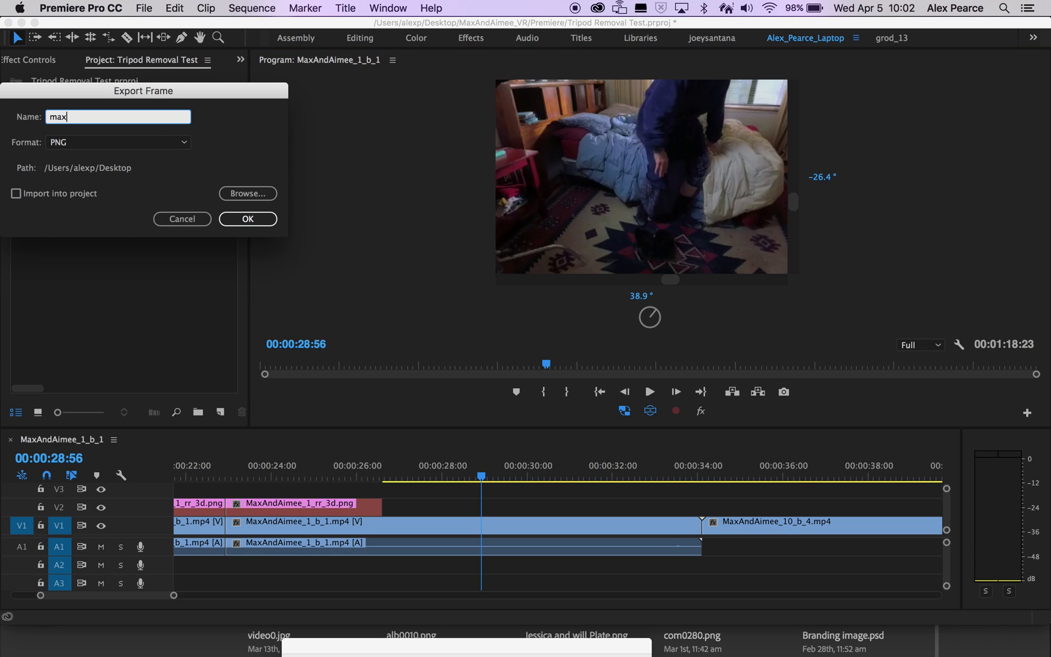
type("test")
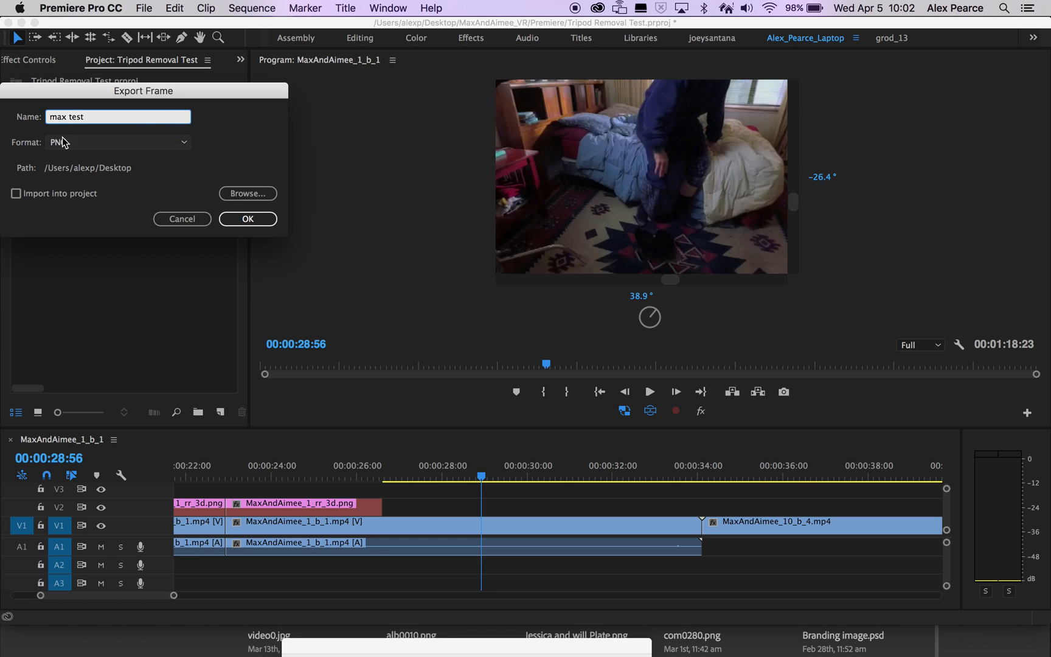
left_click(118, 142)
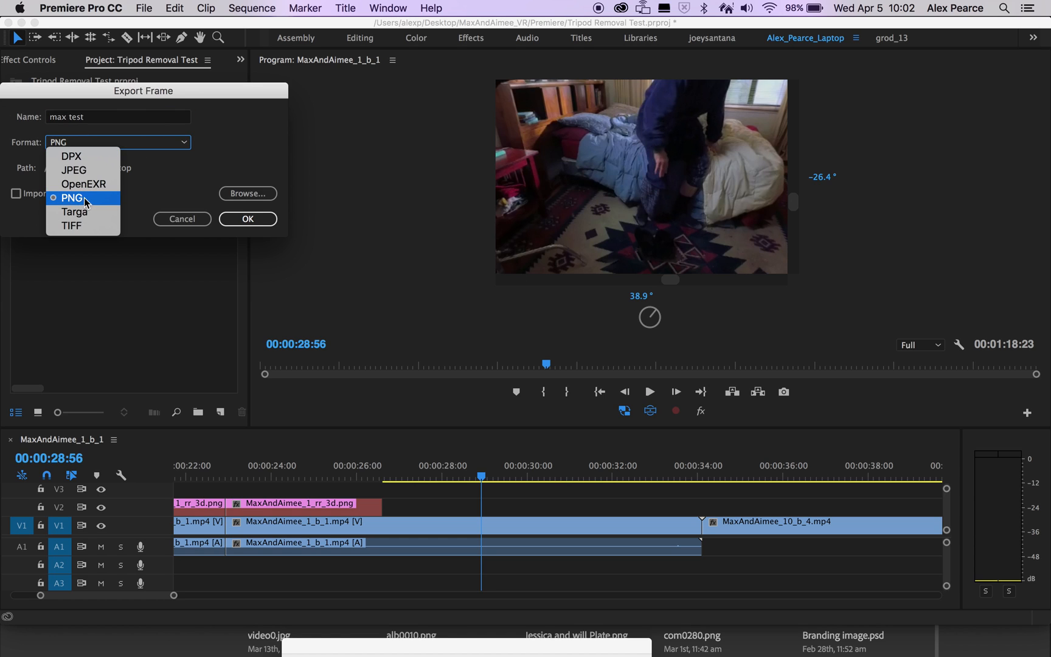
left_click(67, 197)
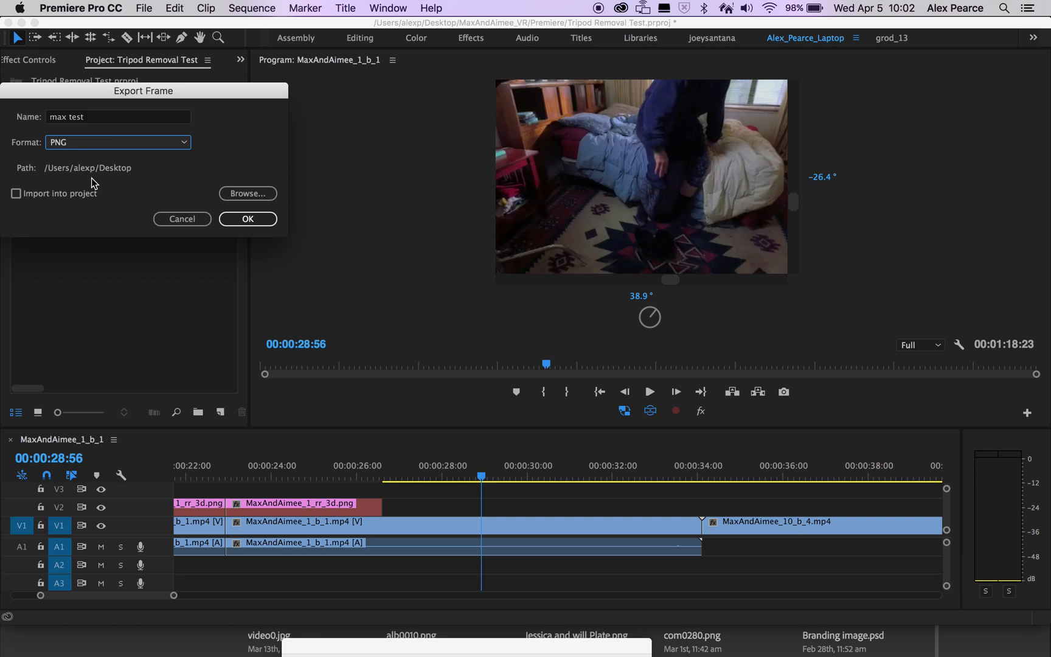
mouse_move(96, 146)
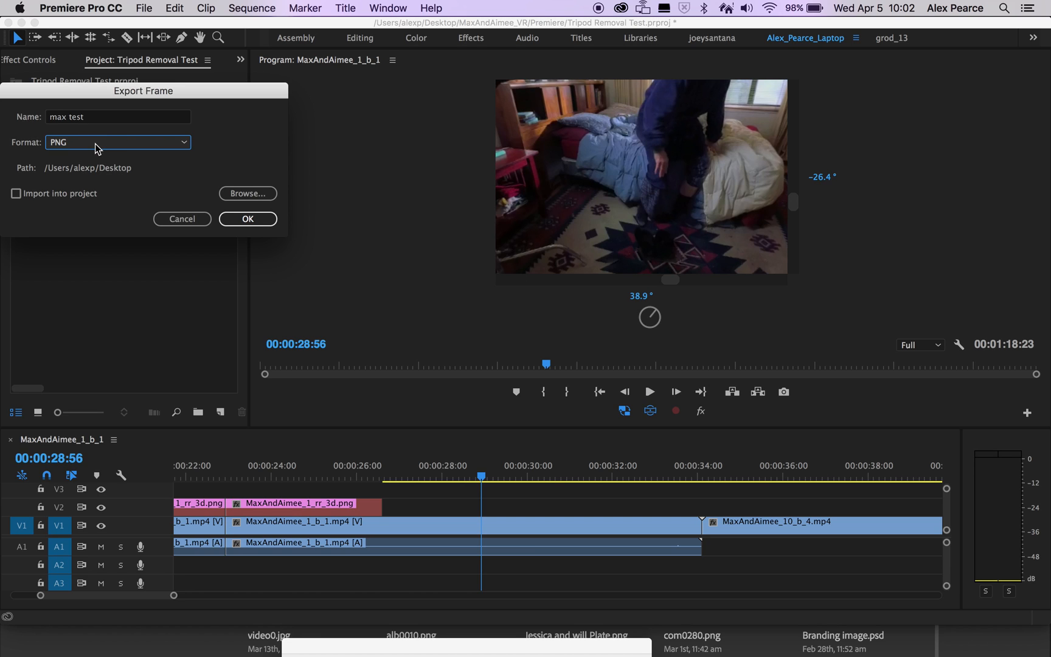
mouse_move(60, 162)
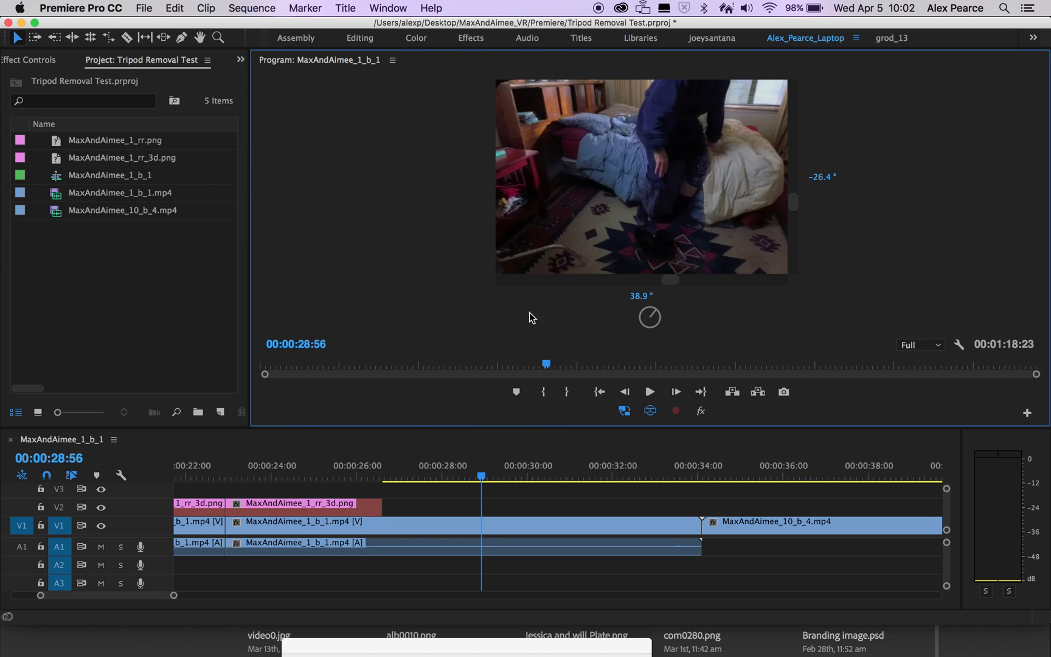
Reveal the desktop and drag max test.png onto Photoshop
key("cmd+tab")
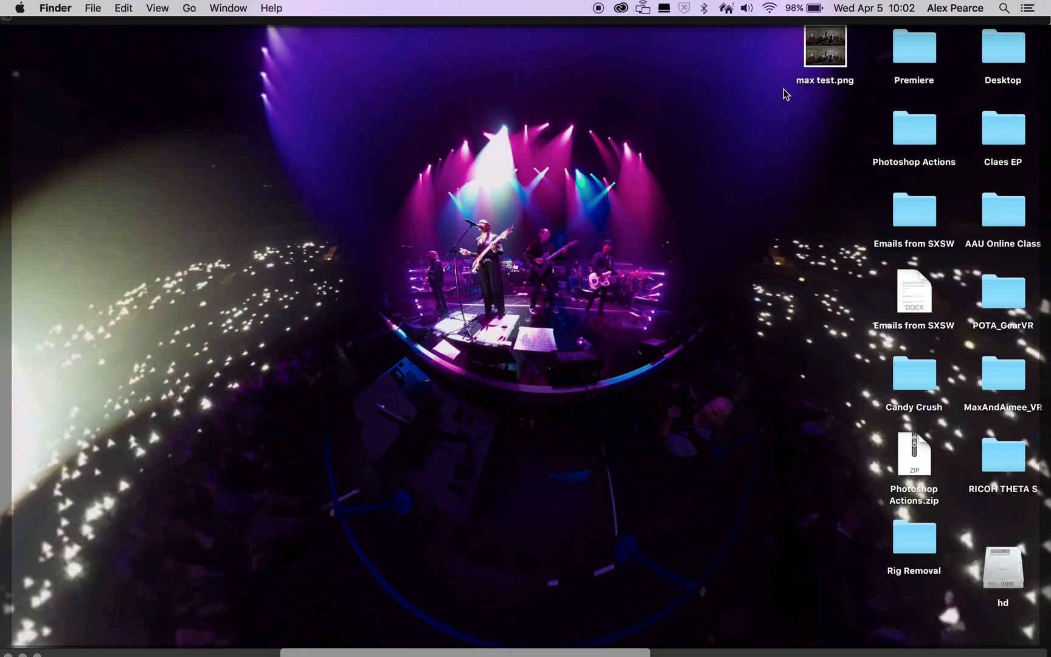
left_click_drag(825, 45, 573, 147)
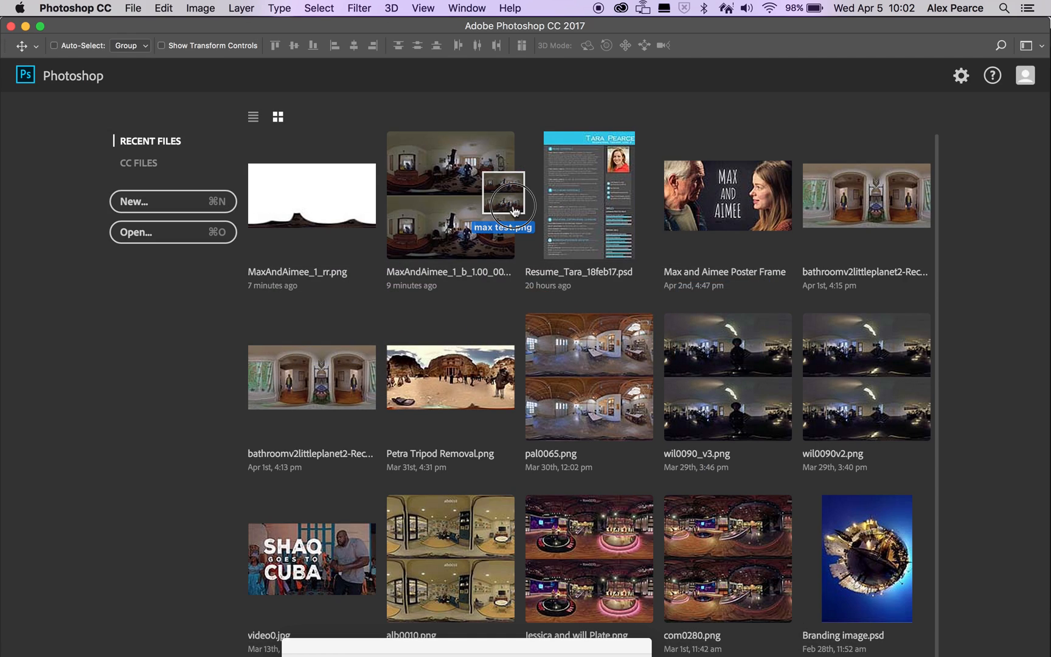
Open max test.png as a Photoshop document and pan around the stereo over-under image
double_click(506, 196)
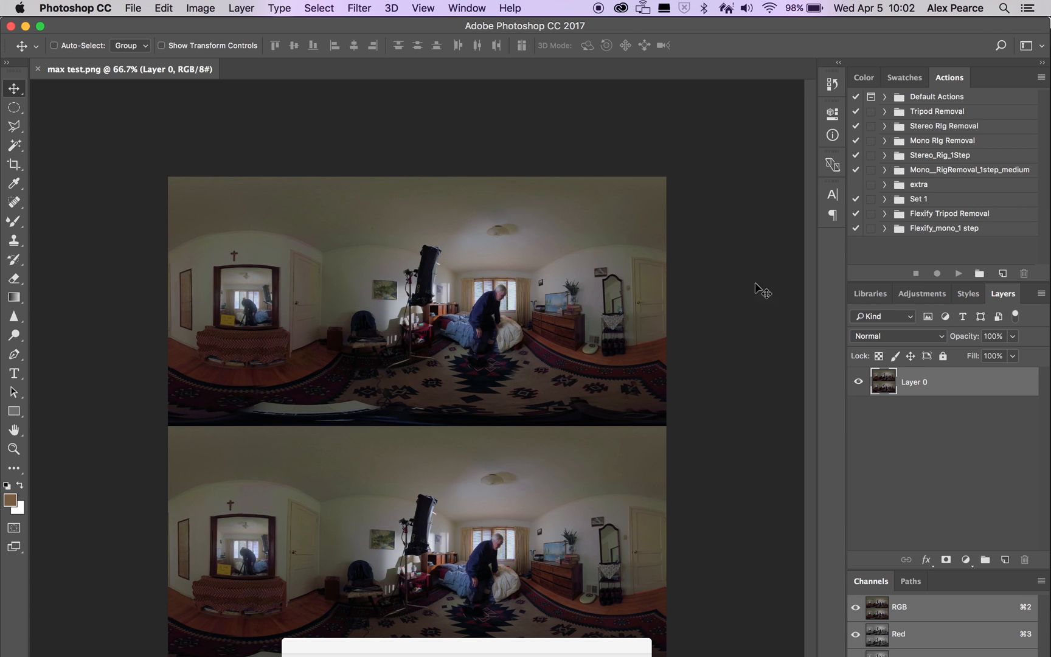
mouse_move(395, 260)
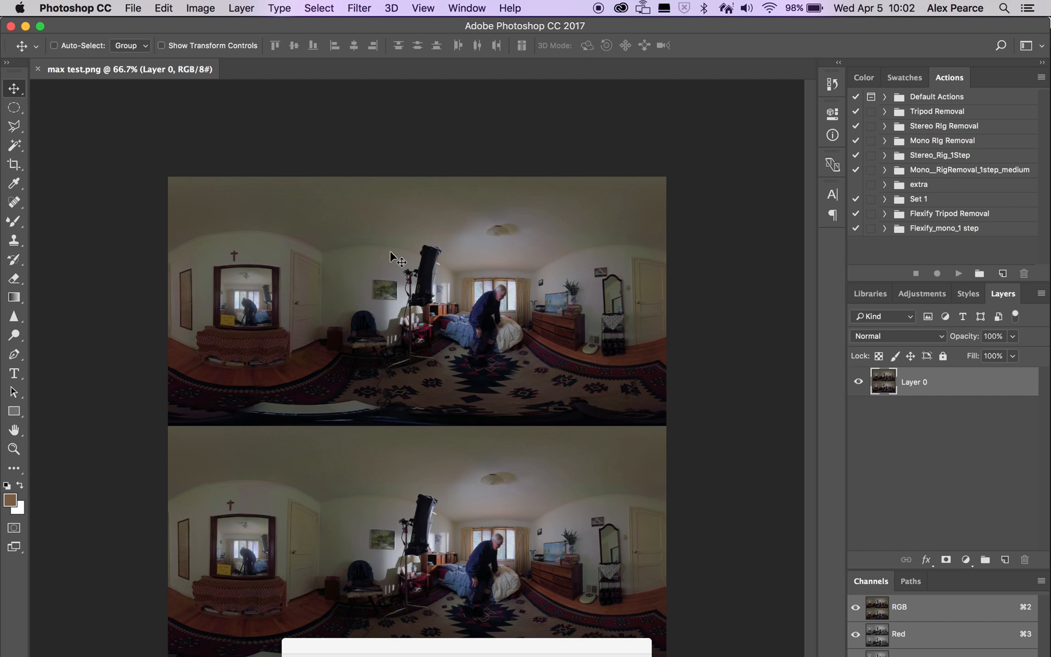
mouse_move(634, 213)
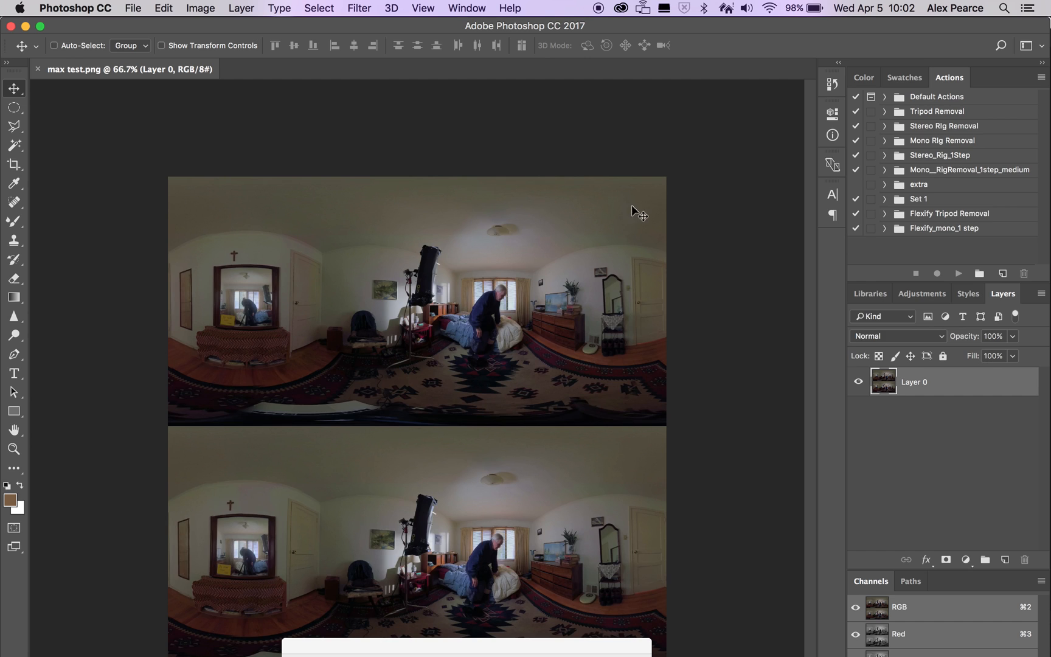
mouse_move(586, 223)
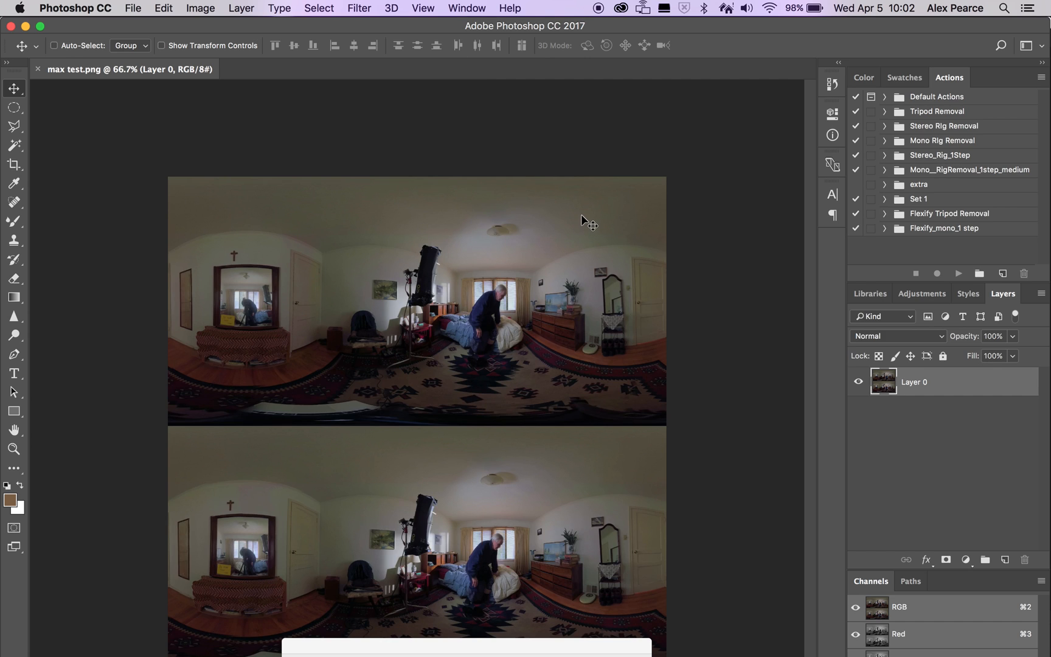
key("cmd+tab")
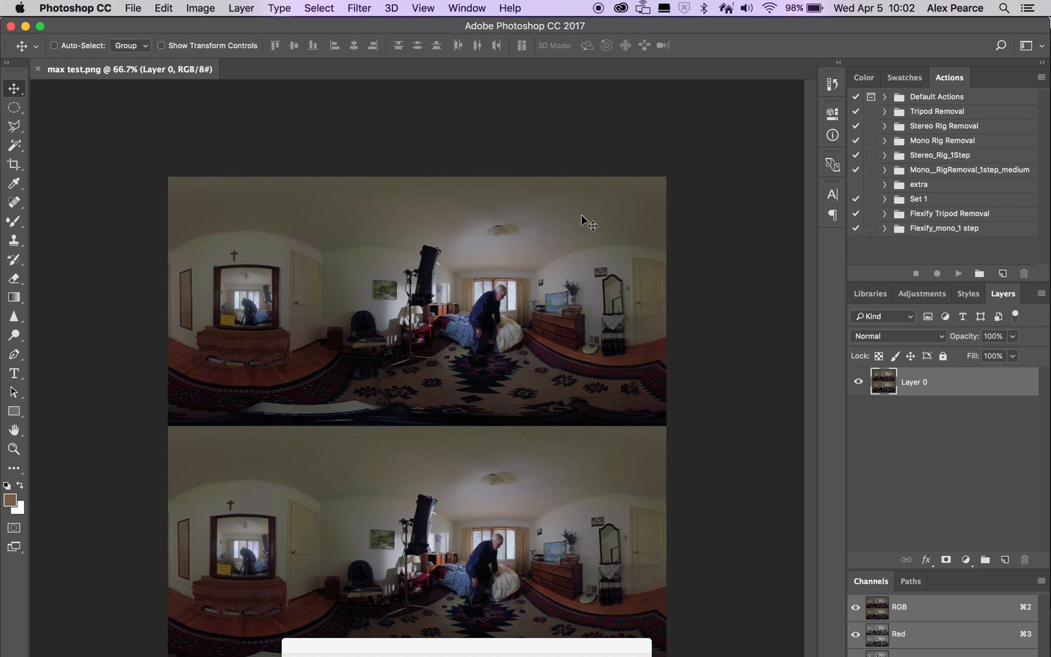
mouse_move(687, 235)
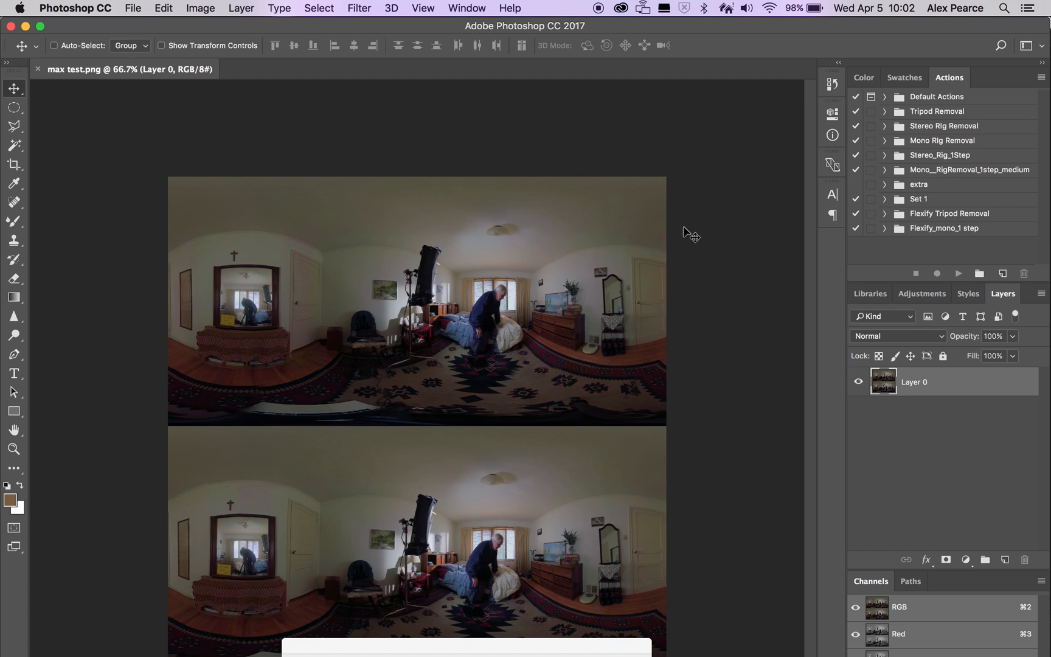
mouse_move(640, 431)
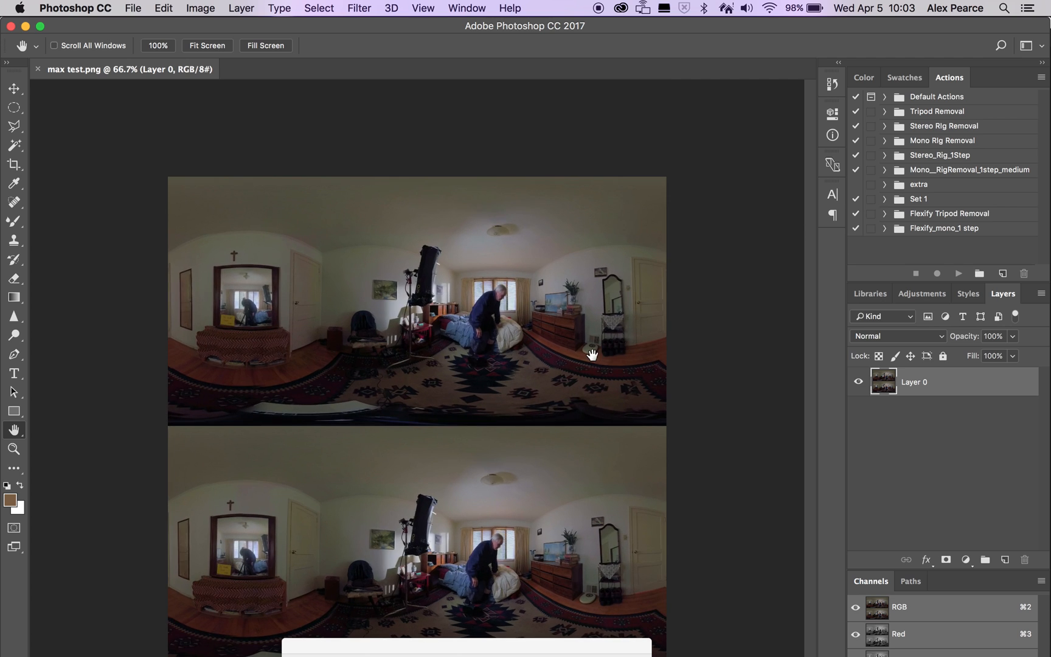
mouse_move(422, 45)
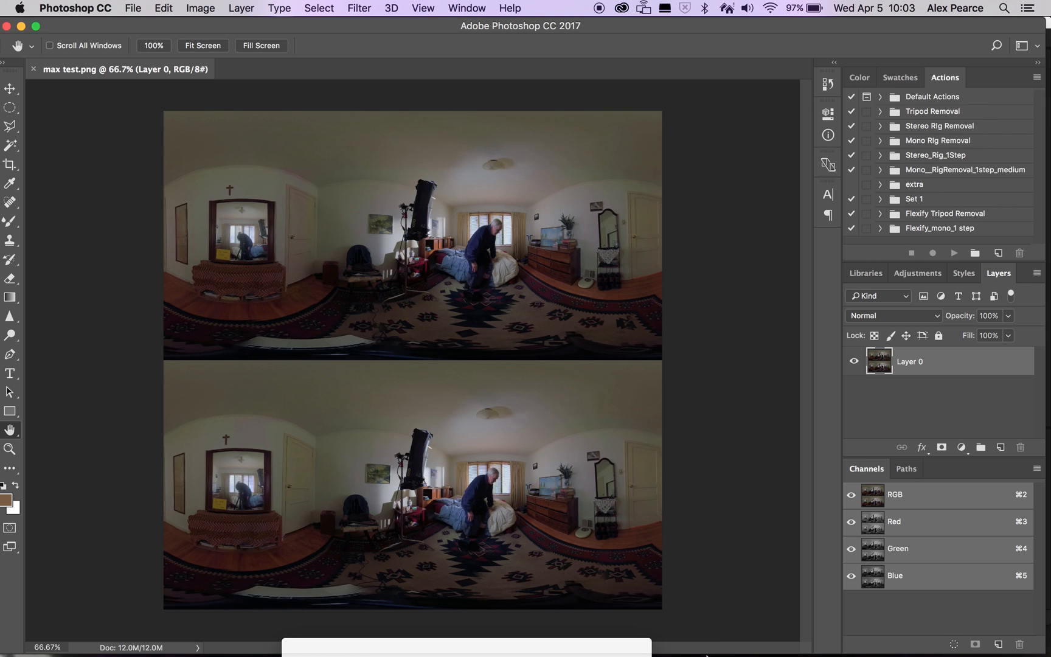
mouse_move(396, 276)
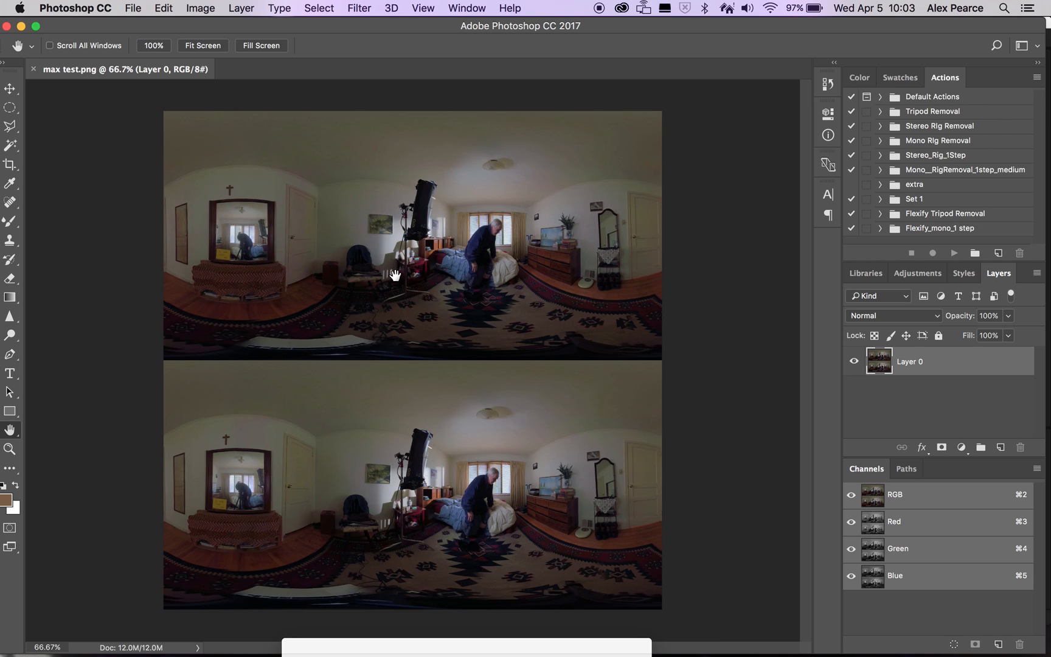
mouse_move(377, 376)
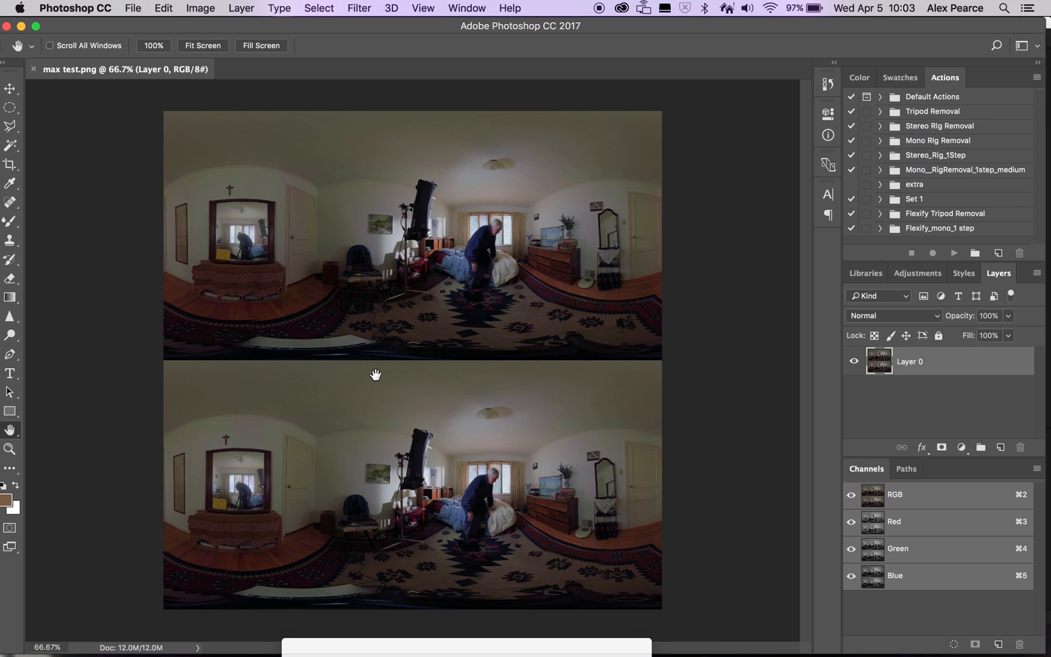
mouse_move(644, 581)
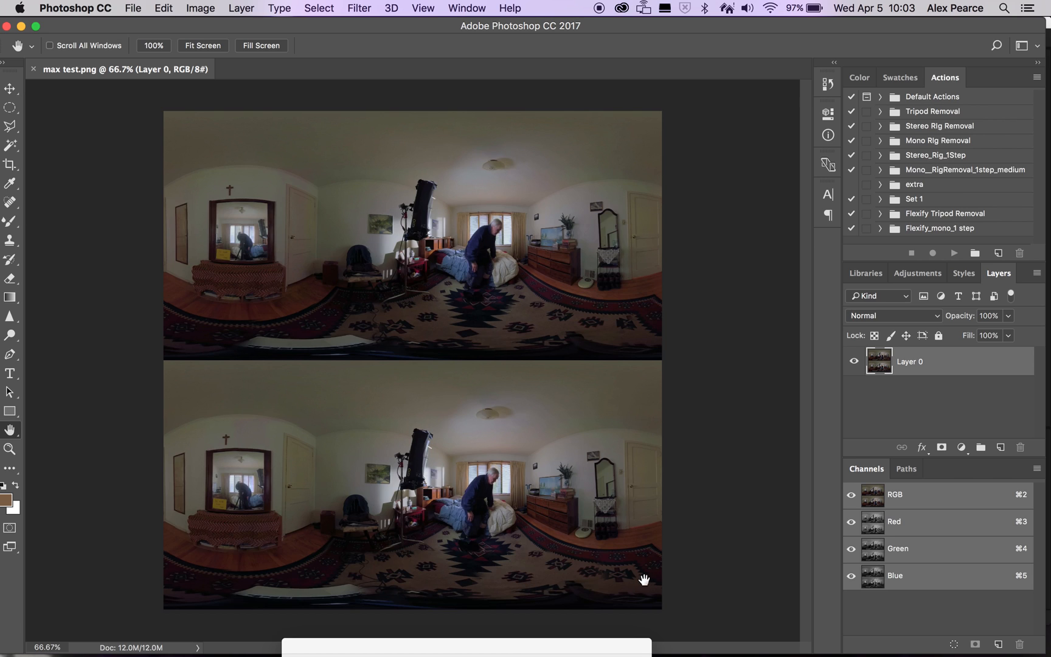
mouse_move(339, 162)
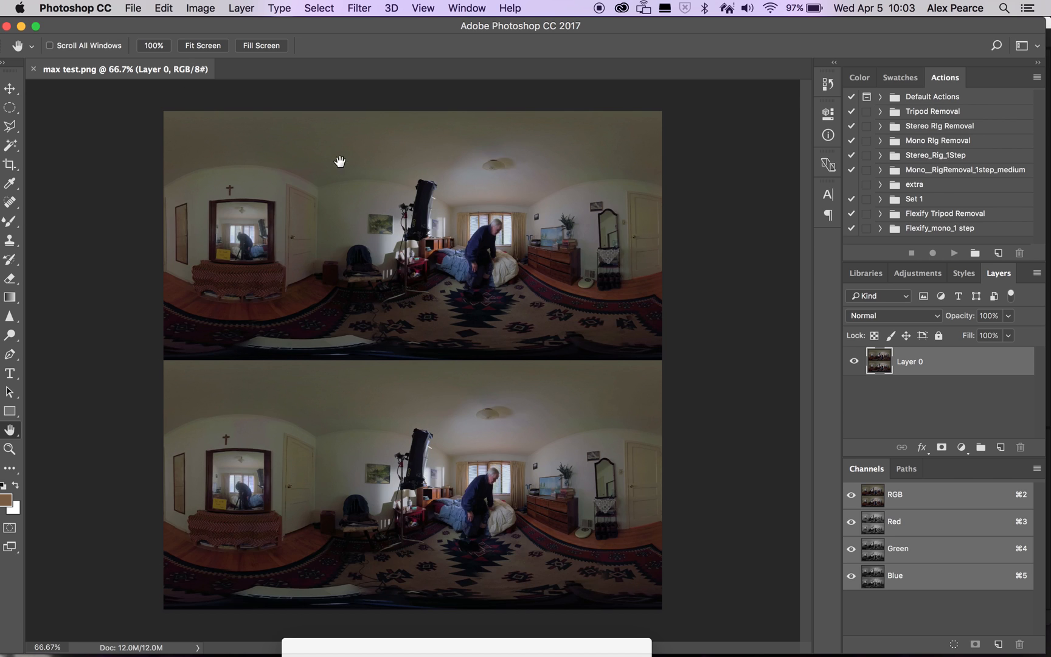
Start a crop covering the stacked stereo frames to keep only the top panorama
left_click(10, 165)
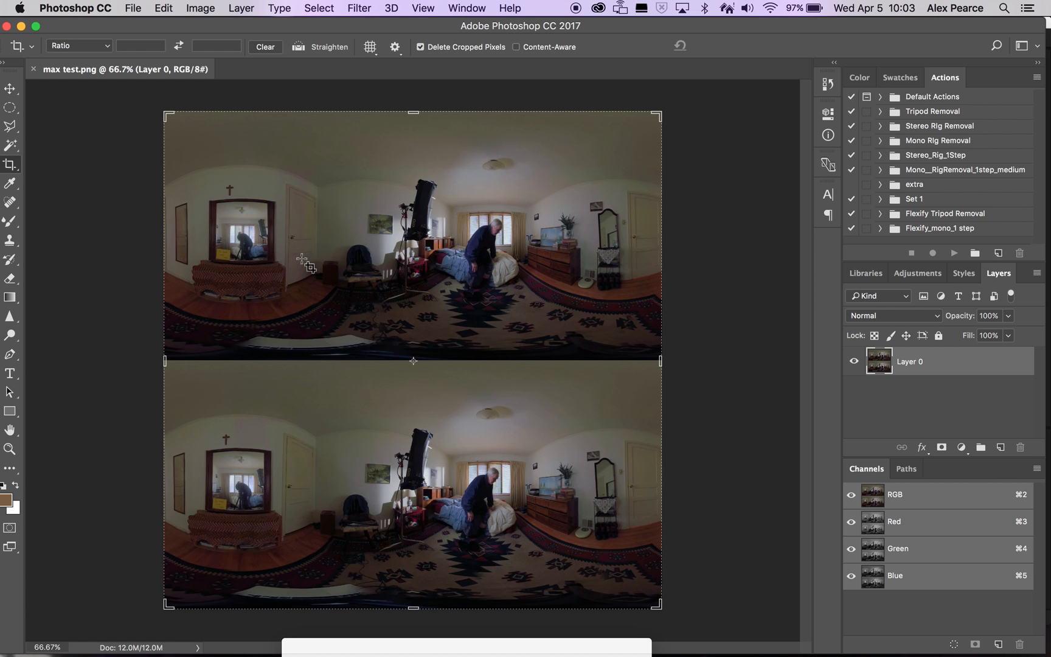
mouse_move(411, 100)
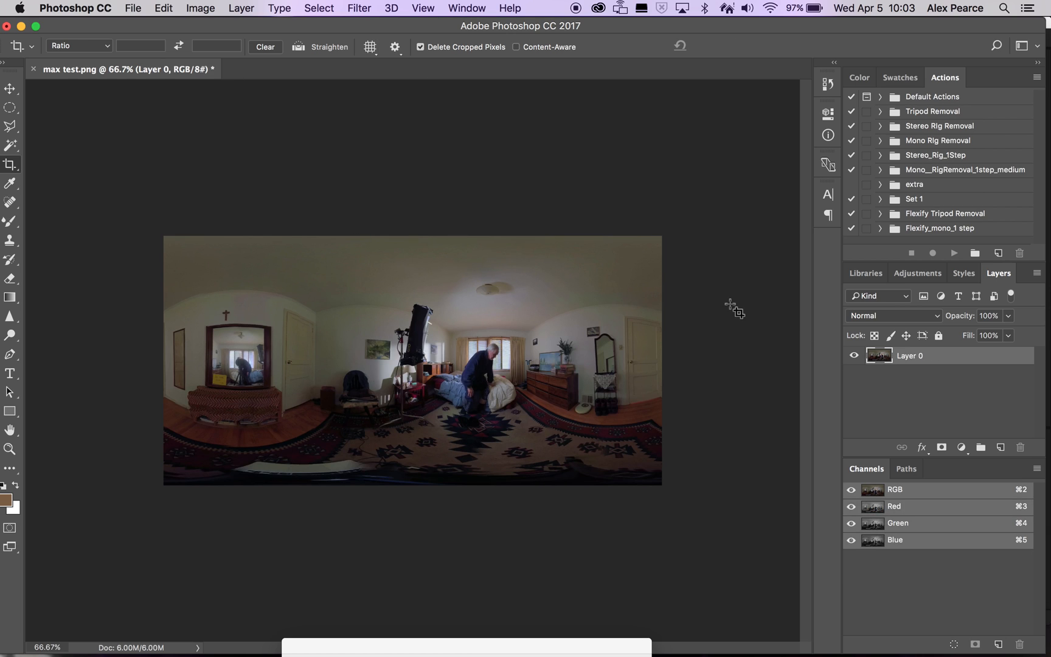
mouse_move(595, 307)
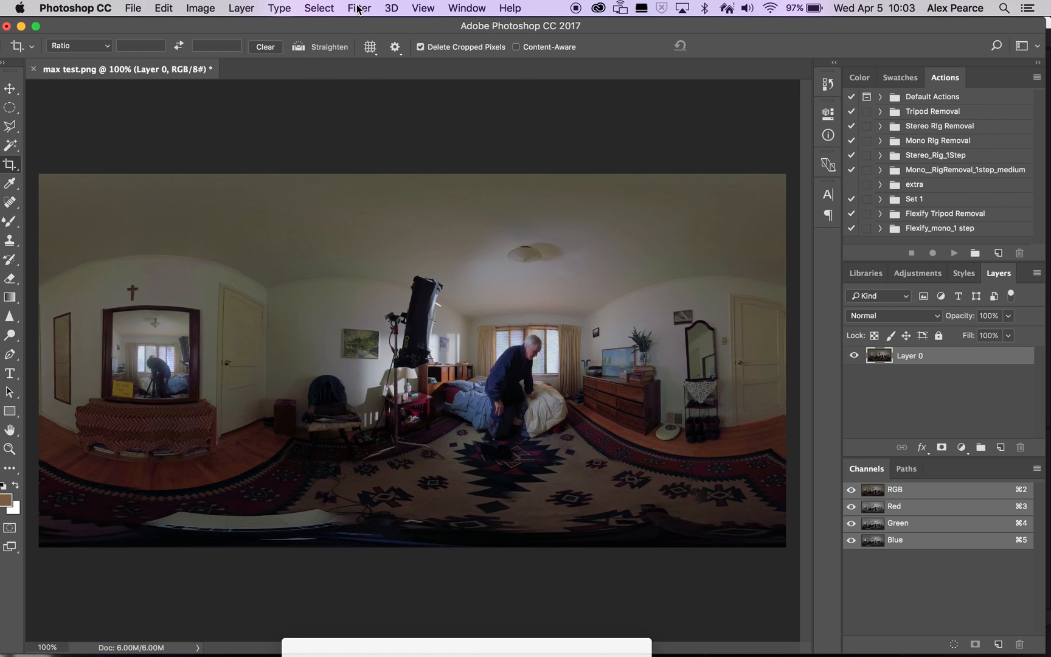
Run Flexify 2 with equirectangular input and zenith & nadir output on the panorama
left_click(368, 8)
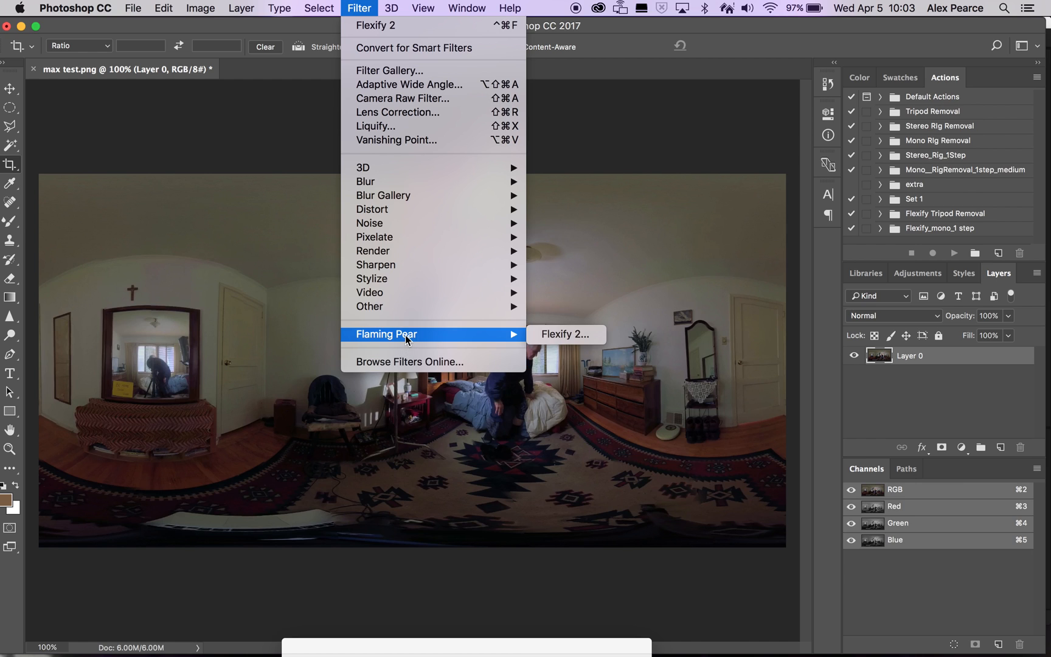
left_click(566, 334)
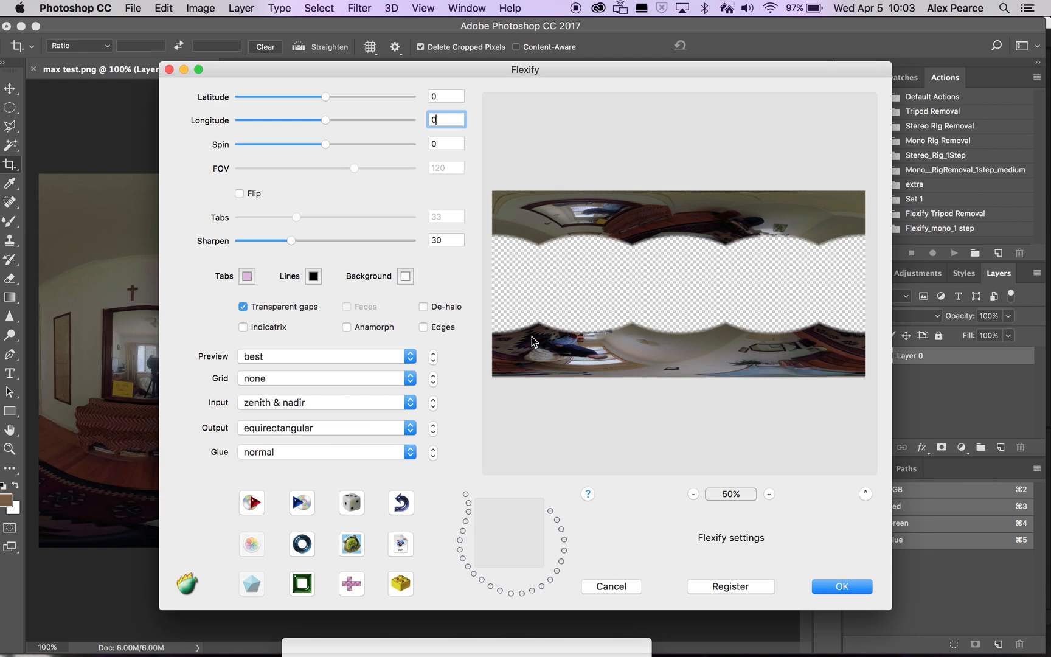
mouse_move(382, 385)
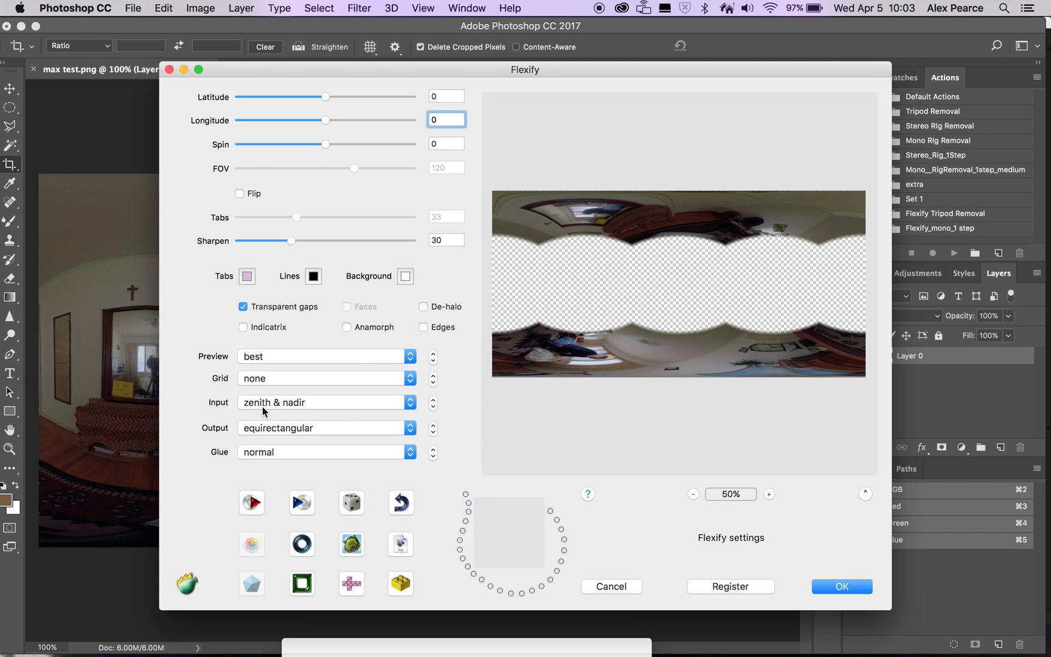
left_click(323, 401)
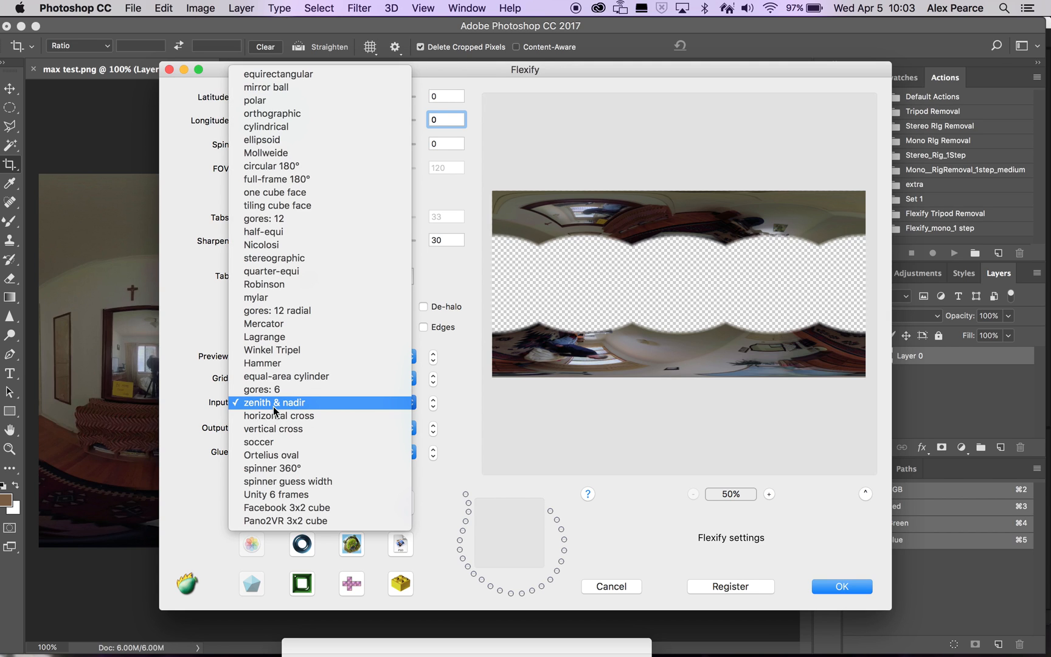
mouse_move(285, 76)
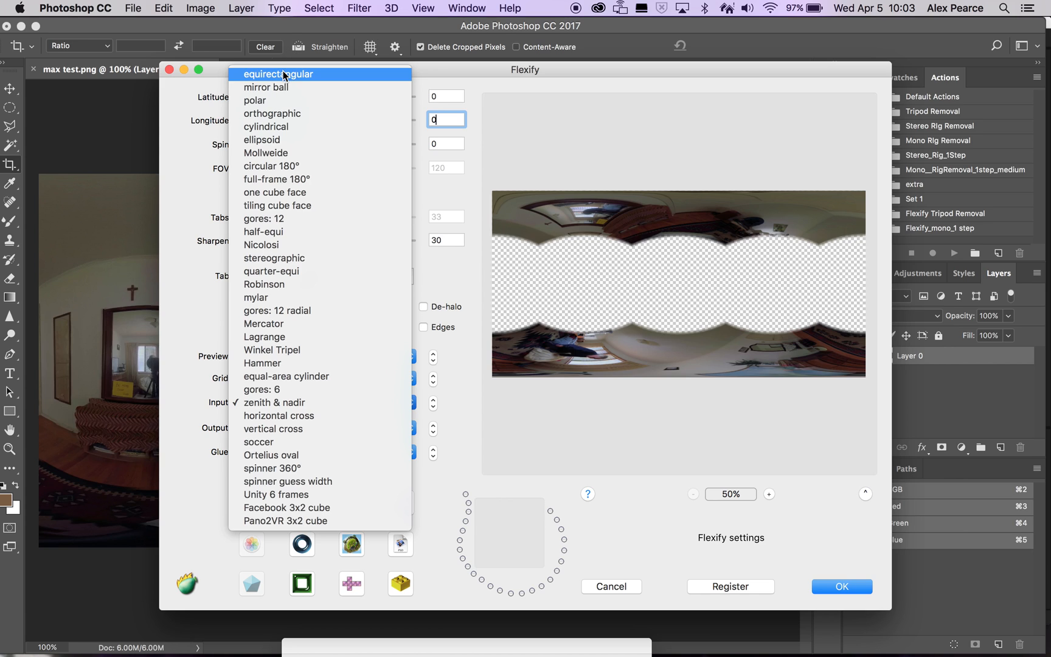
left_click(279, 75)
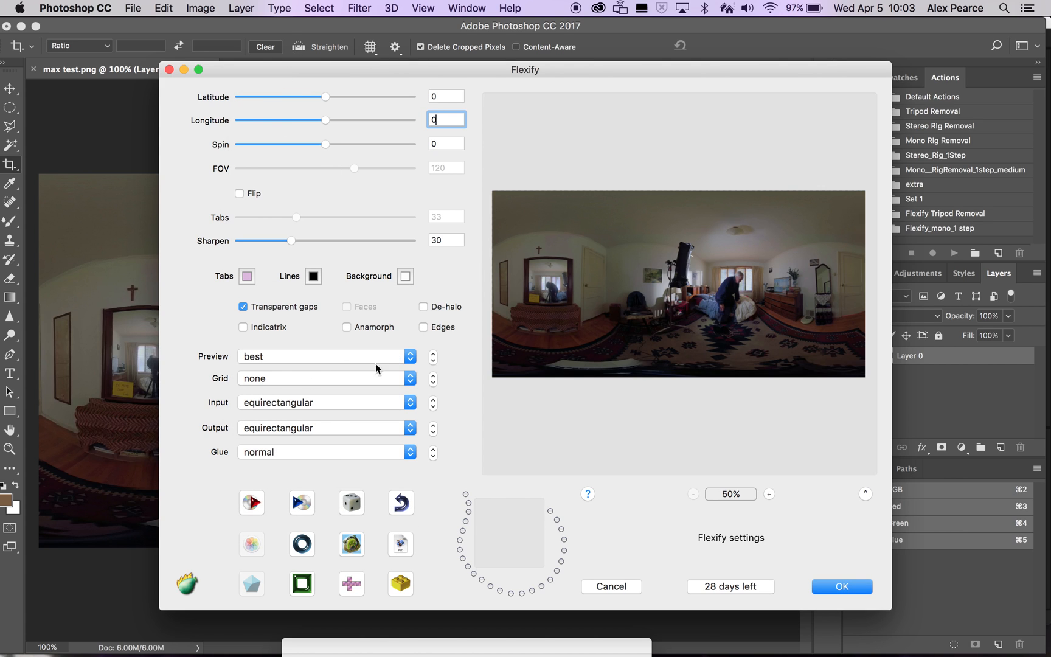
mouse_move(233, 407)
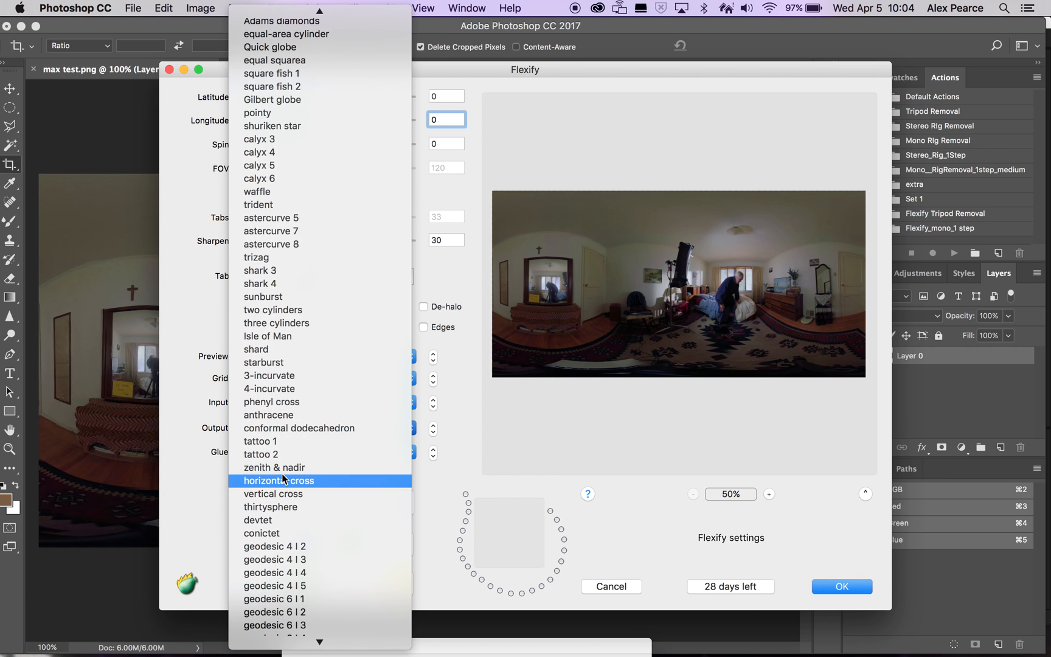
mouse_move(285, 467)
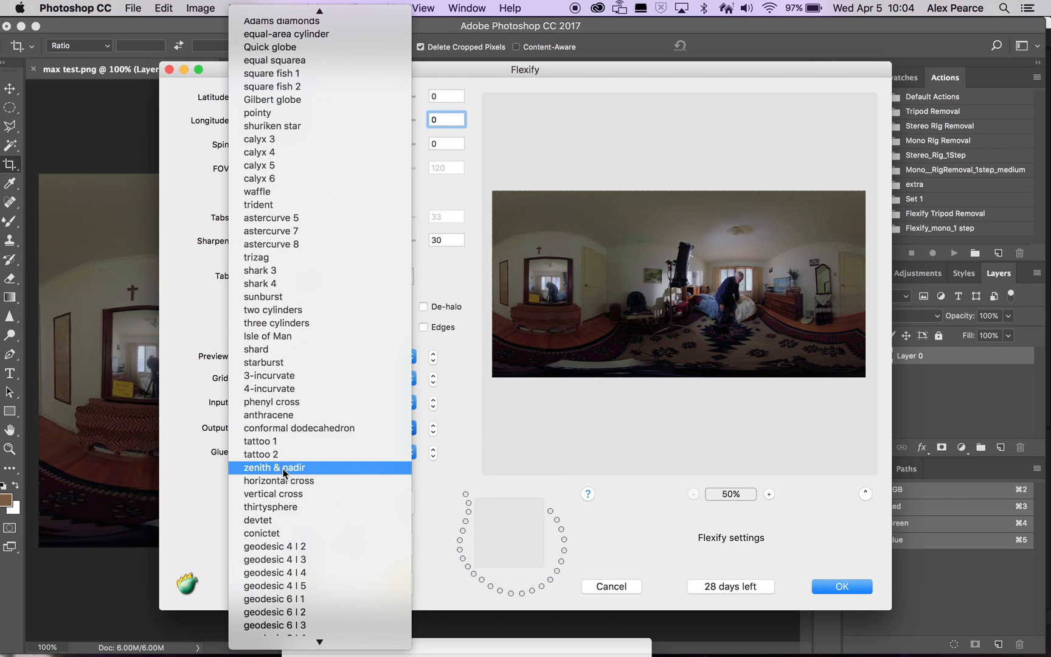
left_click(275, 468)
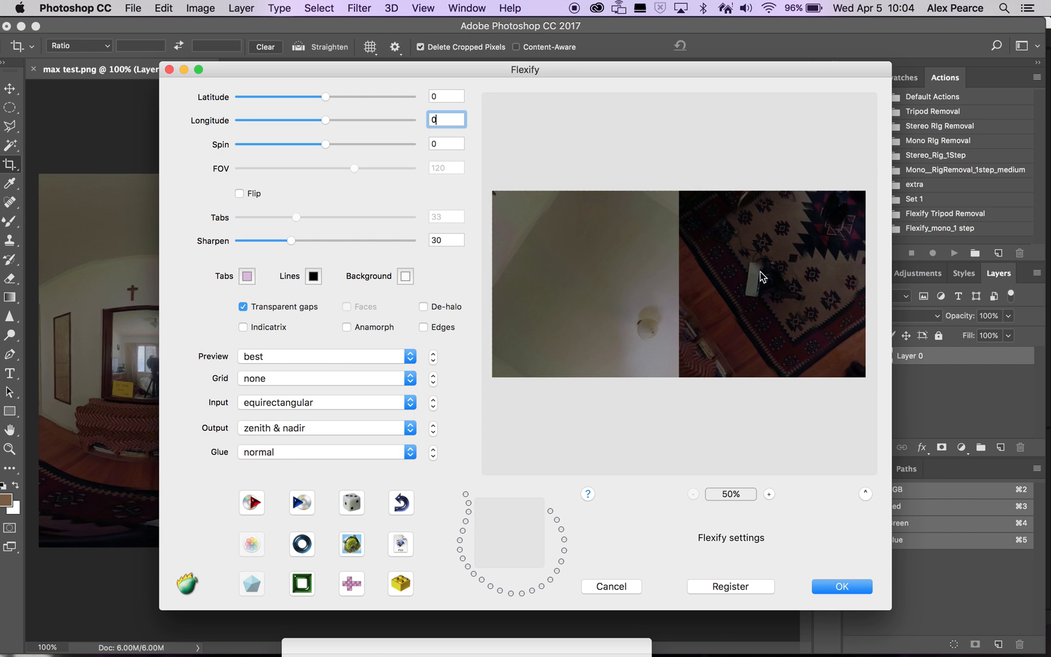
left_click(842, 586)
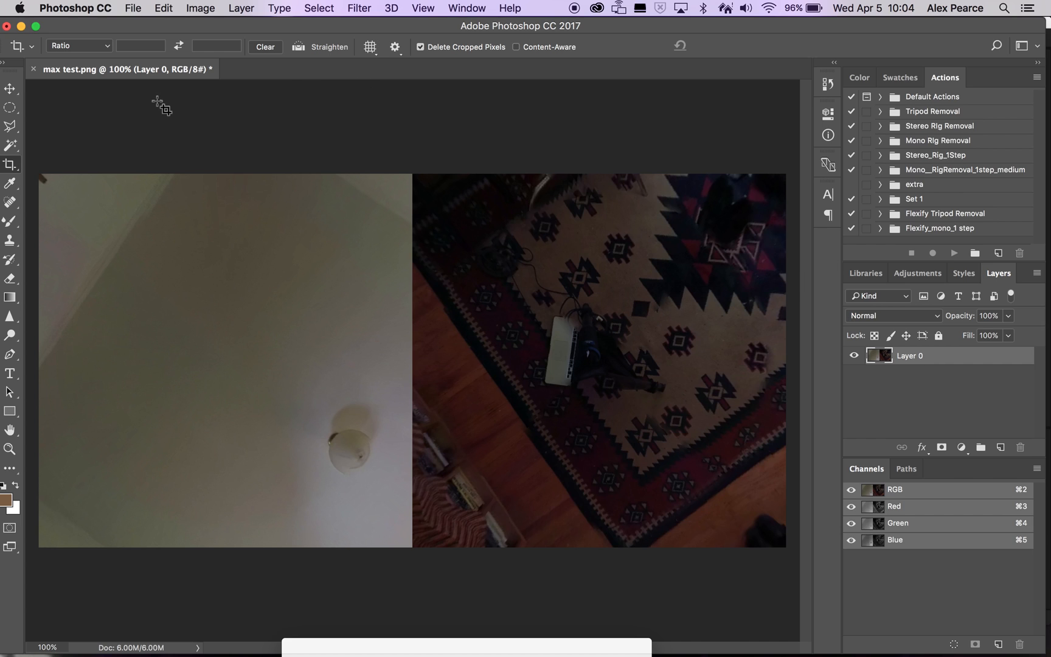
Outline the tripod with the Polygonal Lasso, invert the selection and feather it by 10 px
left_click(10, 127)
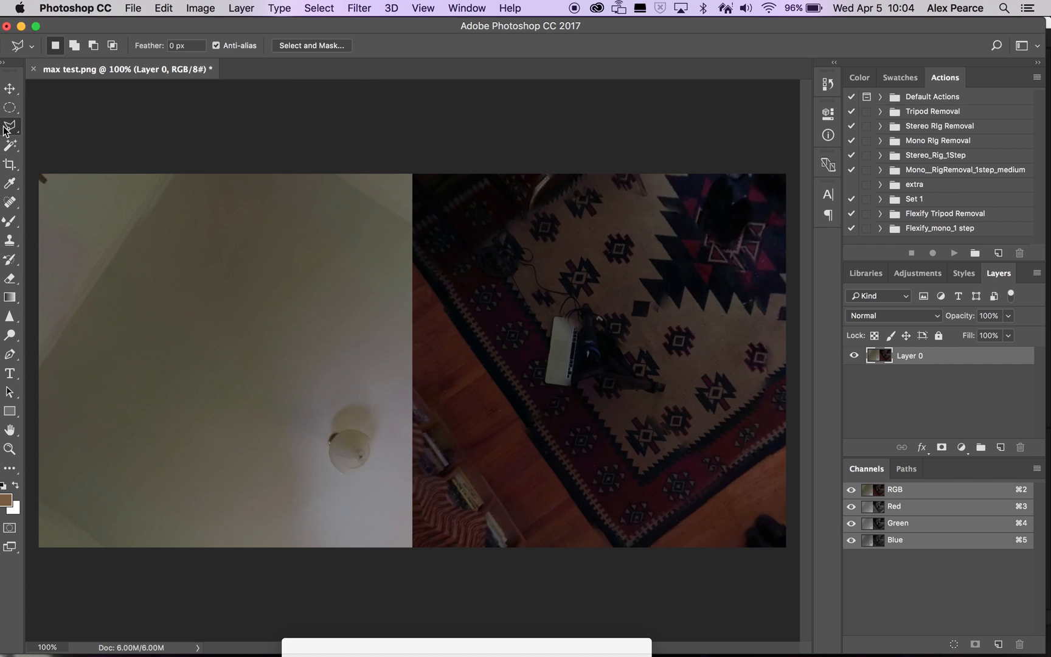
mouse_move(10, 127)
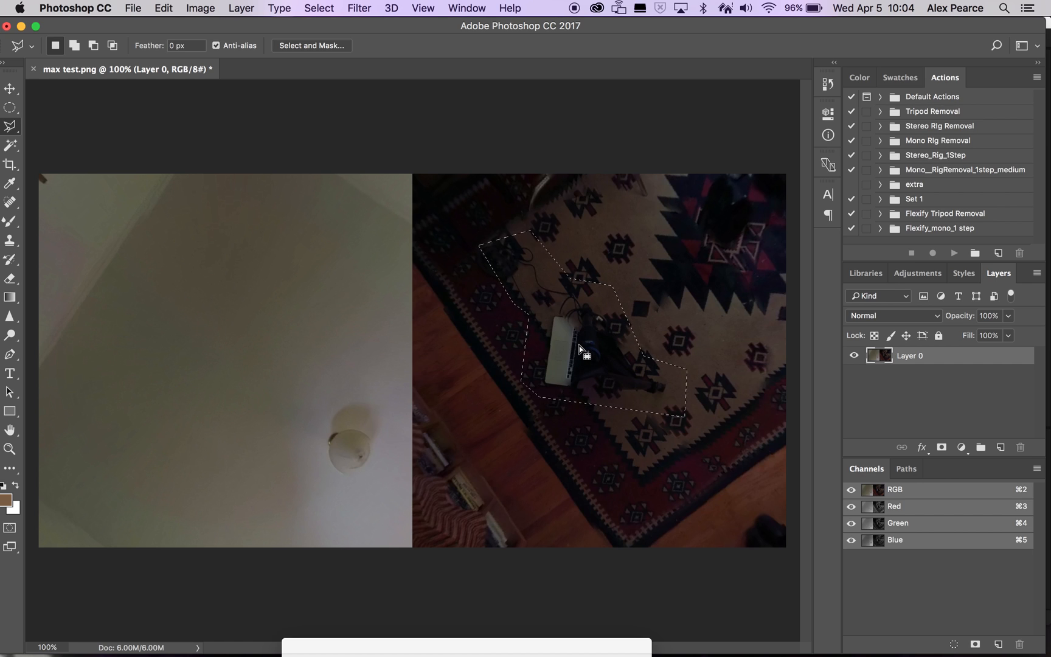
right_click(582, 349)
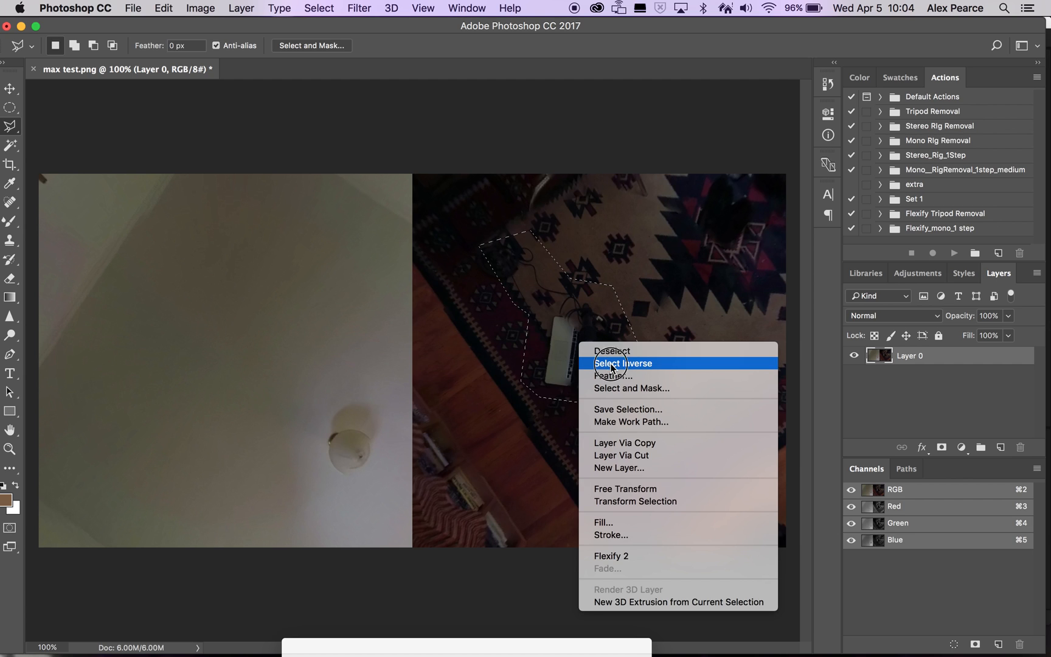
left_click(623, 363)
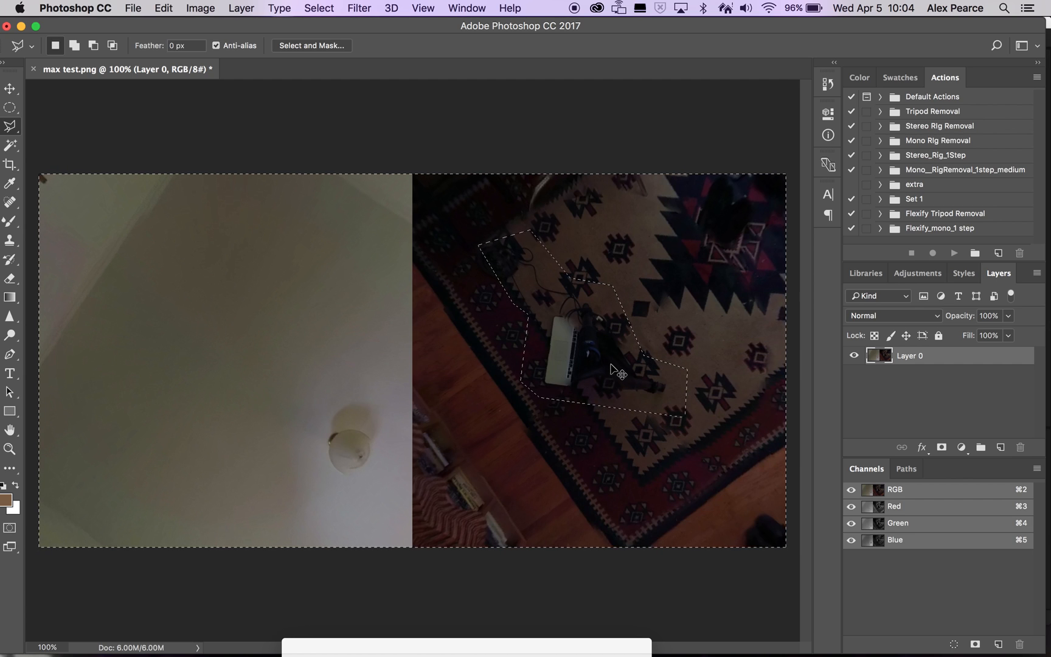
right_click(618, 375)
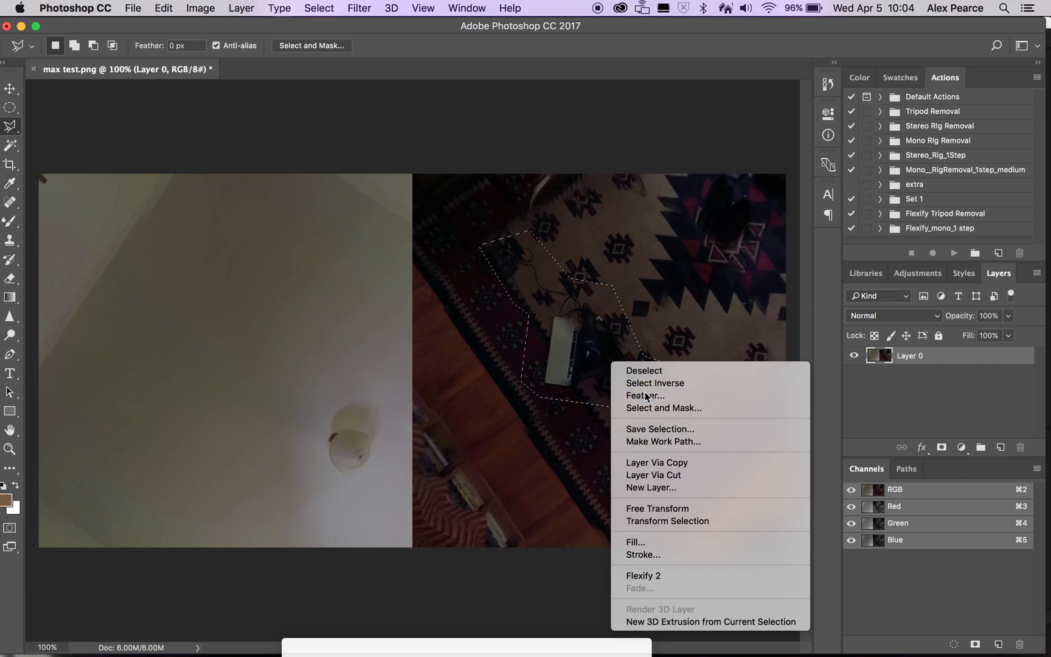
left_click(645, 395)
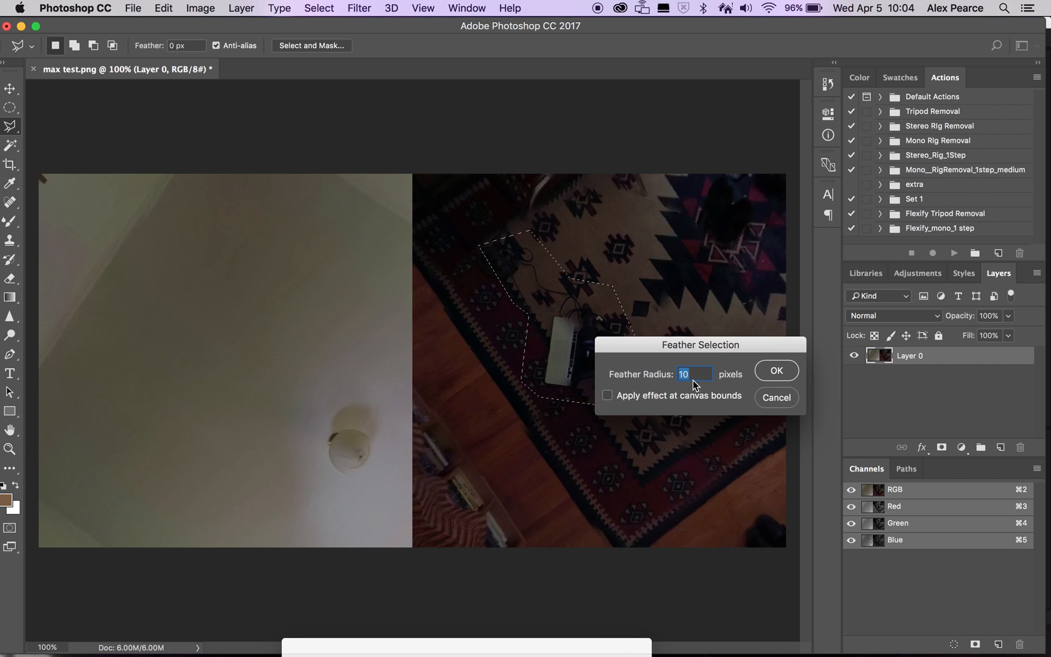
left_click(777, 371)
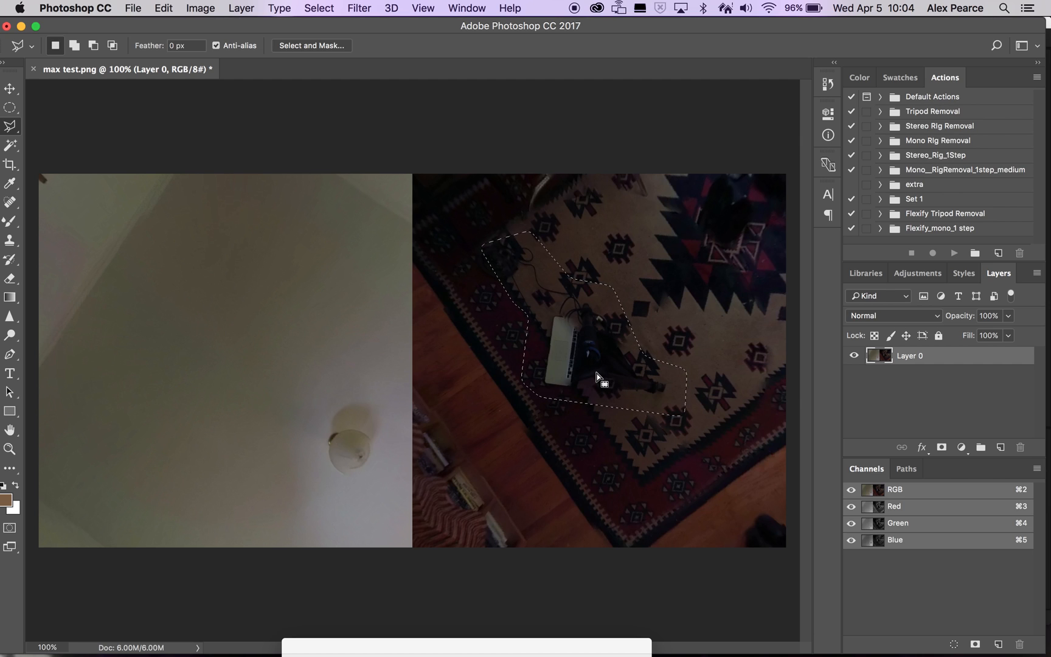
mouse_move(631, 365)
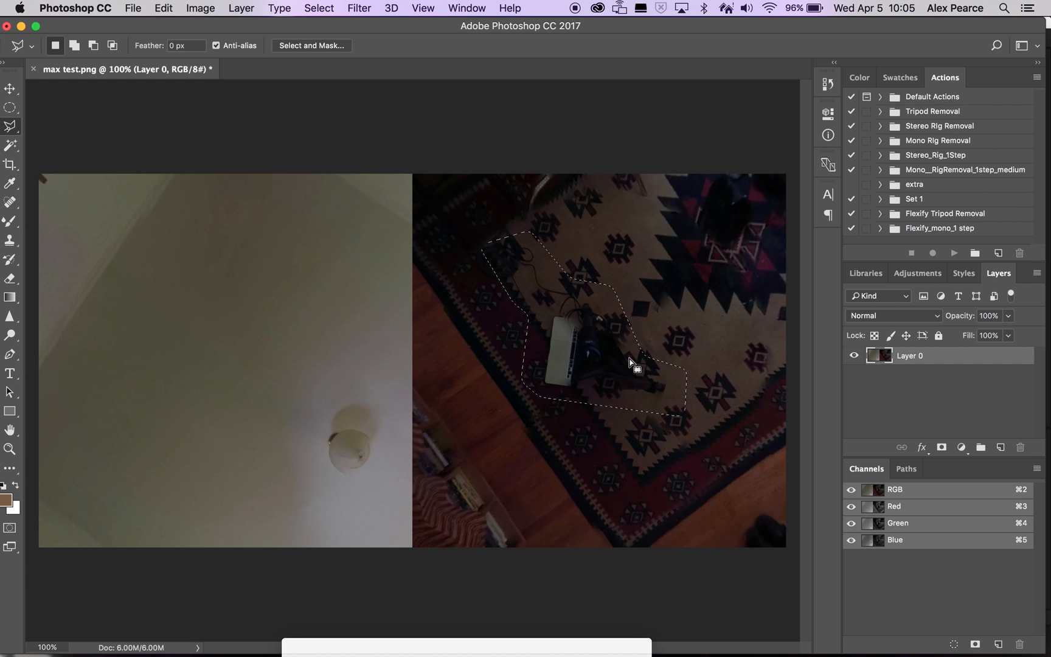
Fill the tripod selection with Content-Aware fill, leaving rug pattern in its place
right_click(635, 362)
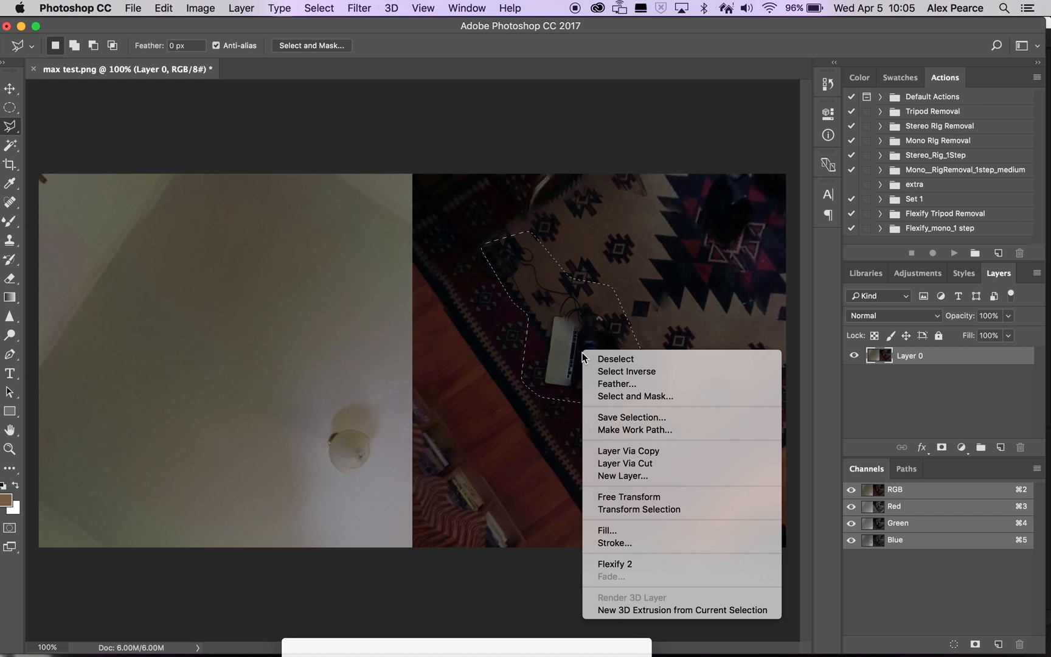
mouse_move(582, 404)
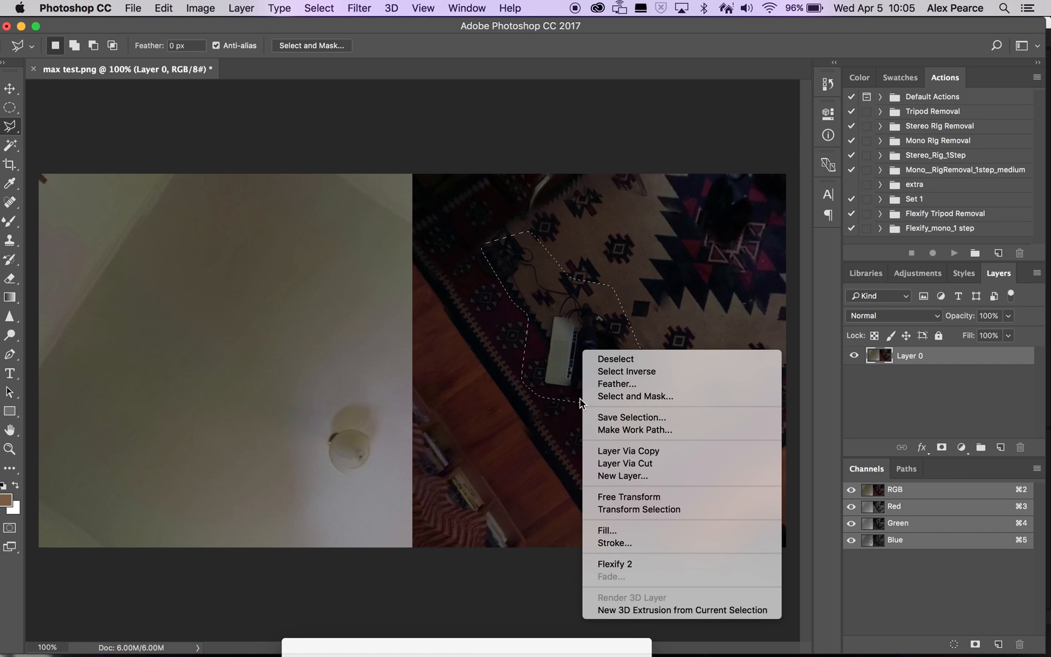
left_click(606, 530)
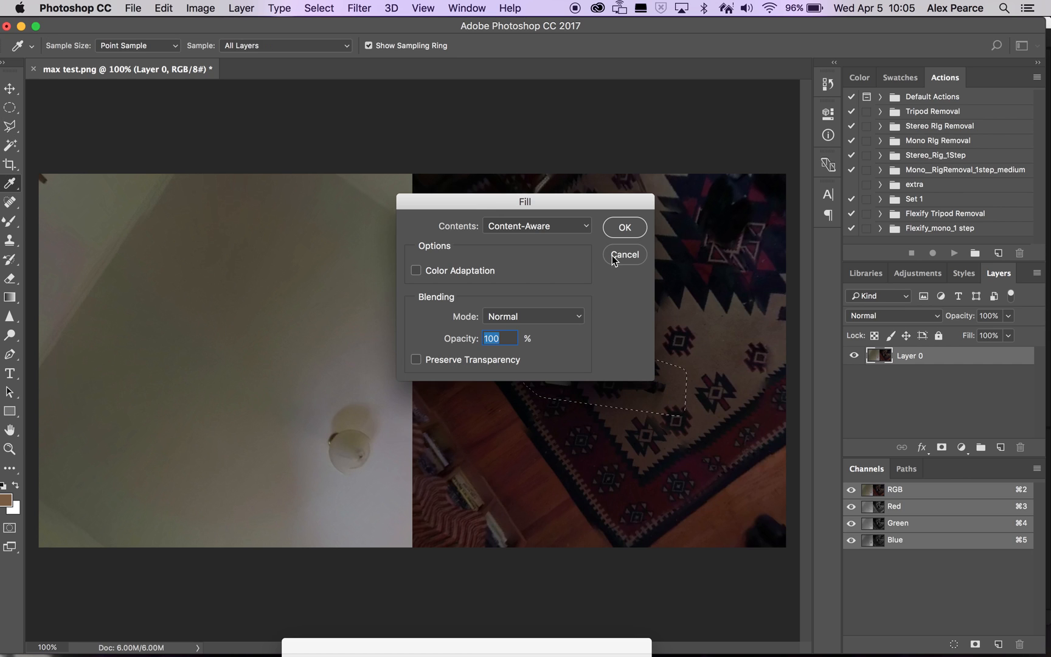
mouse_move(546, 264)
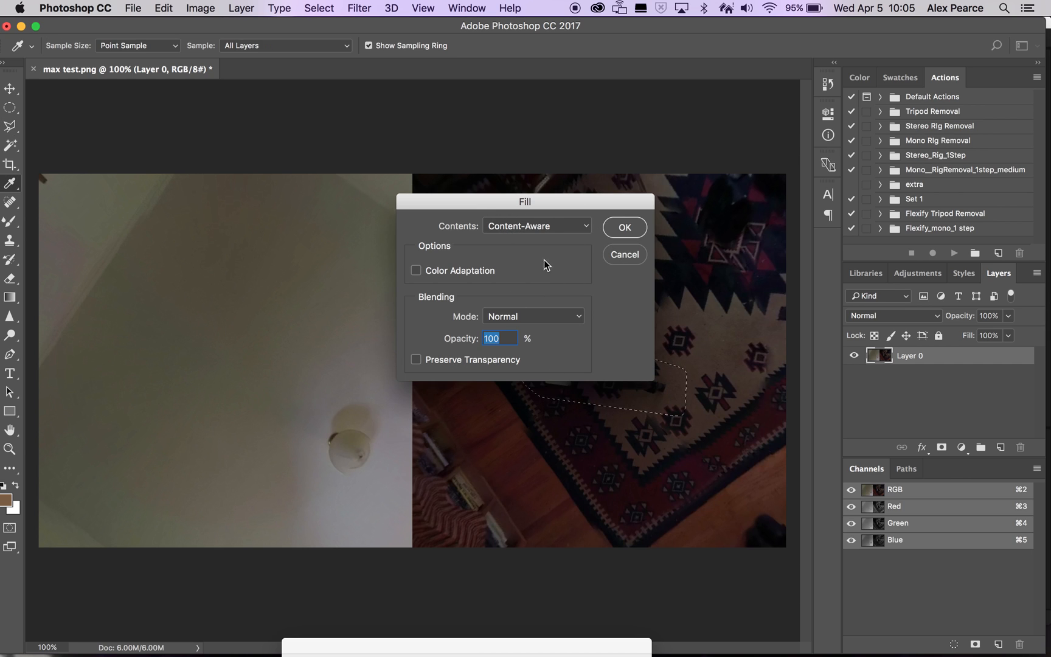
left_click(624, 226)
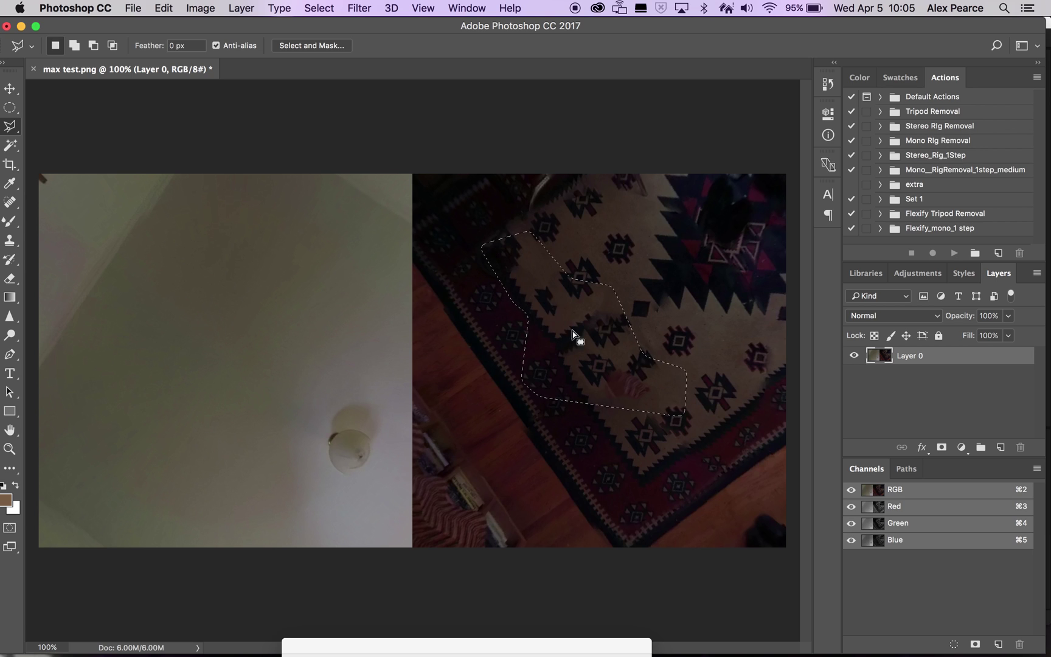
mouse_move(599, 357)
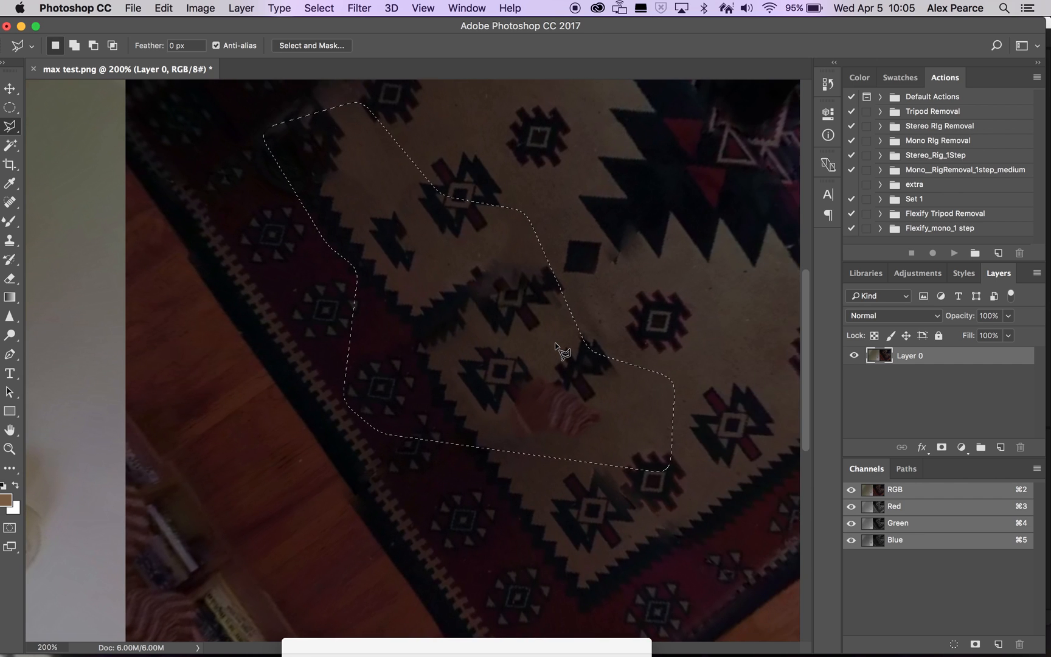
mouse_move(677, 343)
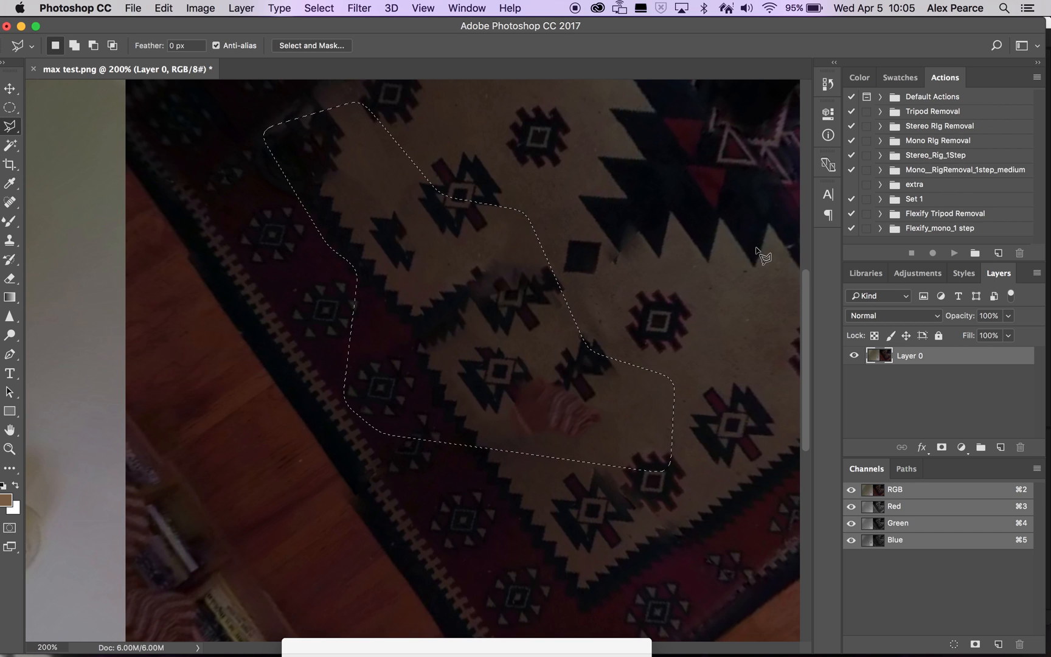
Switch to the Clone Stamp tool and sample a rug motif as the clone source
left_click(10, 240)
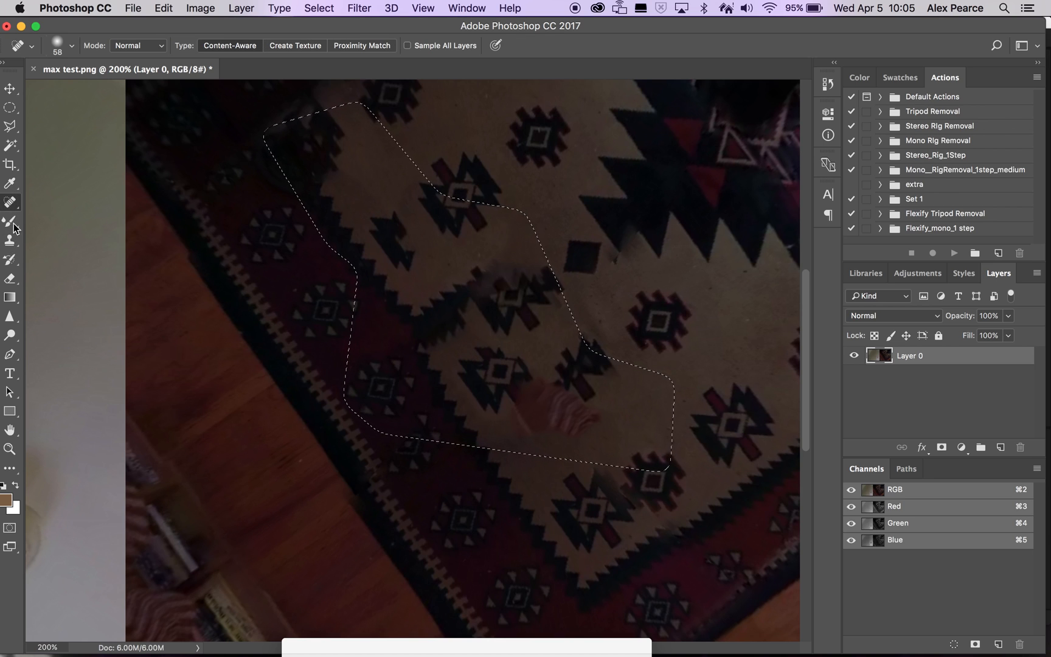
left_click(9, 240)
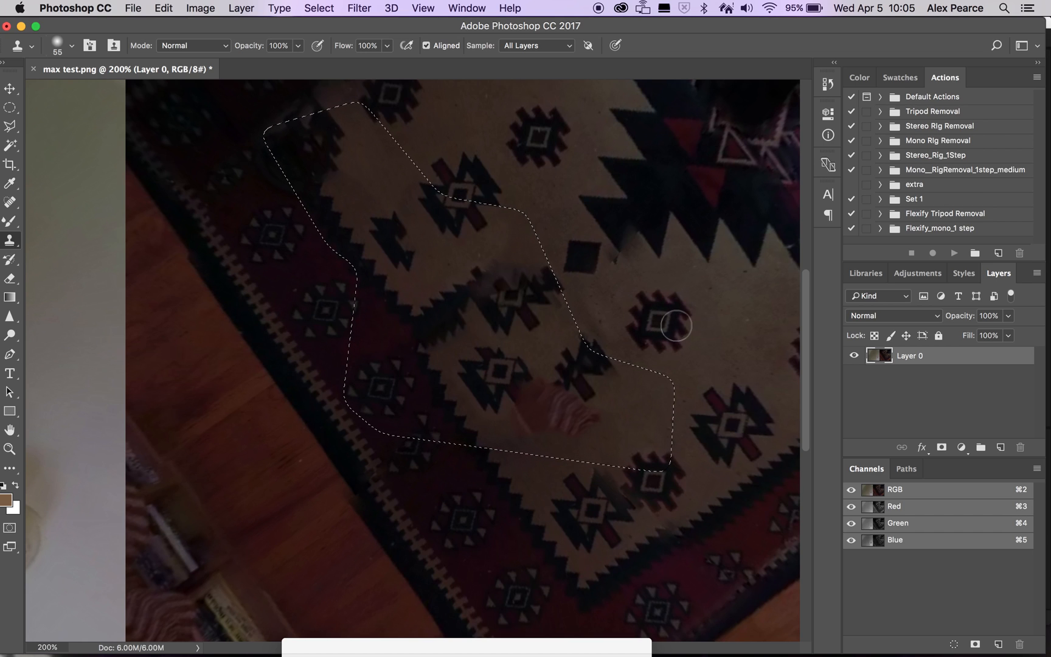
left_click(657, 322)
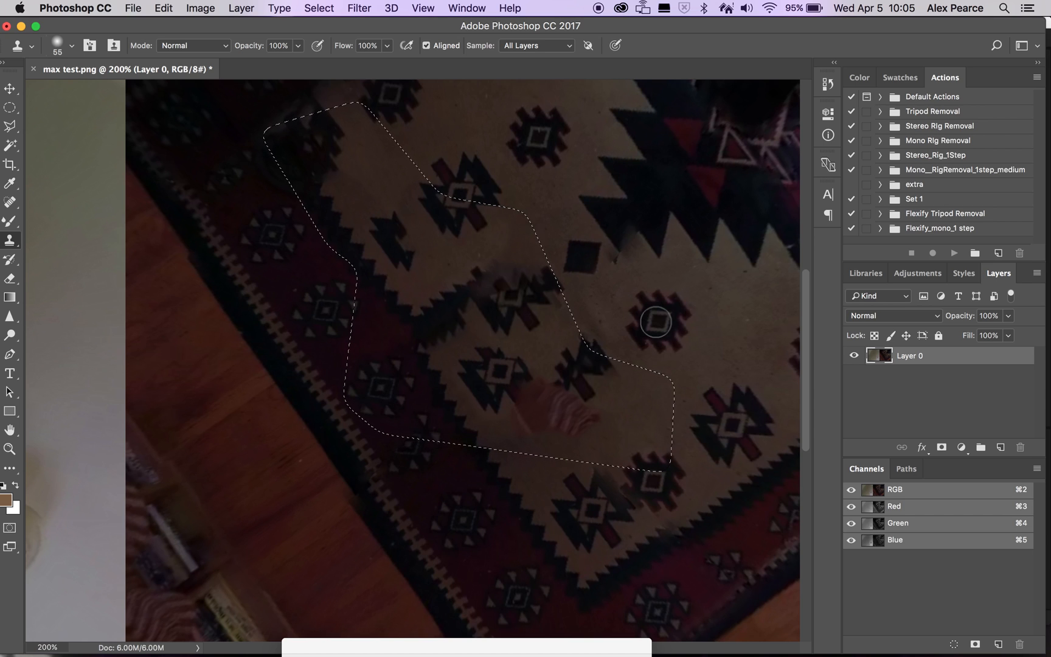
mouse_move(574, 324)
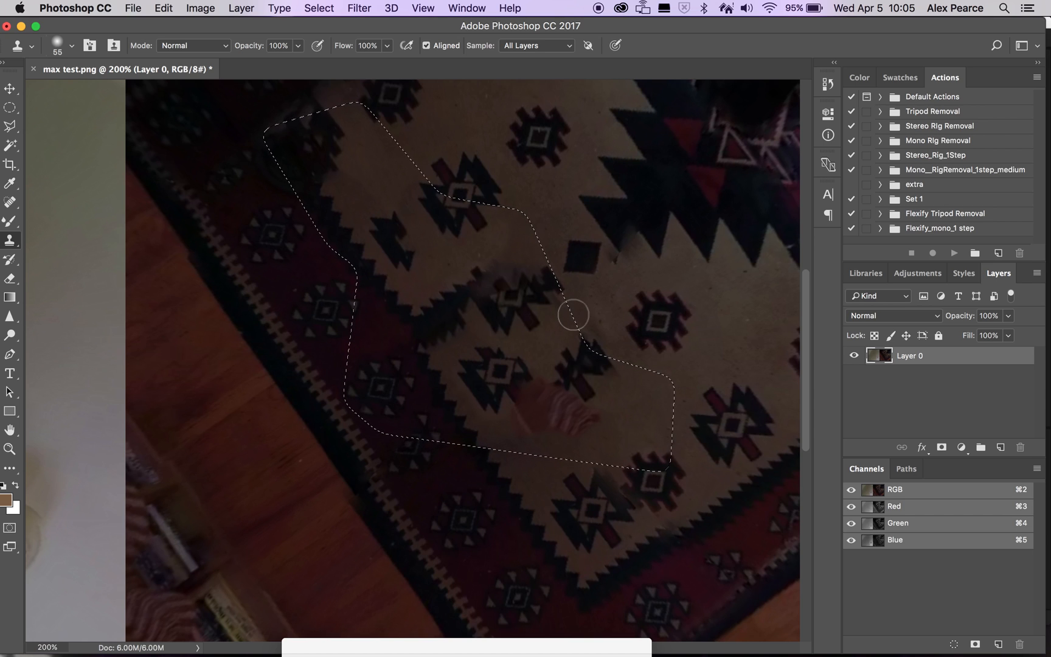
mouse_move(651, 314)
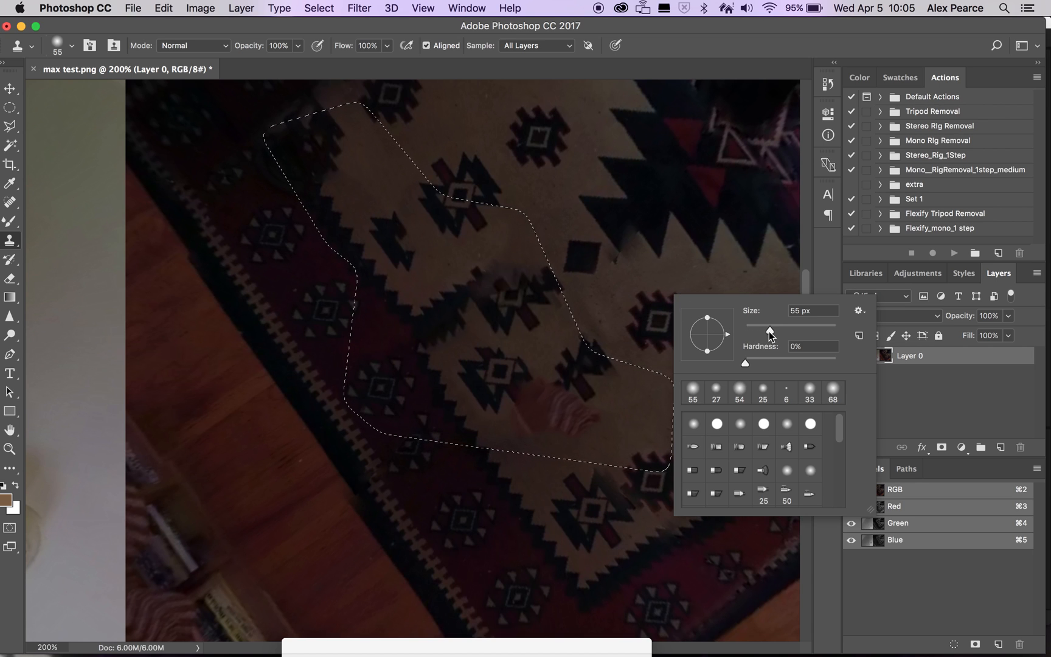
Set the clone brush to 102 px at full hardness
left_click_drag(769, 330, 774, 330)
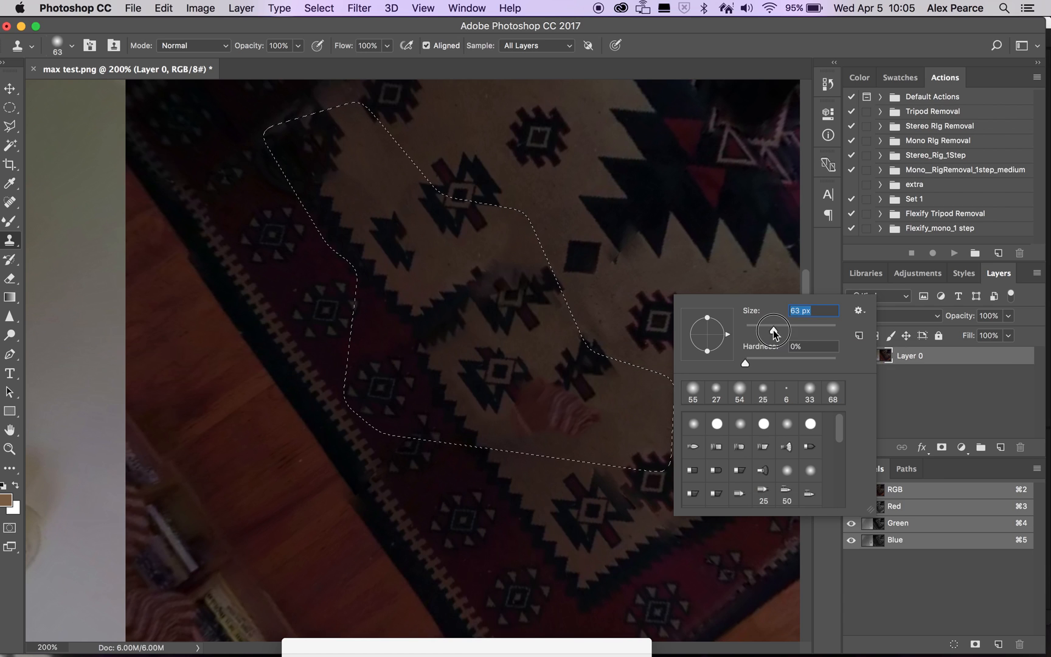
left_click_drag(773, 329, 789, 329)
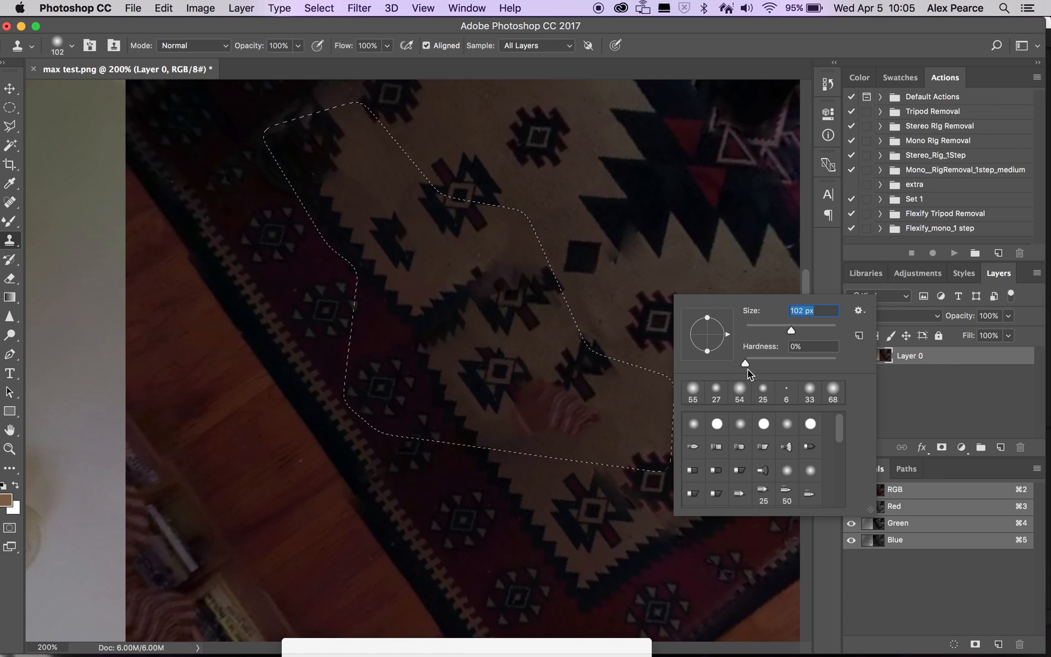
left_click(813, 345)
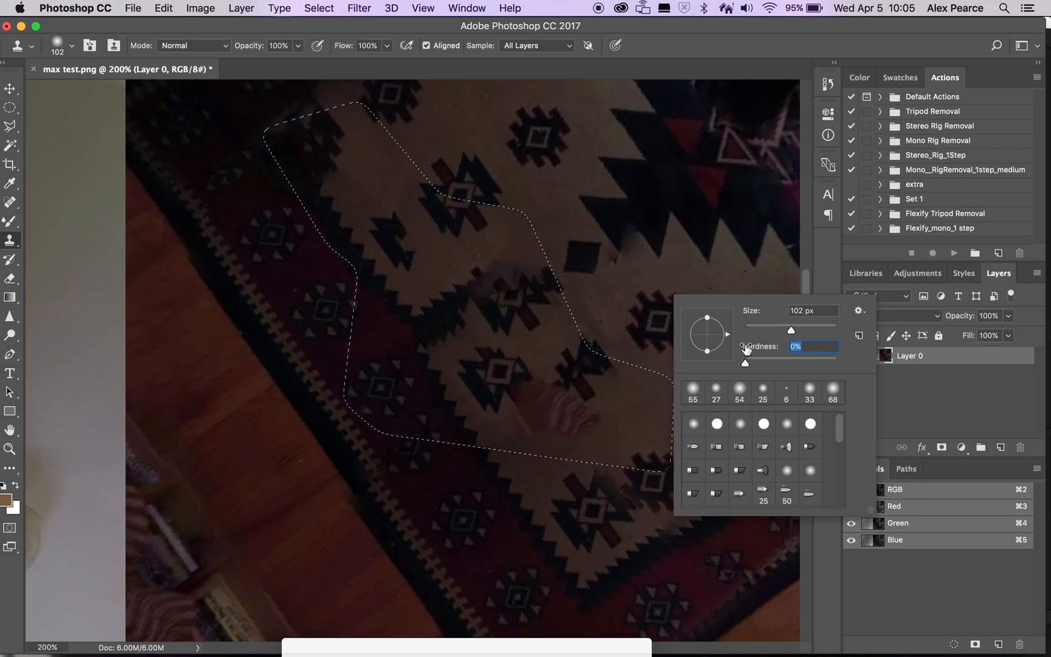
mouse_move(515, 357)
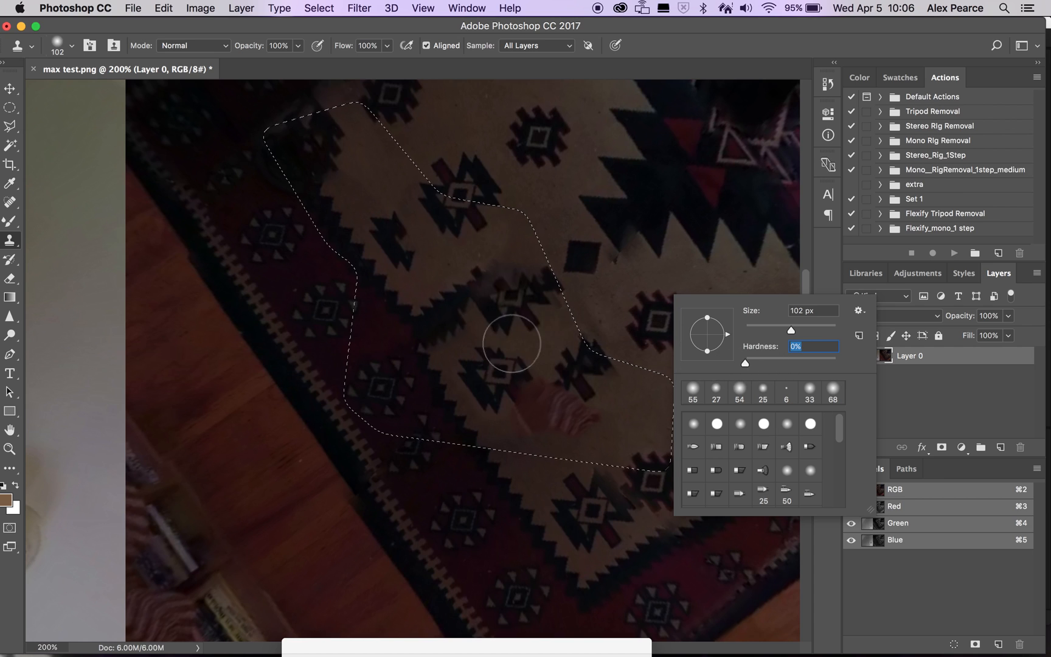
left_click_drag(745, 363, 836, 363)
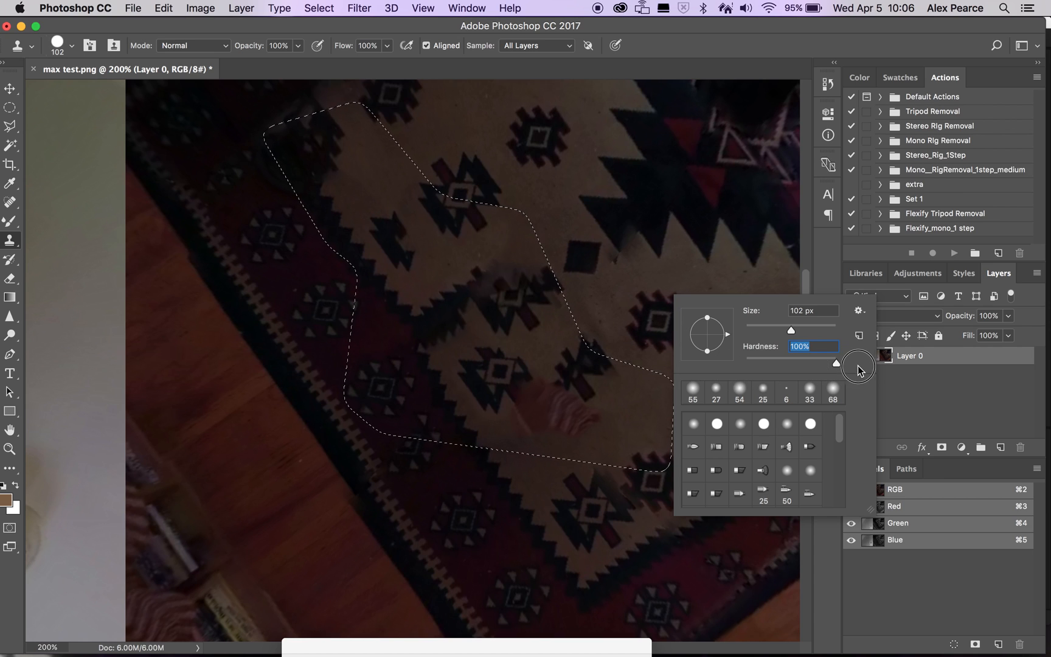
mouse_move(669, 272)
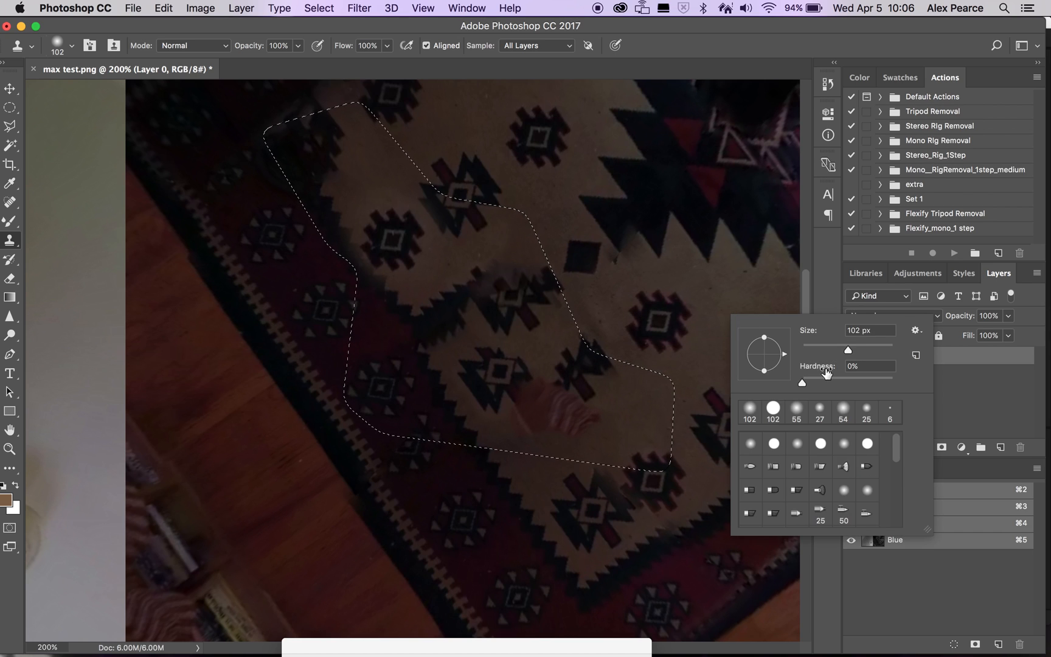
Enlarge the clone brush and paint rug pattern over the pink smudge and plain patched areas
left_click_drag(848, 349, 874, 350)
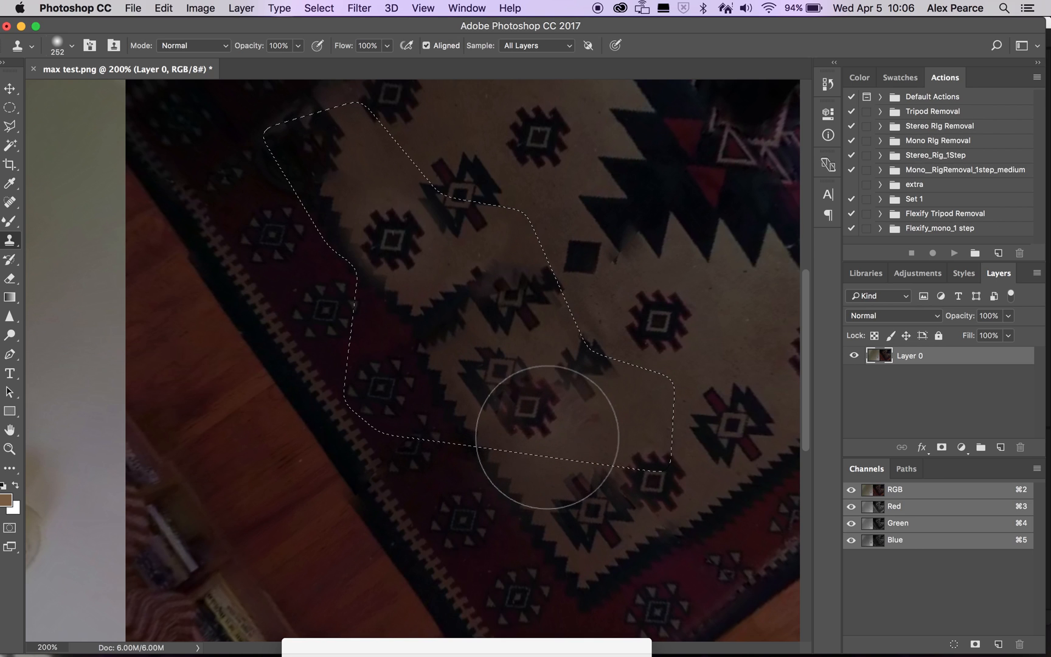
left_click_drag(542, 422, 480, 359)
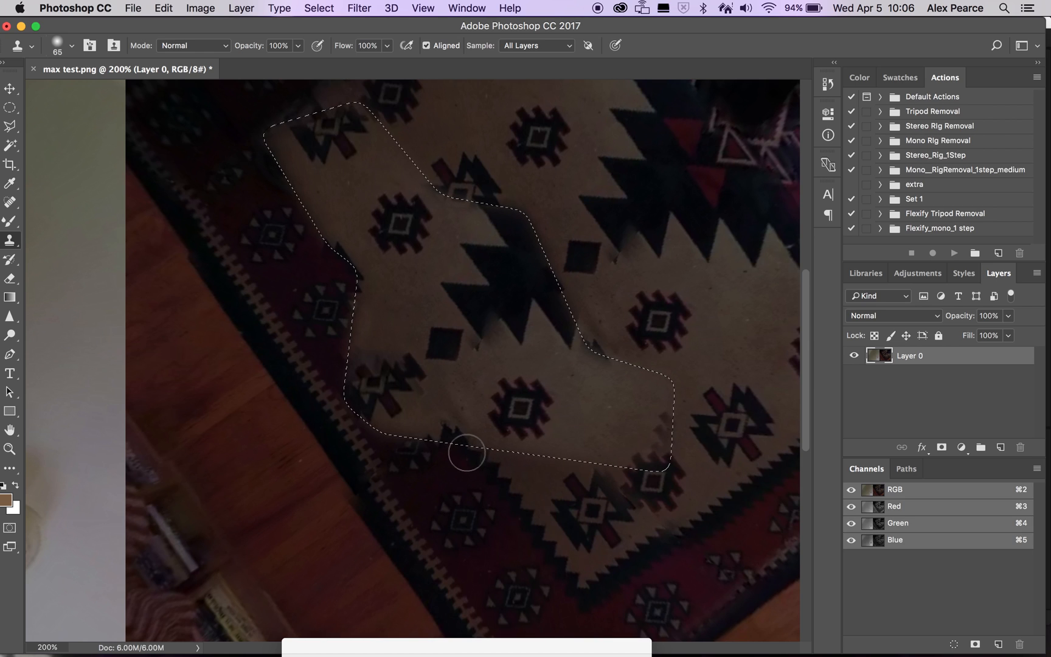
mouse_move(461, 437)
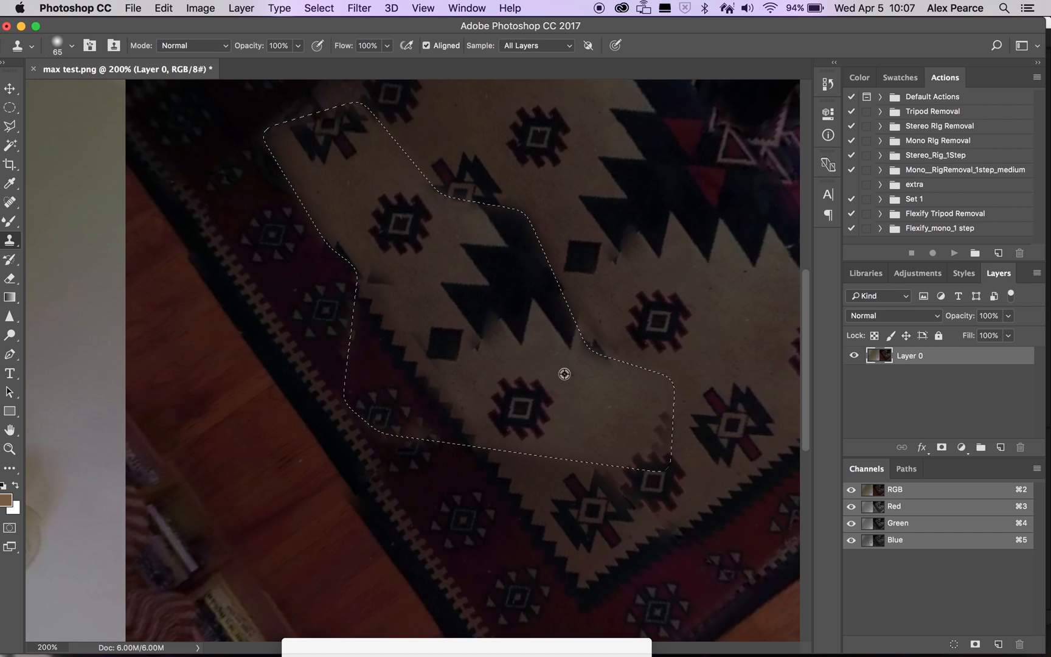
left_click_drag(565, 374, 500, 333)
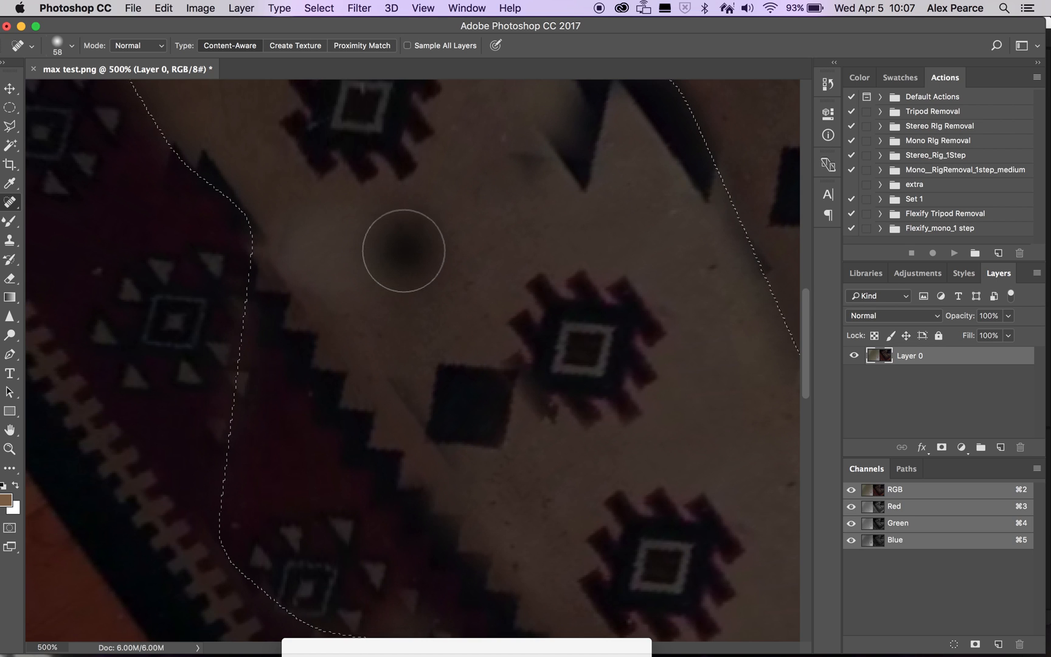
Heal the dark tripod blotches on the beige rug with the Content-Aware Healing Brush
left_click_drag(403, 250, 372, 285)
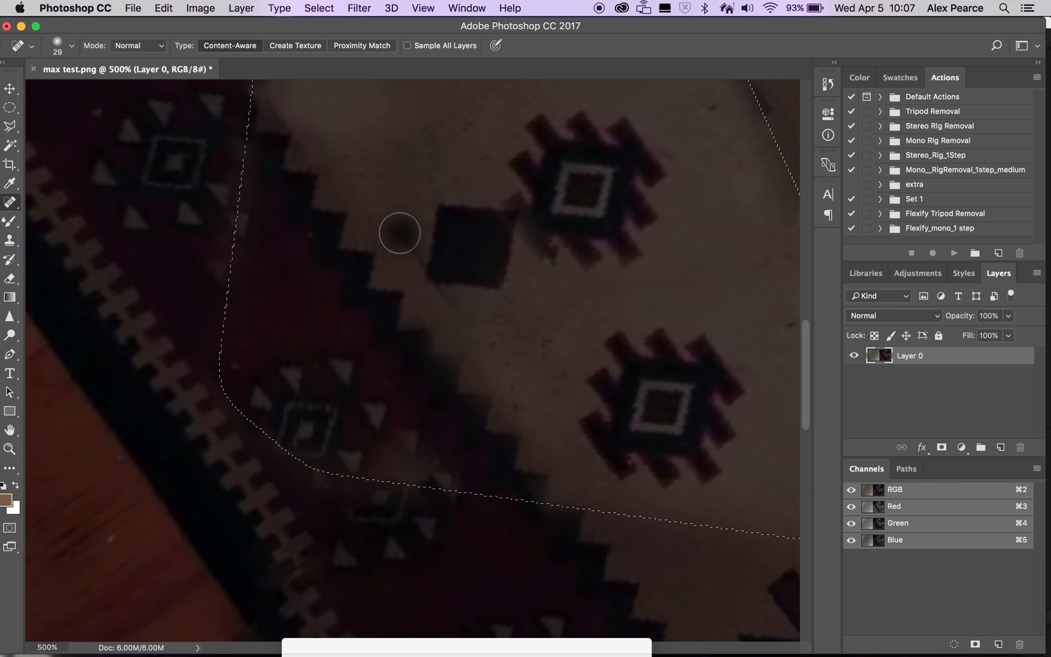
mouse_move(414, 290)
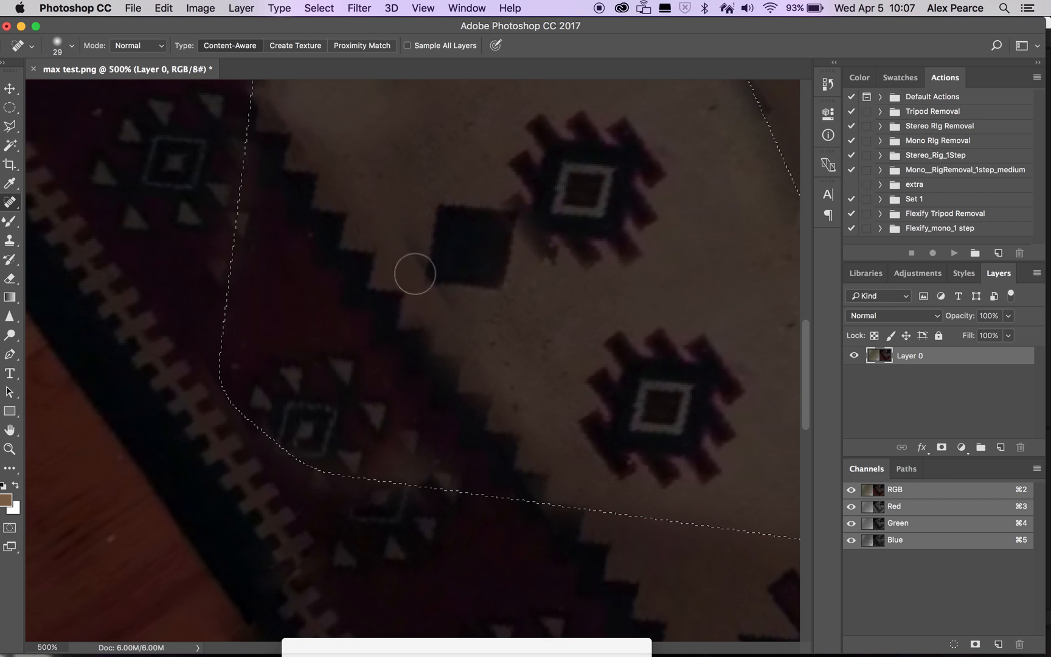
left_click_drag(413, 273, 400, 266)
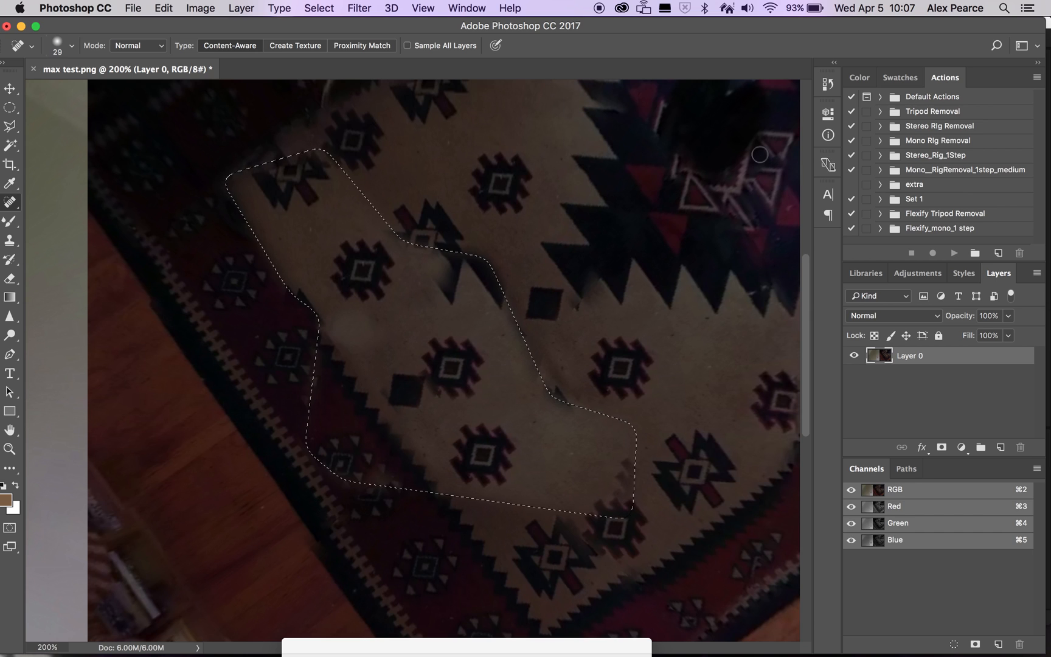
mouse_move(441, 431)
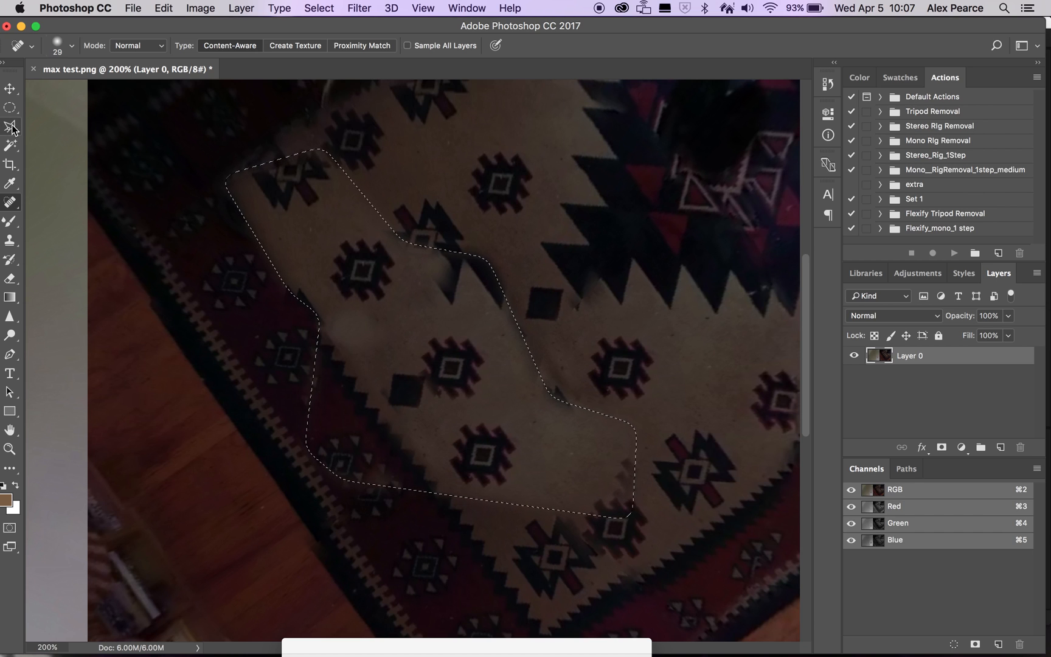
Feather and invert the lasso selection, then delete everything outside the rug patch
left_click(8, 127)
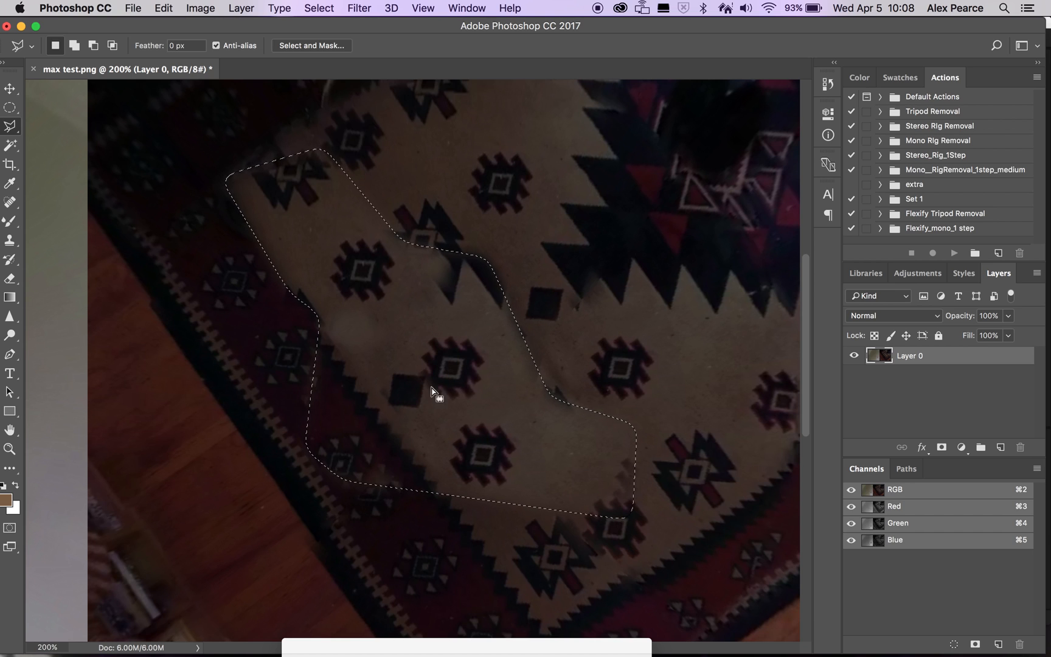
mouse_move(443, 380)
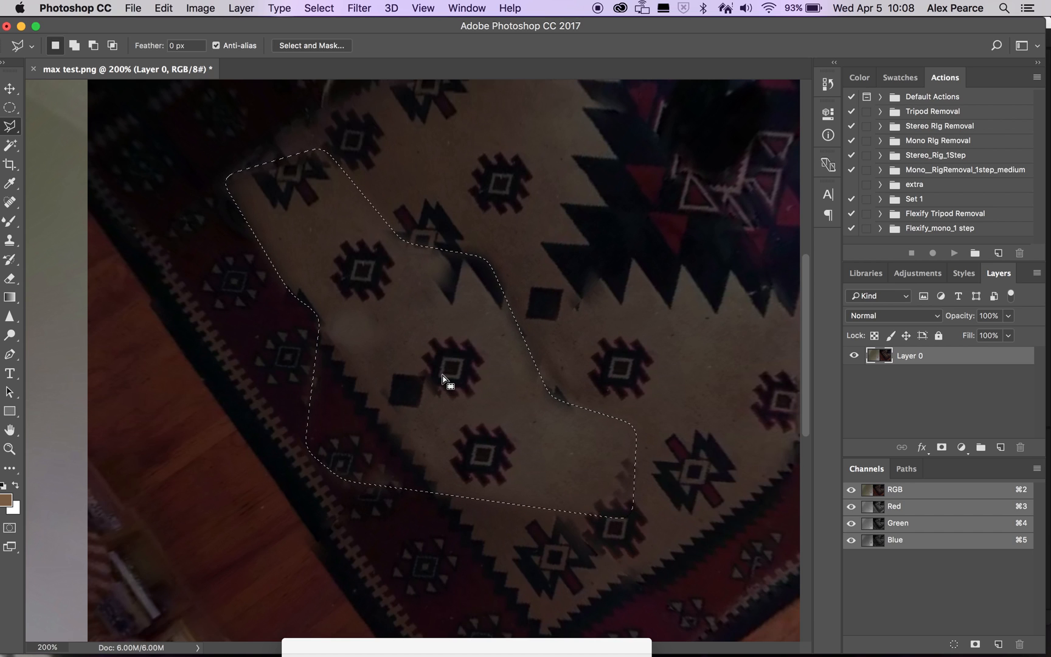
right_click(447, 384)
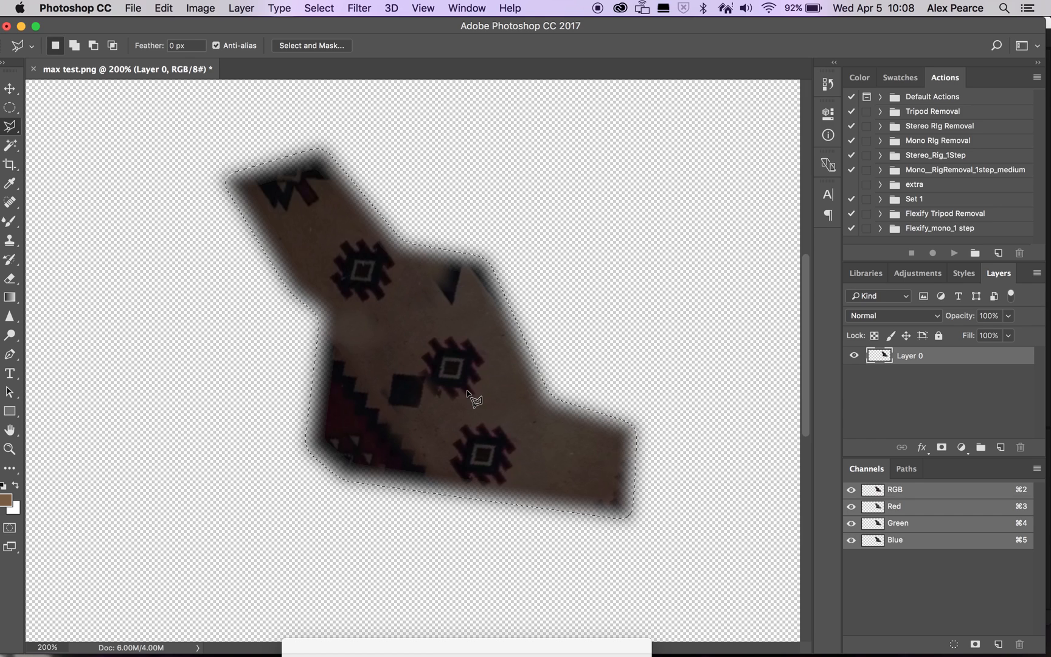
key("Cmd+D")
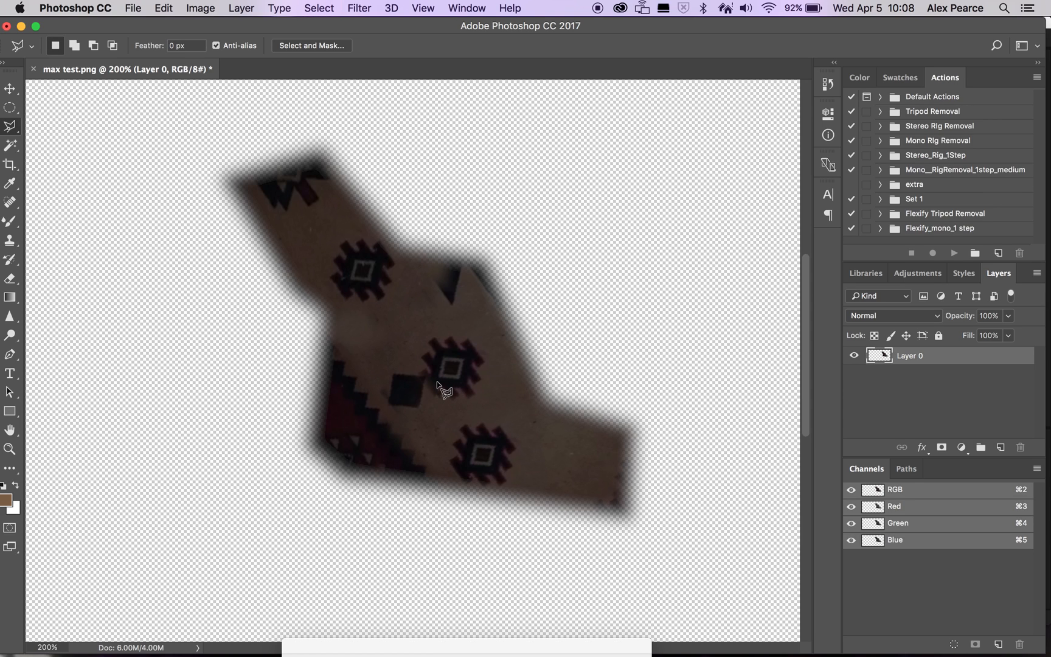
mouse_move(311, 266)
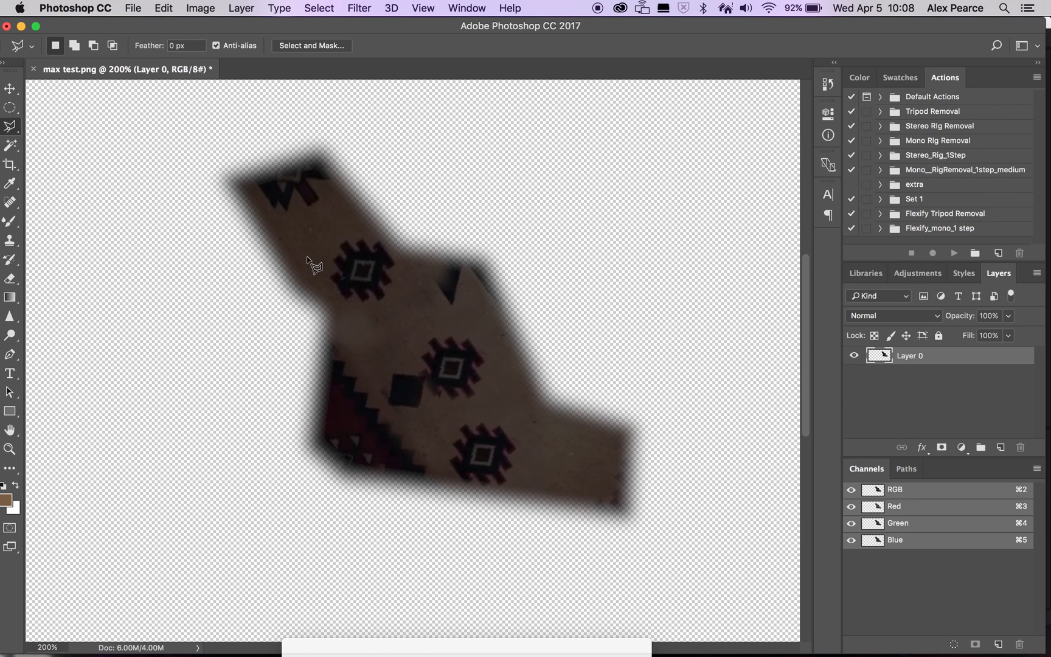
left_click(8, 112)
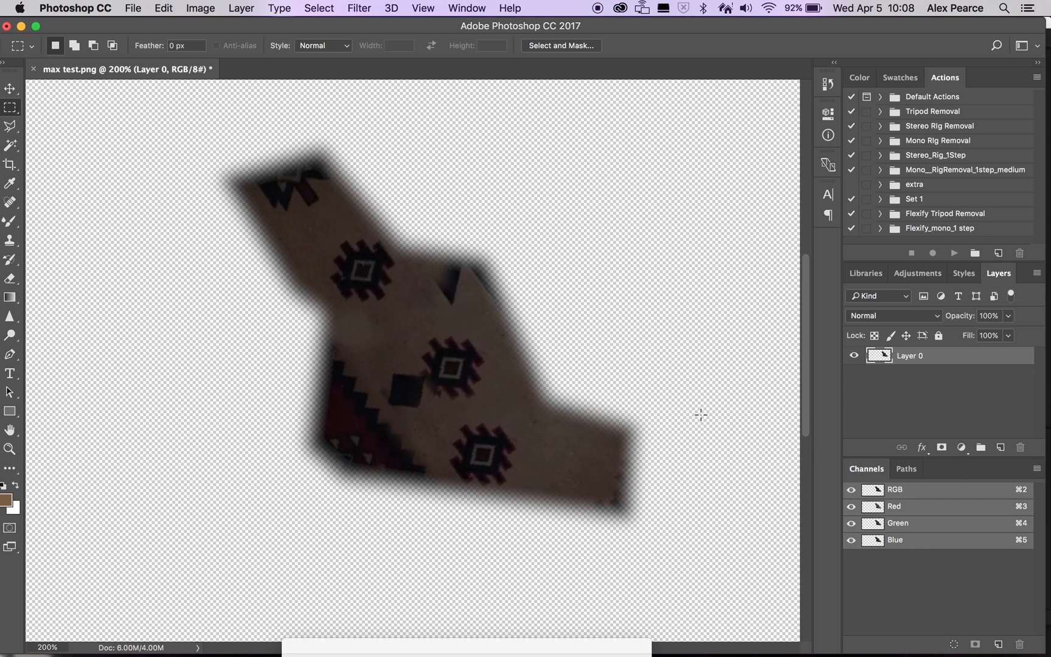
Switch to the Move tool and bring up the Filter menu for Flaming Pear
left_click(7, 106)
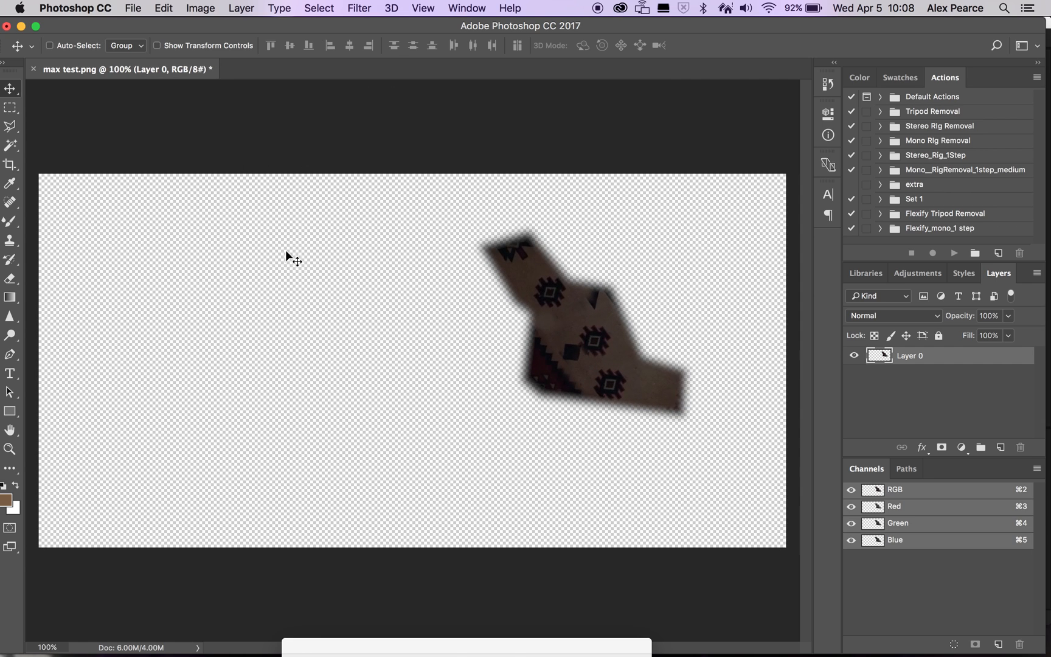
mouse_move(542, 210)
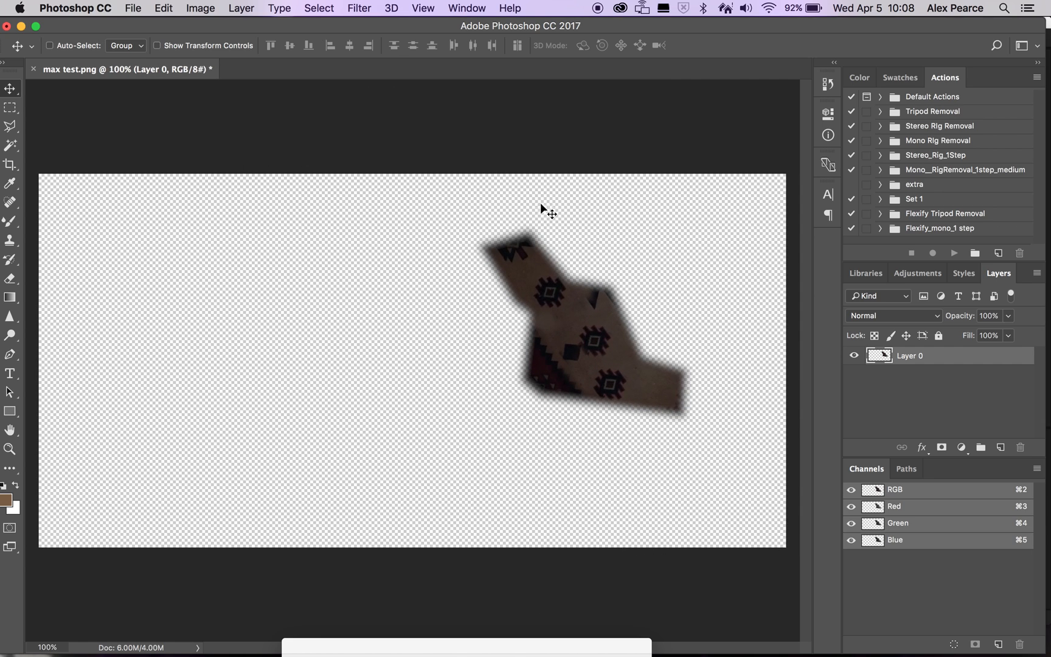
mouse_move(119, 60)
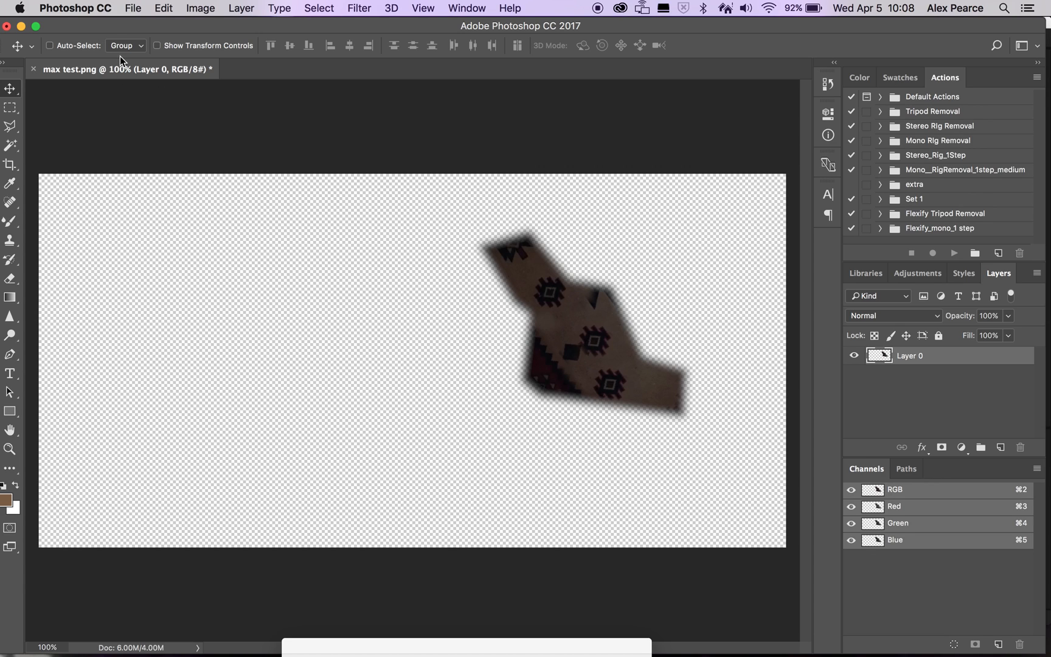
mouse_move(441, 296)
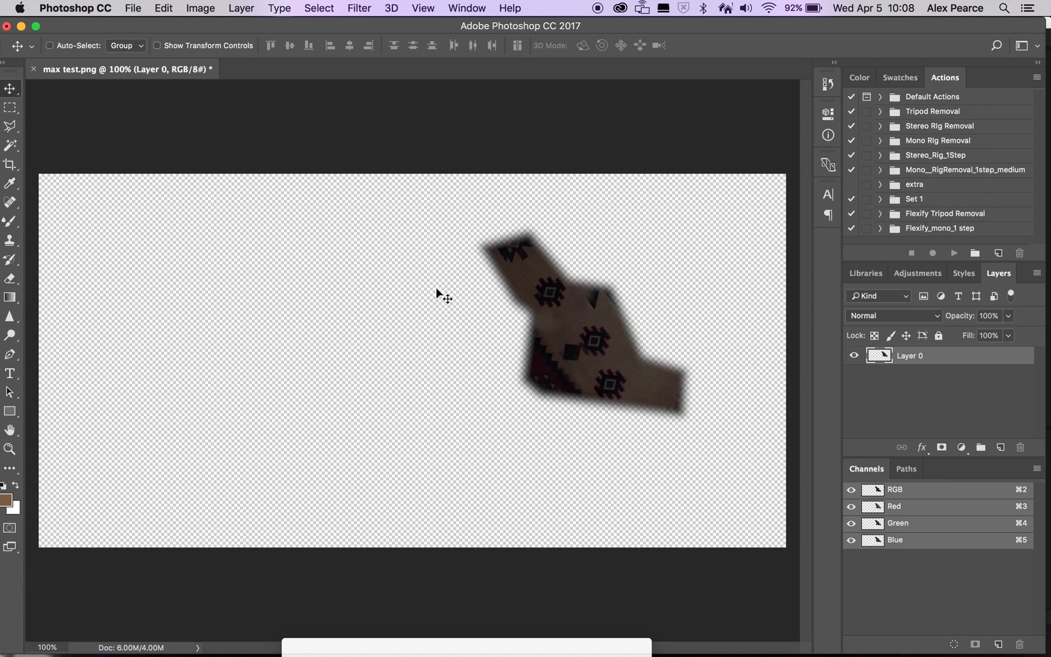
mouse_move(366, 291)
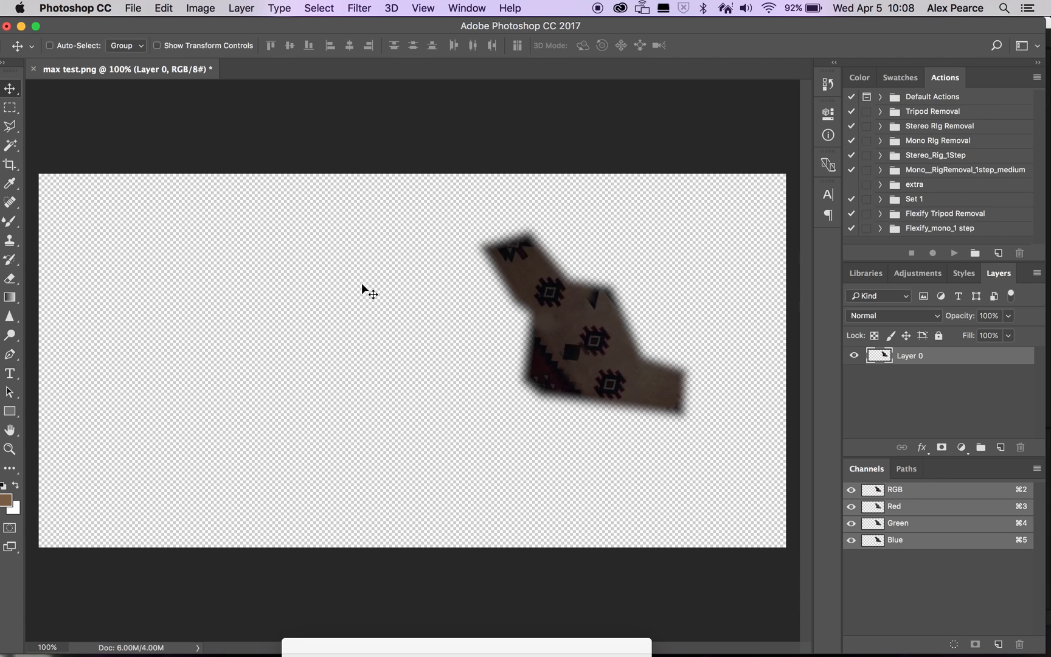
mouse_move(472, 236)
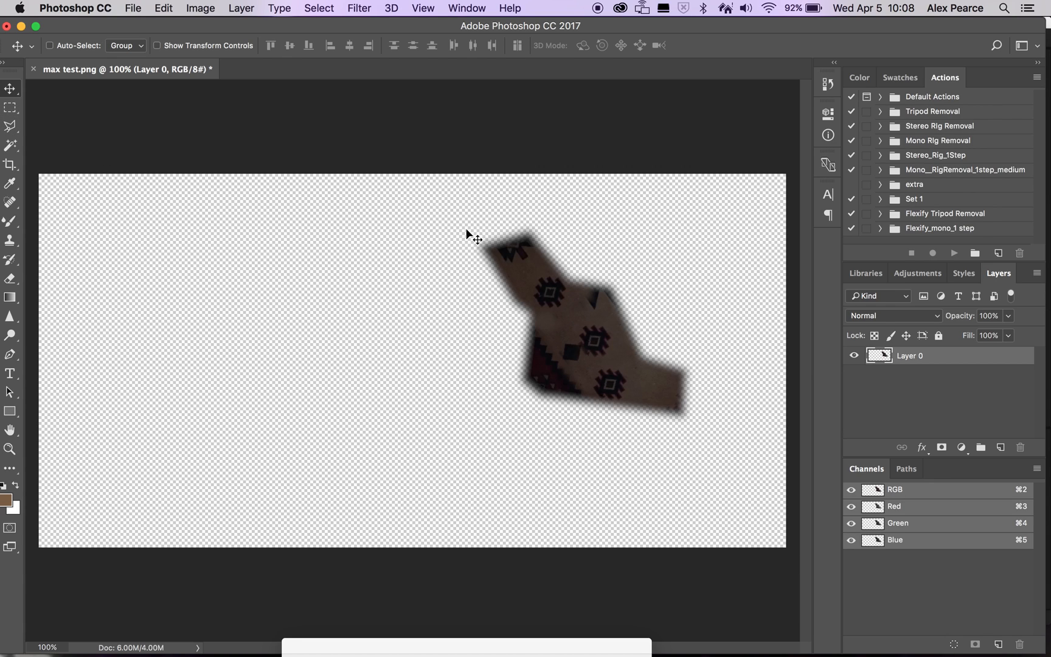
mouse_move(350, 188)
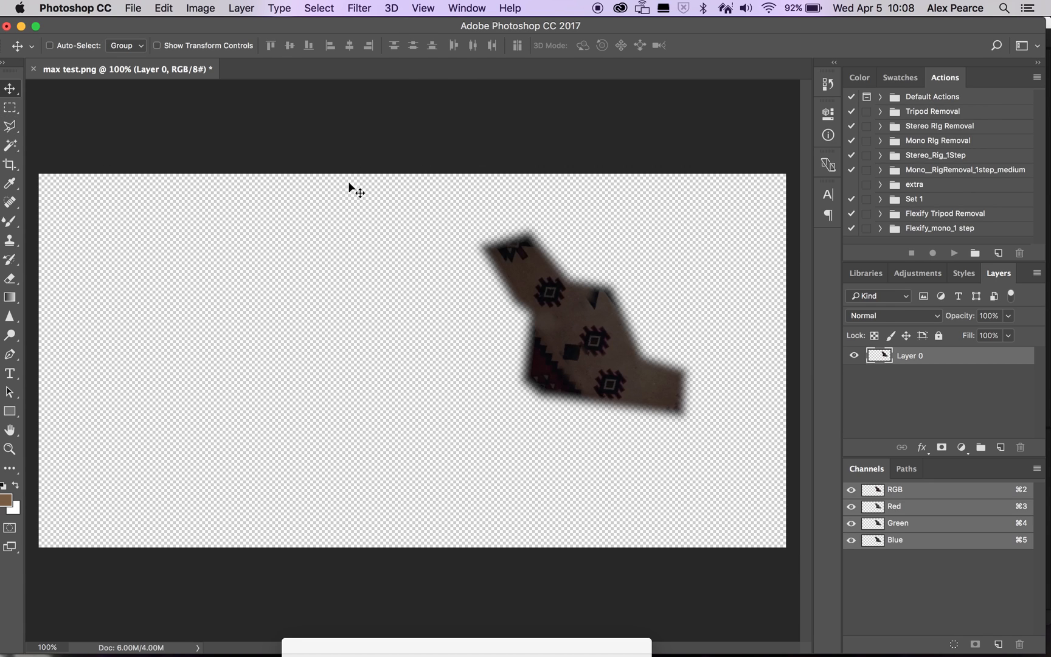
left_click(365, 9)
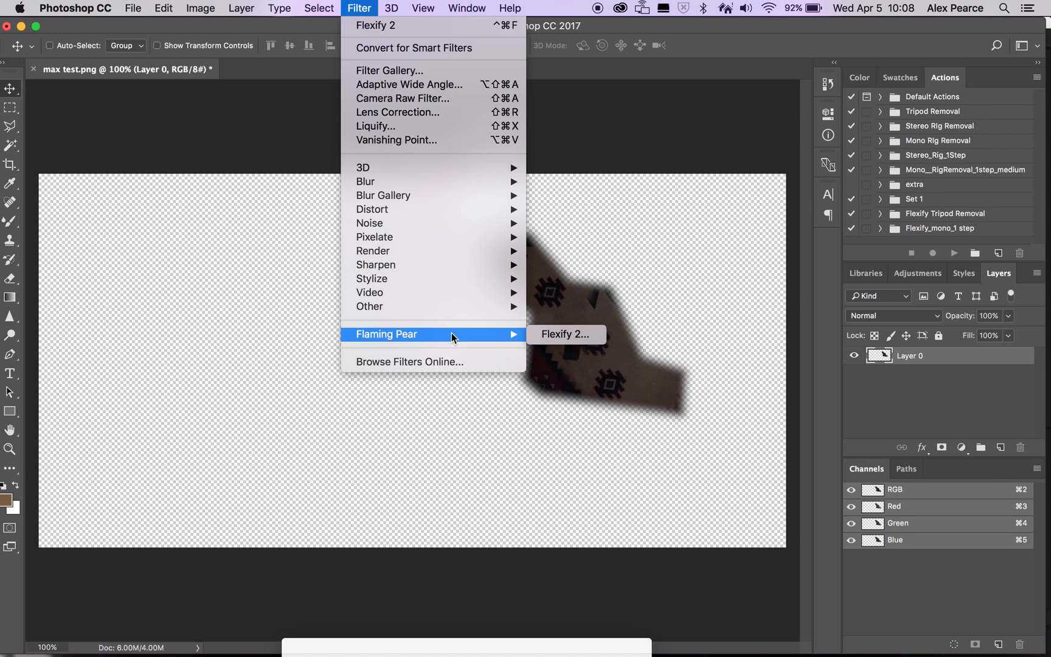
Run Flexify 2 converting the patch from zenith & nadir to equirectangular
left_click(566, 335)
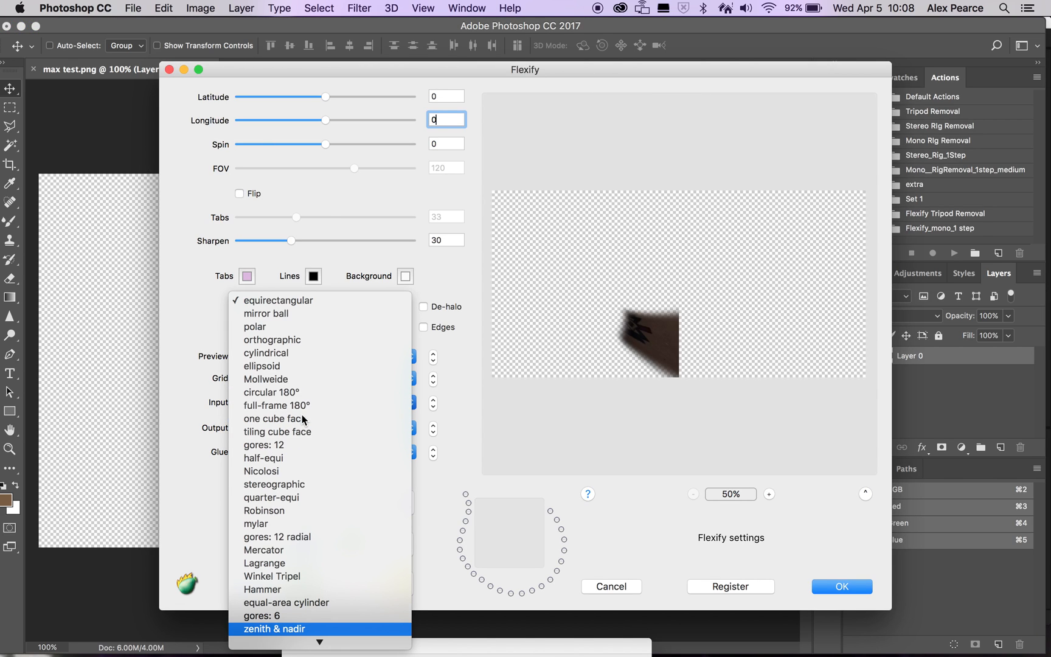
left_click(278, 630)
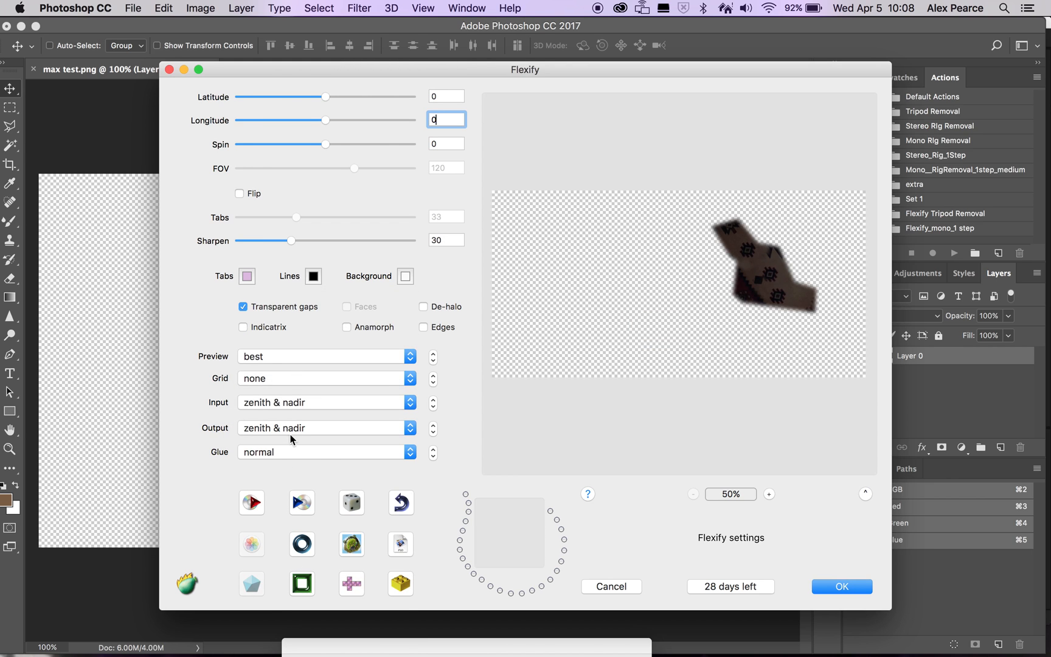
left_click(318, 428)
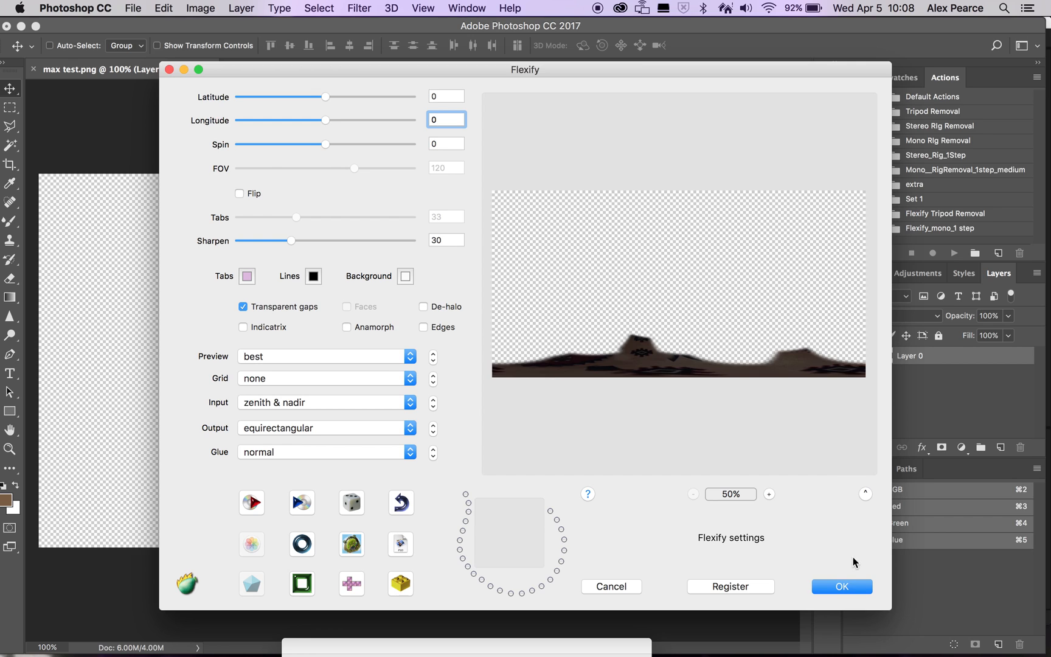
left_click(842, 587)
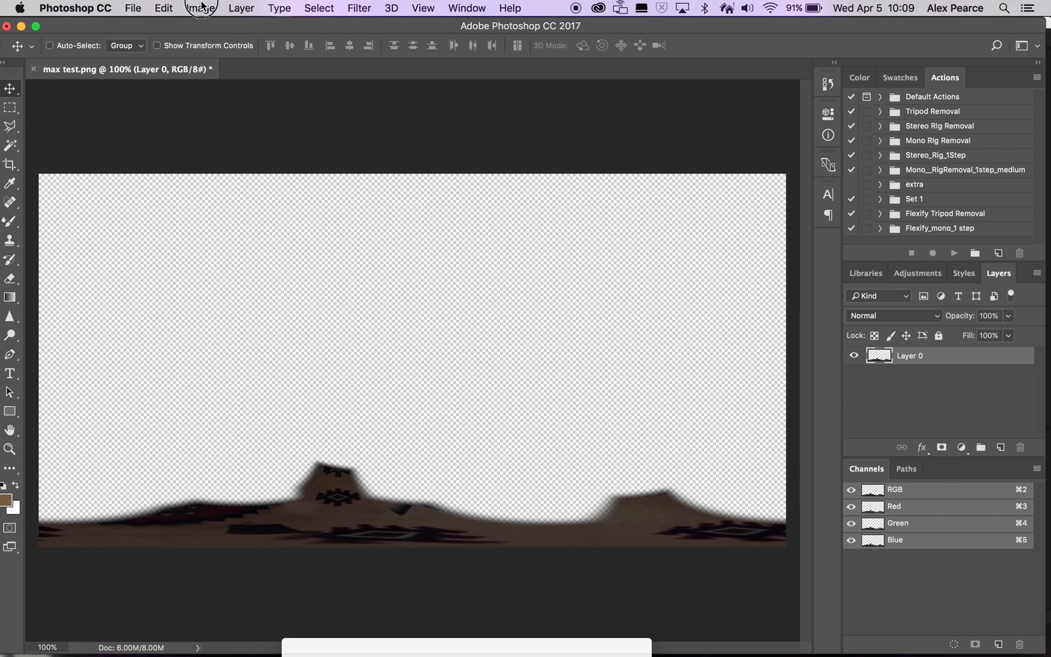
Set Canvas Size height to 2048 pixels, making the canvas 2048 by 2048
left_click(201, 8)
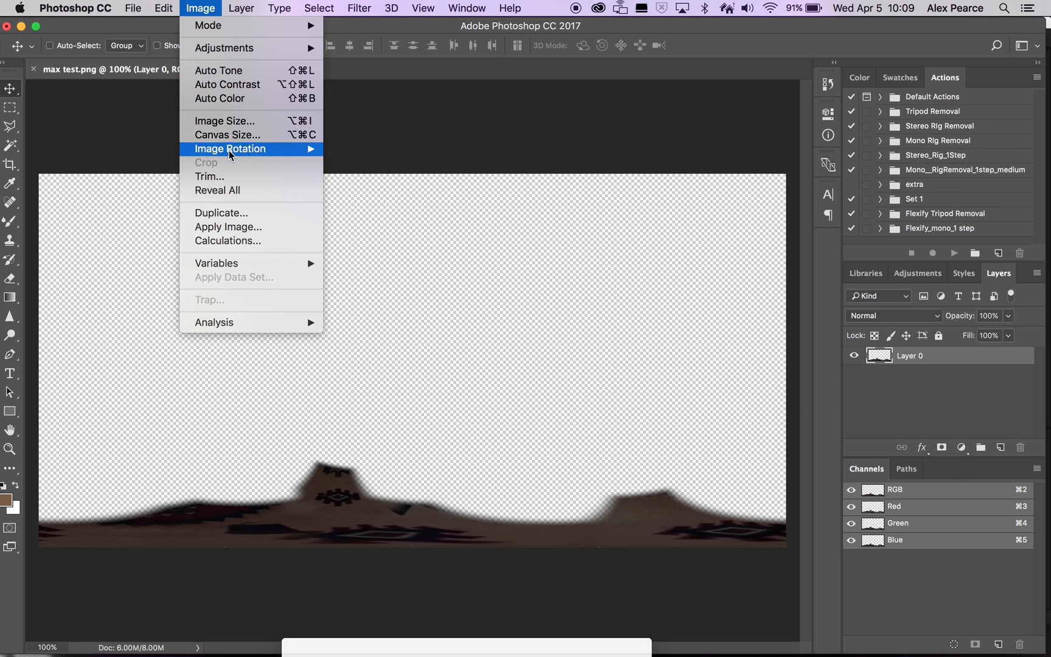
left_click(223, 135)
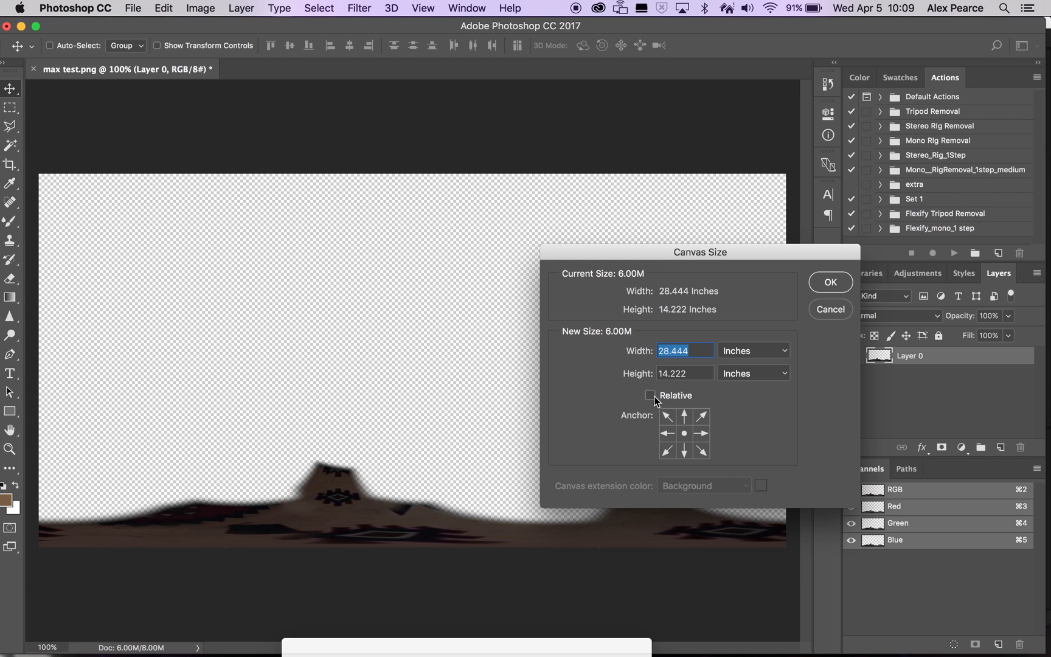
left_click(779, 350)
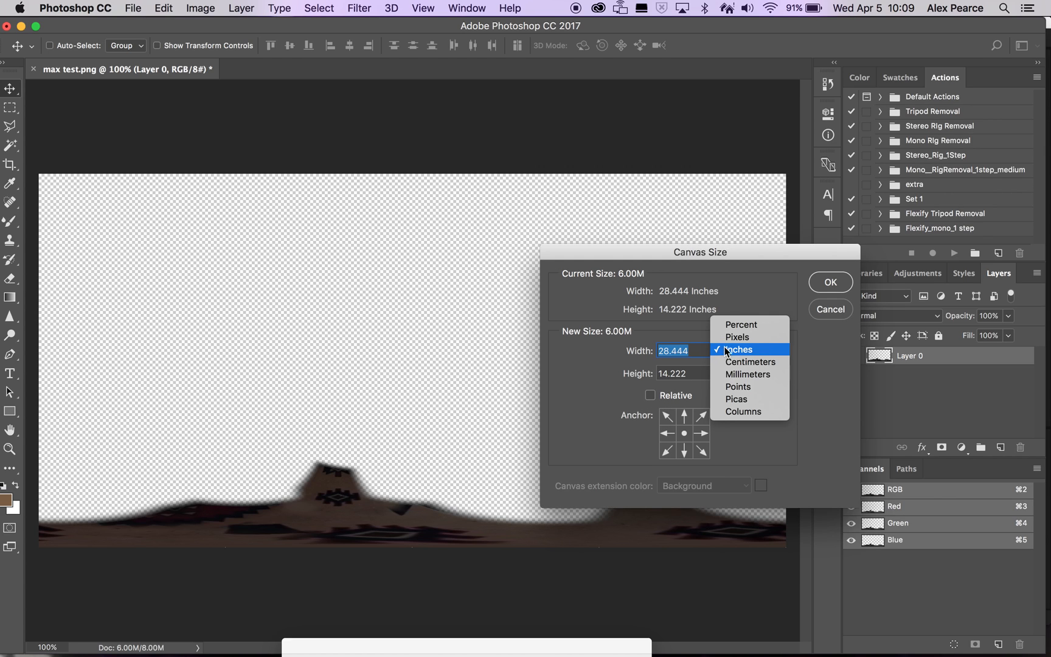
left_click(737, 337)
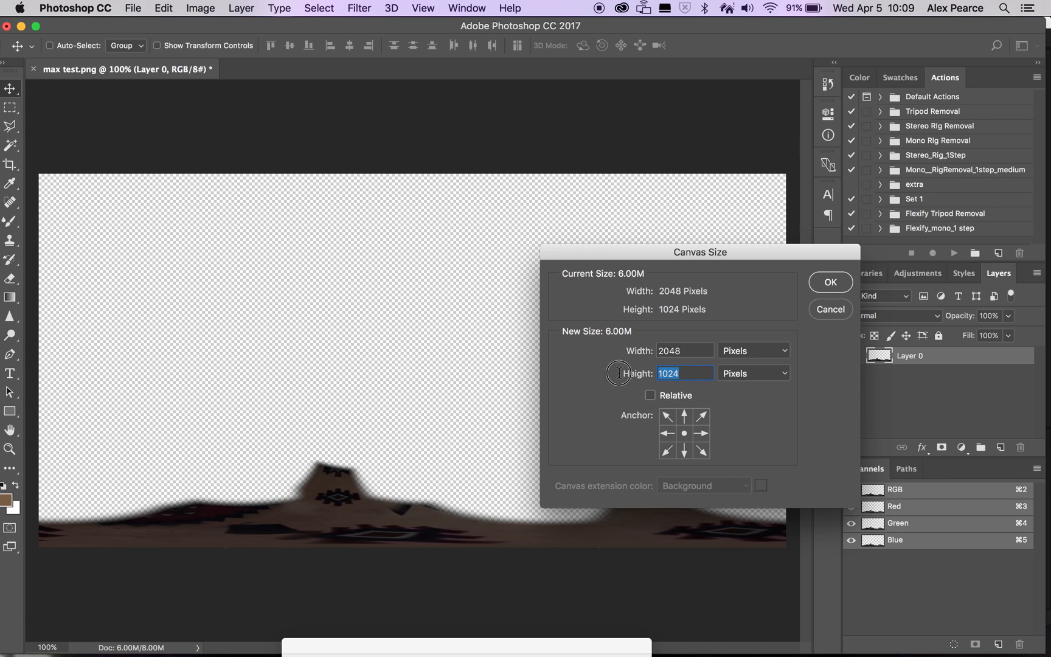
type("2048")
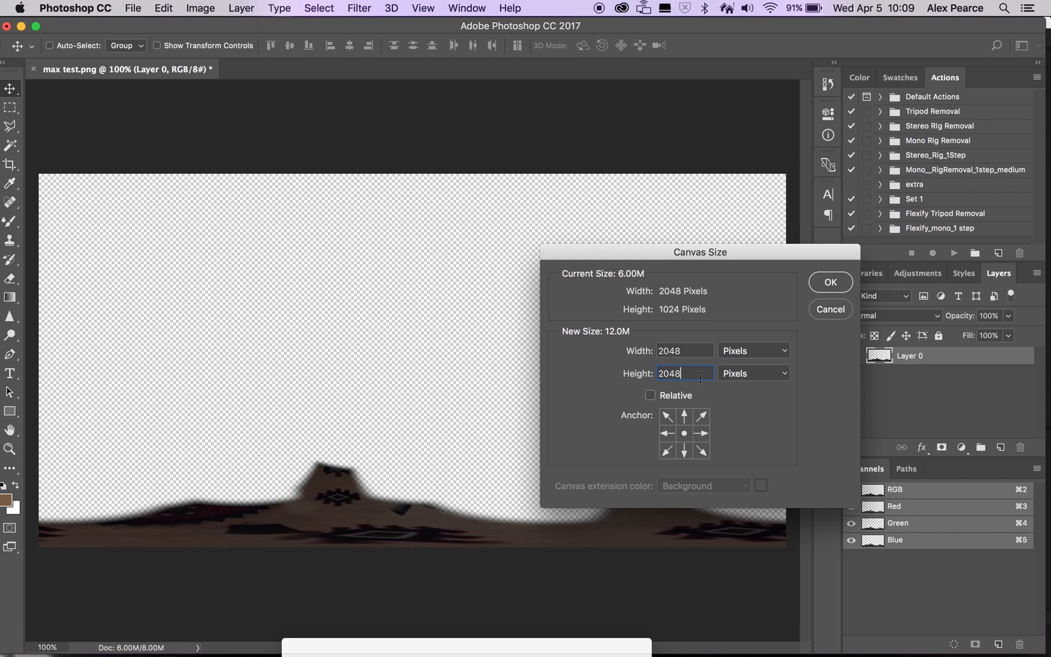
left_click(831, 283)
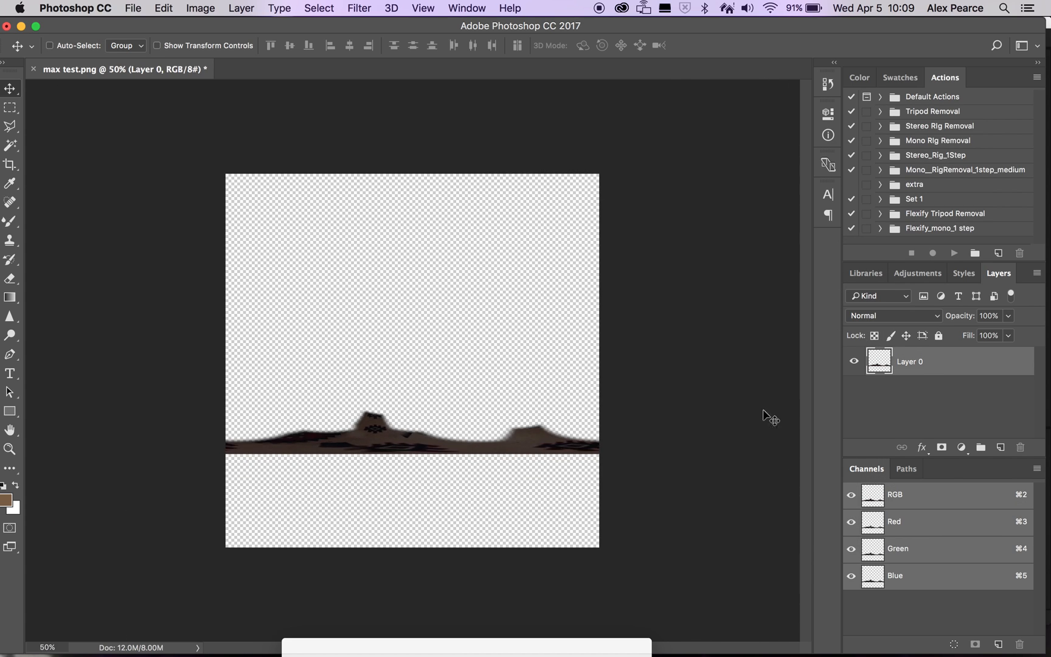
Duplicate Layer 0 so a copy of the patch can fill the lower half
right_click(935, 361)
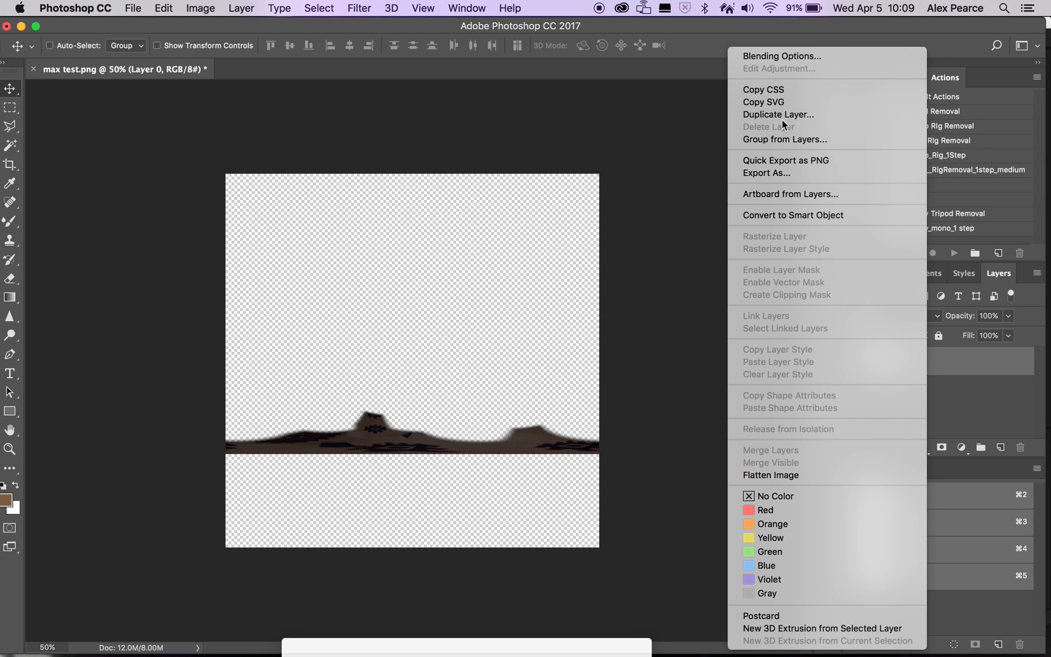
left_click(778, 114)
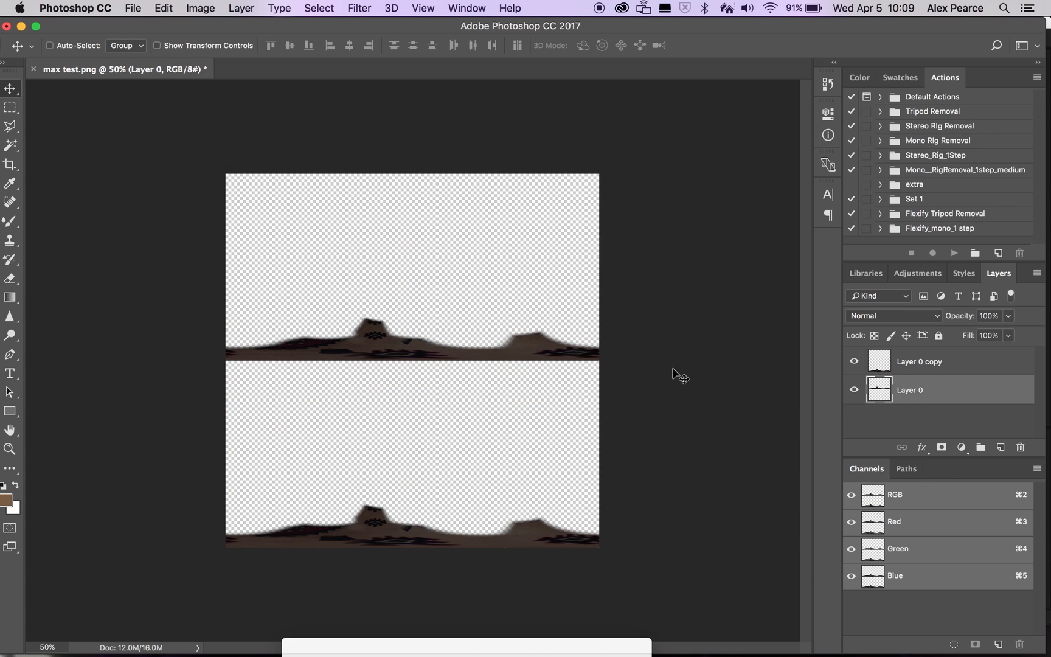
Quick Export as PNG to the Desktop, renaming the file max test_rr.png
left_click(133, 9)
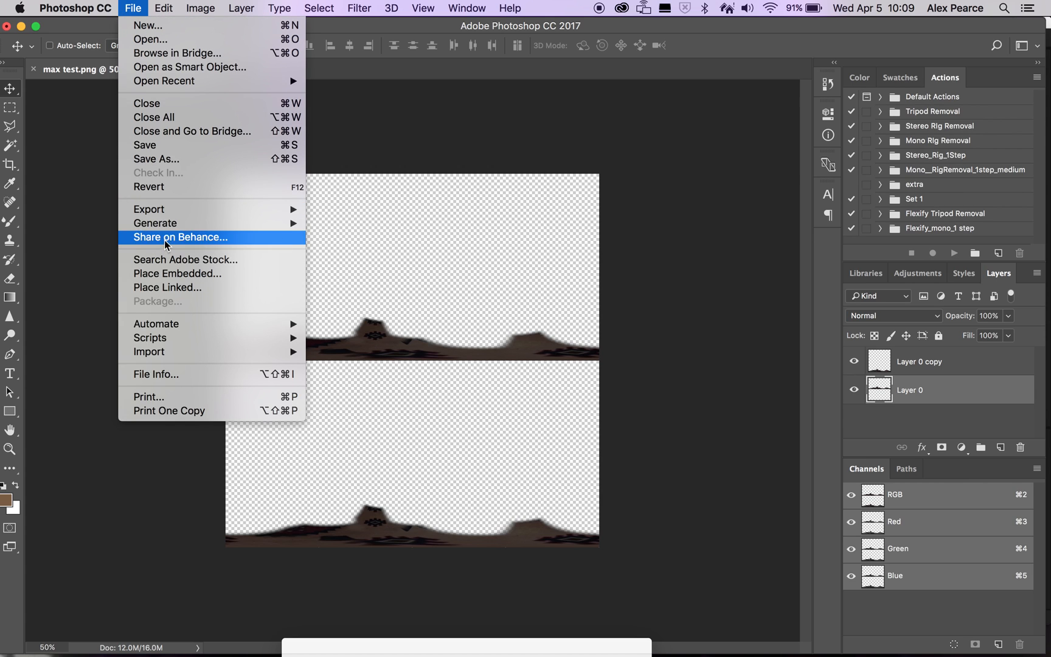
mouse_move(148, 209)
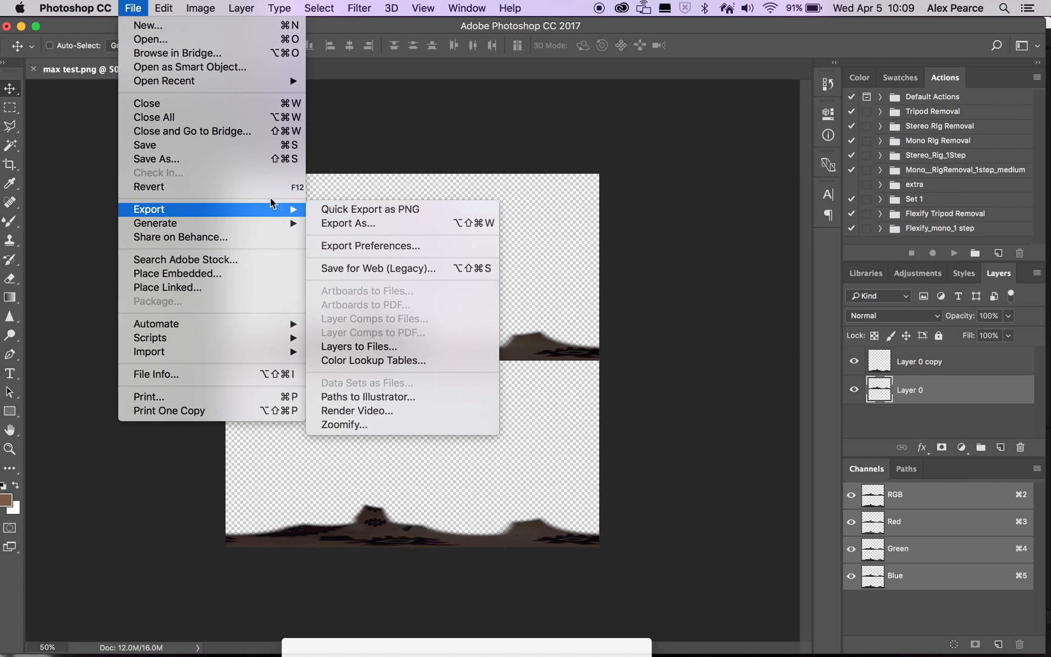
mouse_move(146, 129)
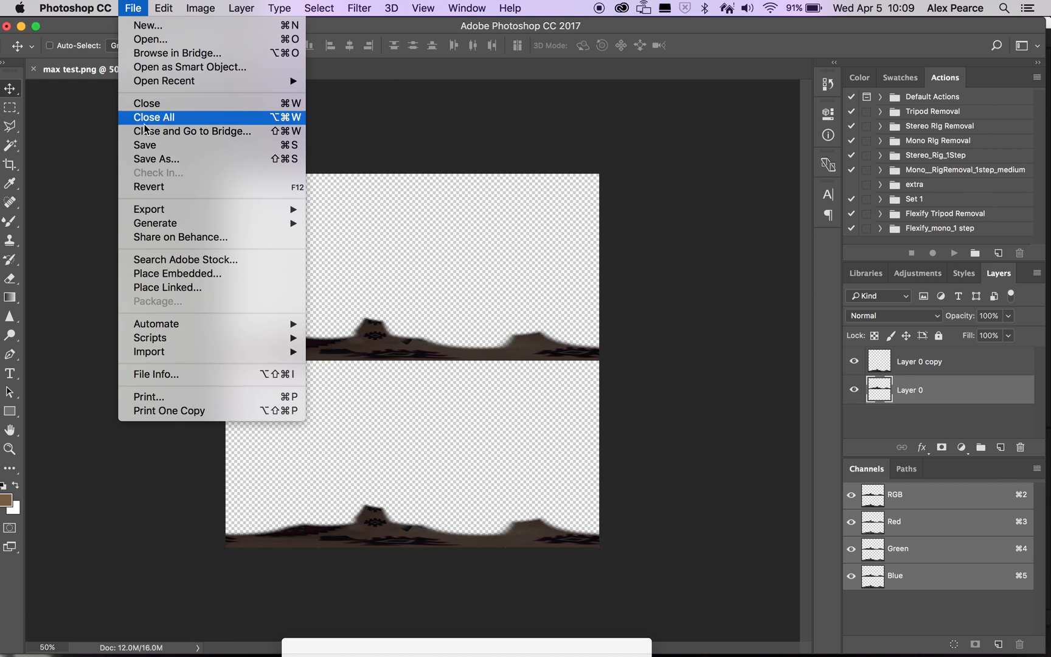
mouse_move(148, 209)
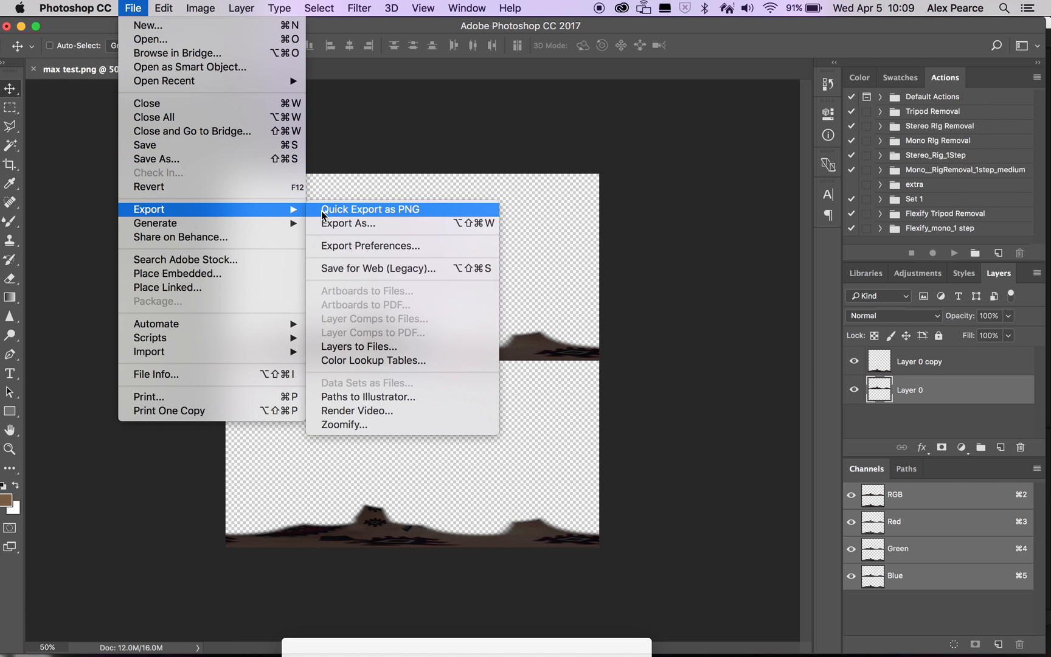
left_click(347, 223)
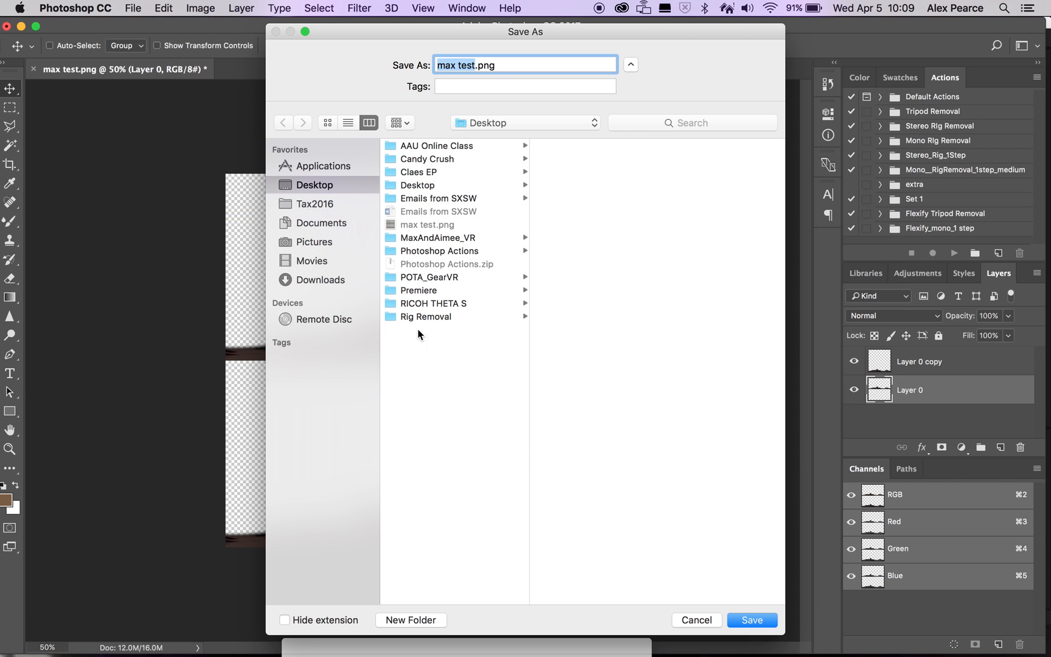
left_click(474, 66)
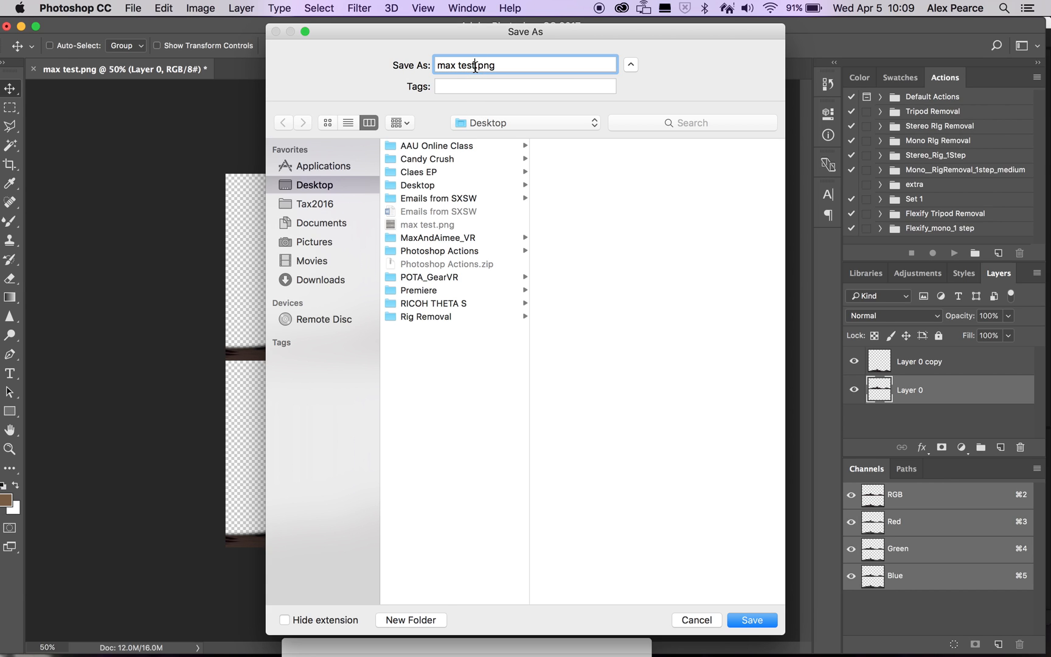
type("_rr")
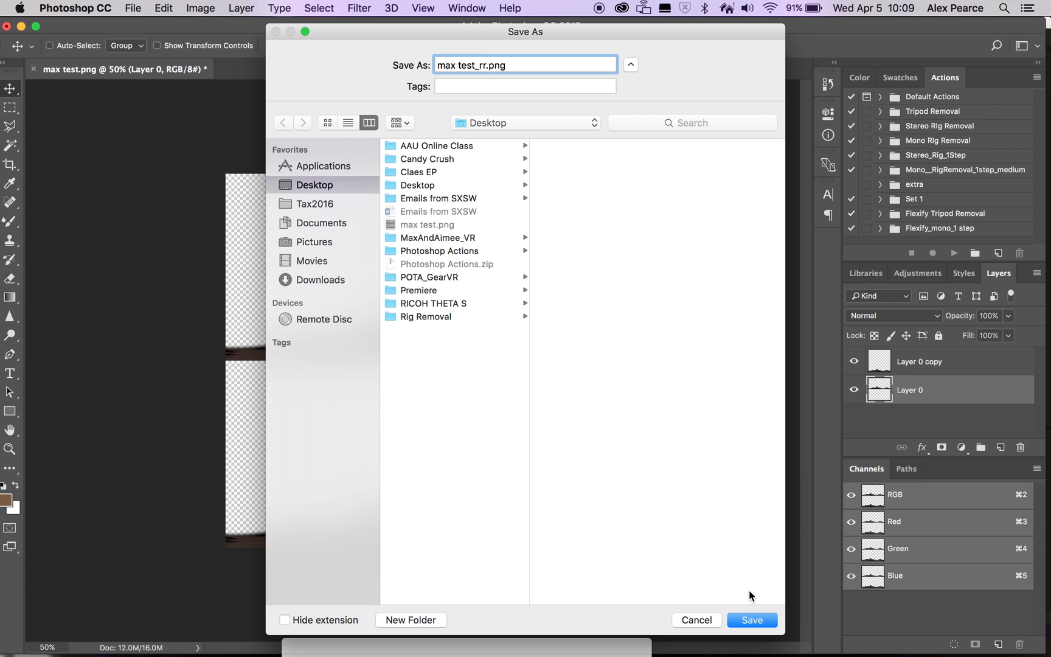
left_click(752, 621)
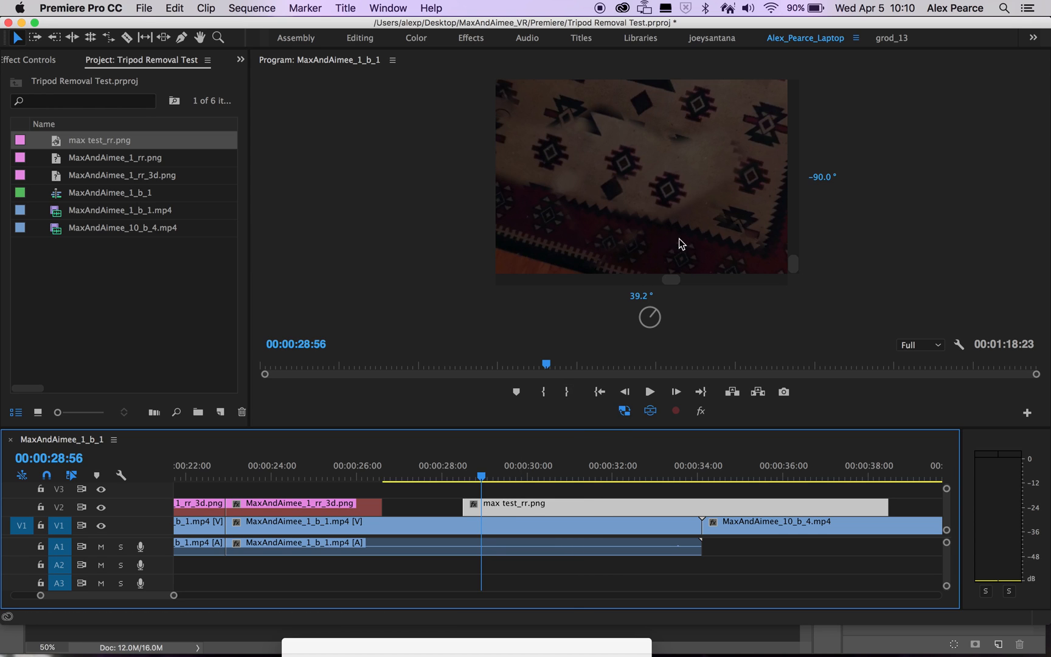
mouse_move(631, 189)
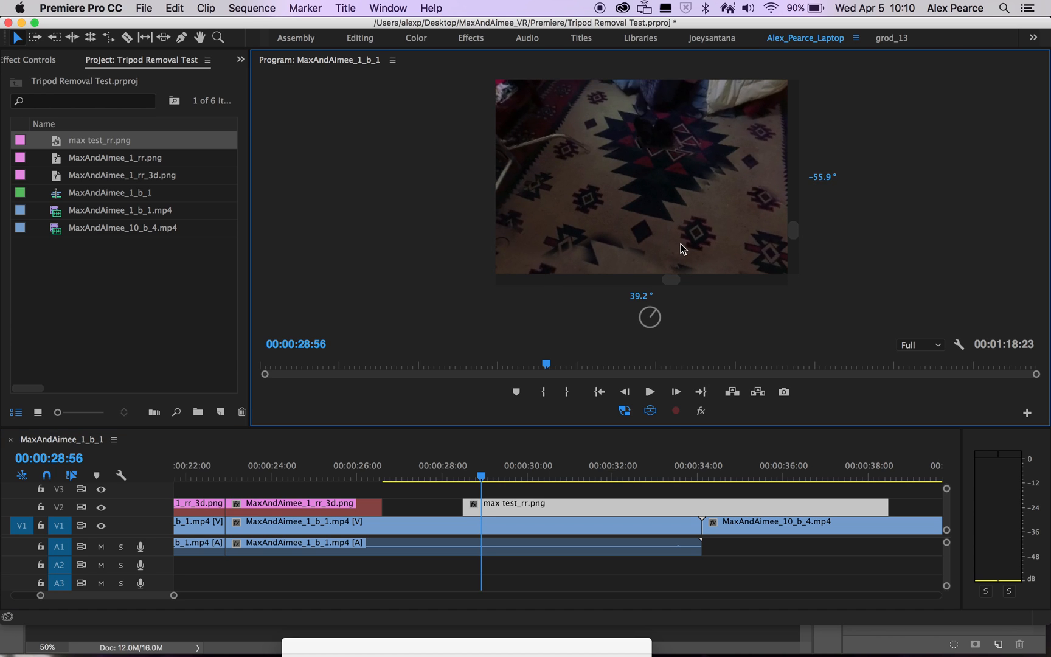
Place max test_rr.png on V2 above the 360 footage in the timeline
left_click(650, 392)
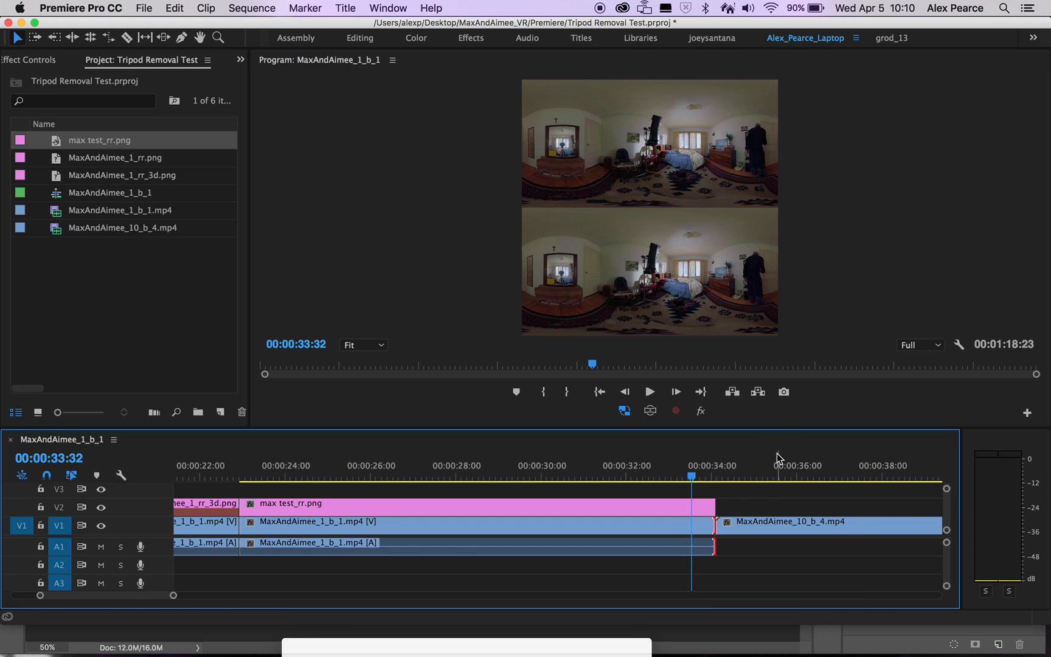
Marquee-select both the patch clip and the MaxAndAimee_1_b_1 footage clip
left_click_drag(791, 522, 772, 526)
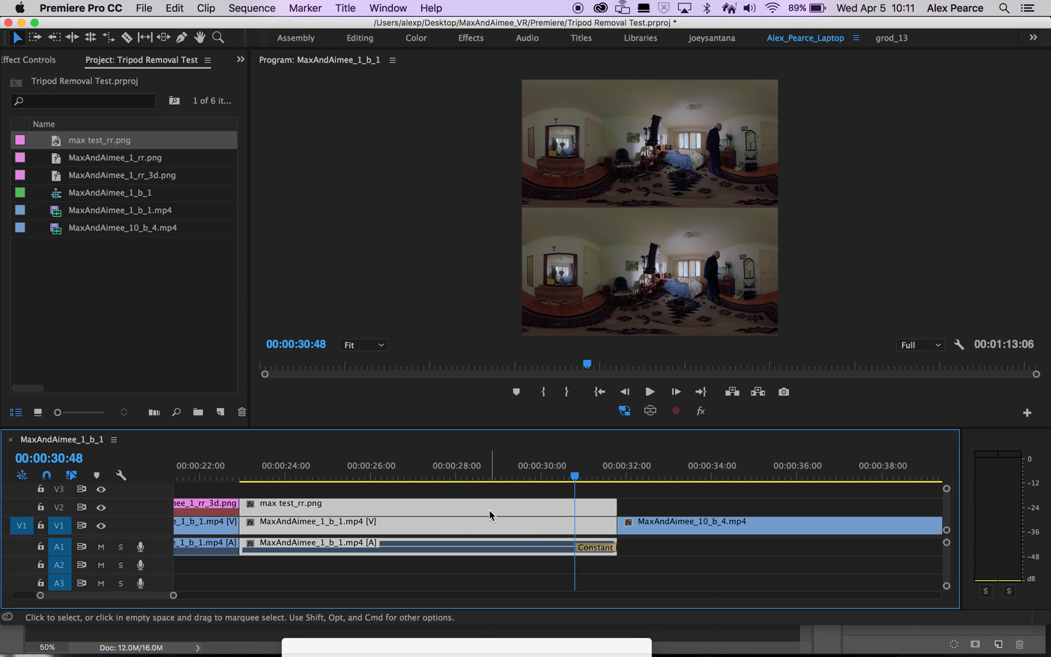
Nest the two clips into Nested Sequence 02 and apply the default transition at the following cut
right_click(490, 522)
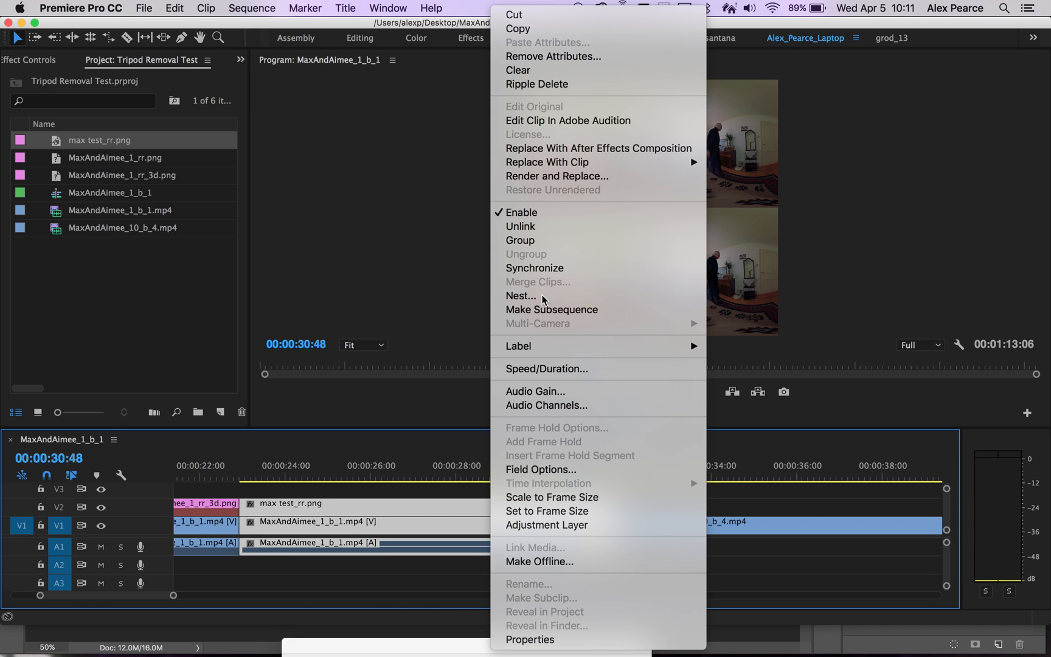
left_click(521, 296)
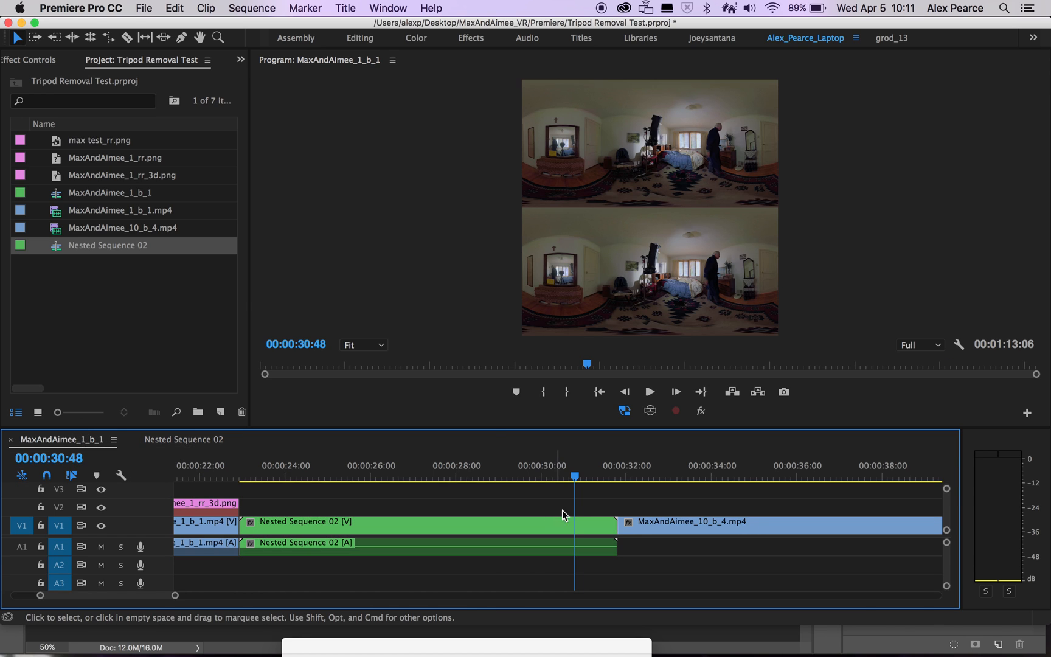
right_click(617, 538)
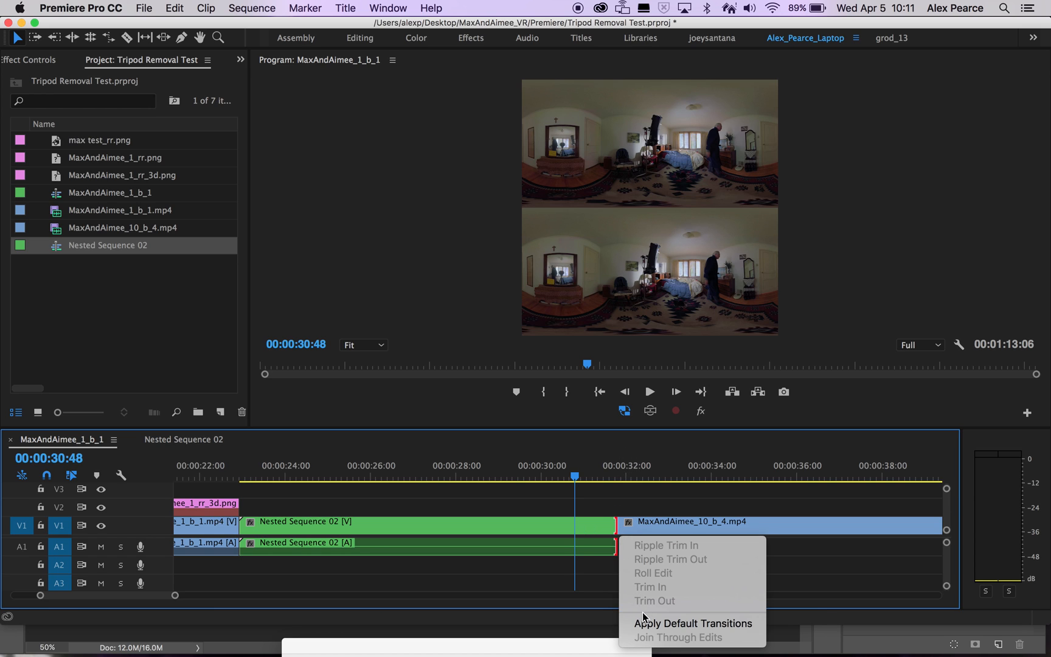
left_click(691, 624)
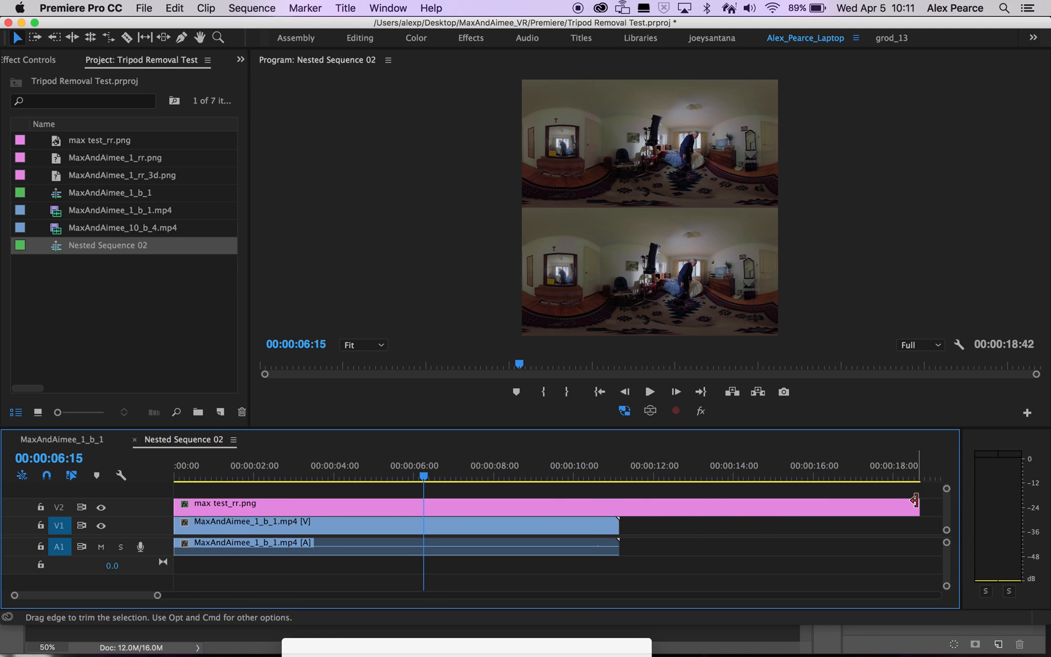
Trim the end of the max test_rr.png patch inside Nested Sequence 02
left_click_drag(915, 503, 617, 503)
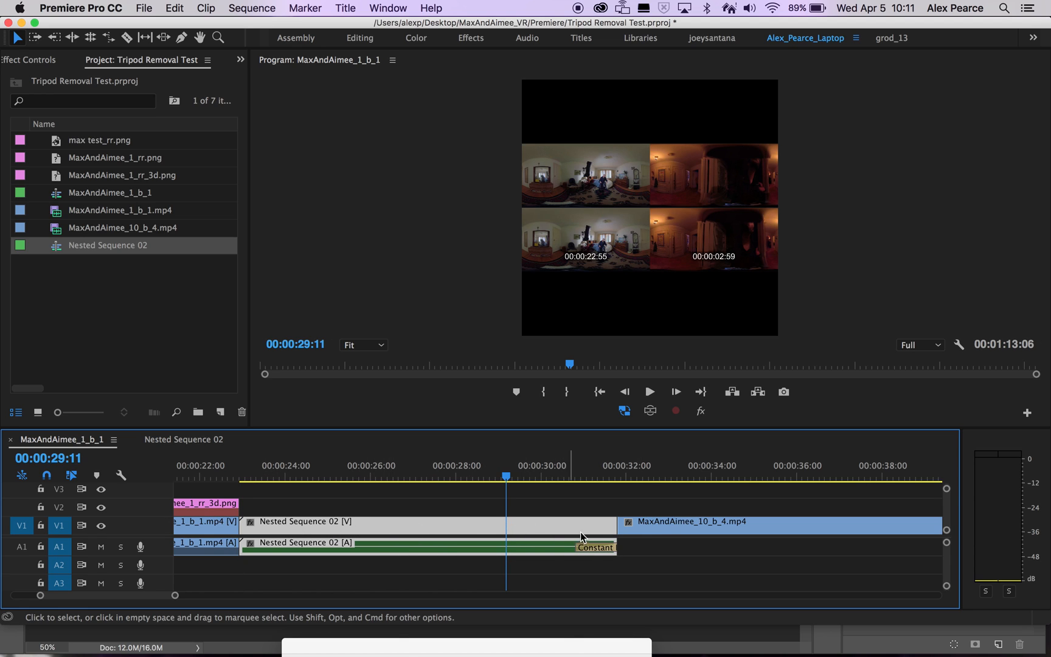
Apply the default Cross Dissolve at the cut after Nested Sequence 02
left_click(454, 522)
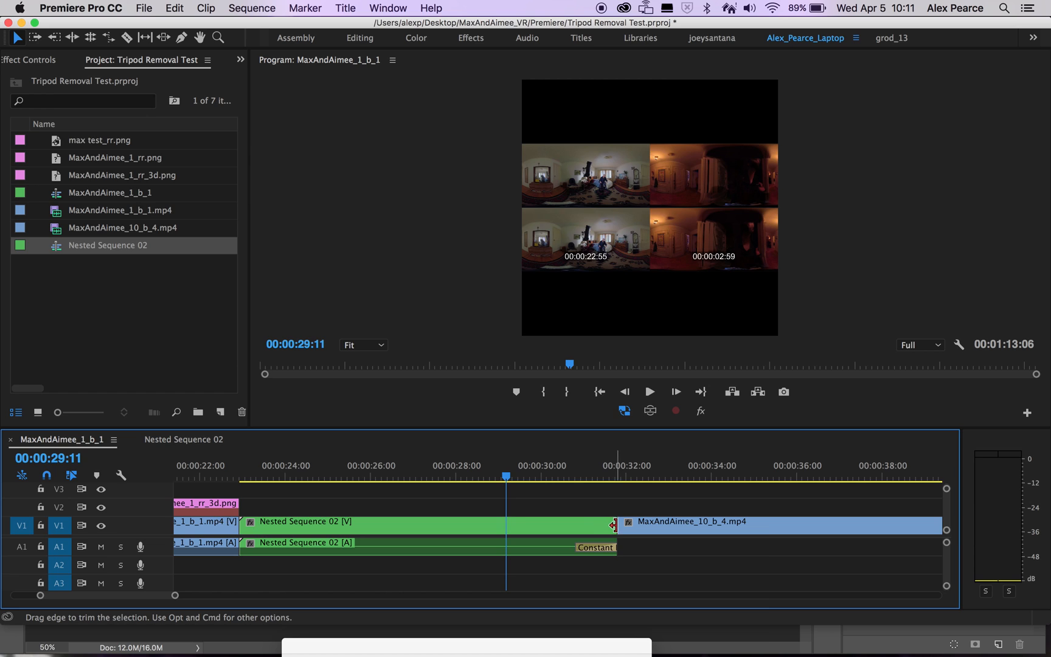
right_click(614, 521)
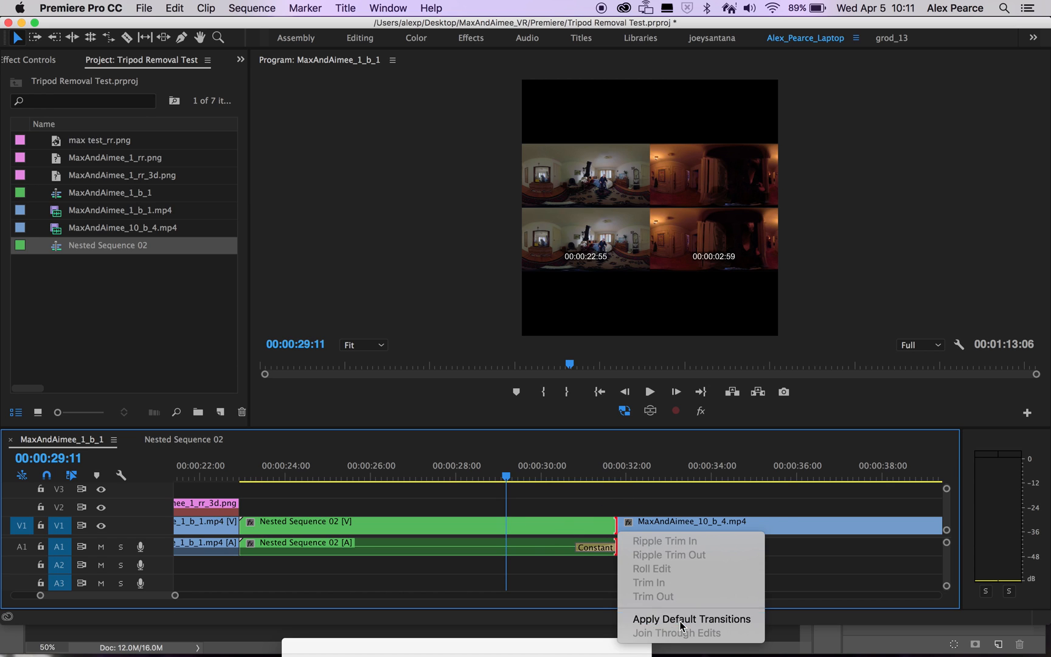
left_click(688, 619)
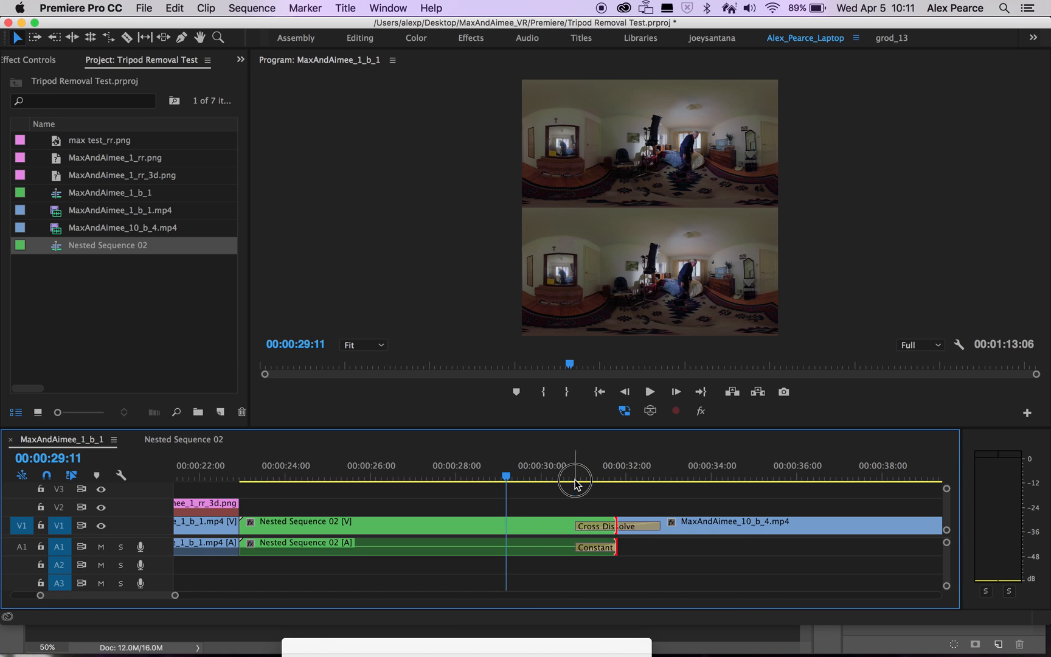
Preview the dissolve in VR Video Display, looking down at the patched floor
left_click_drag(573, 477, 661, 477)
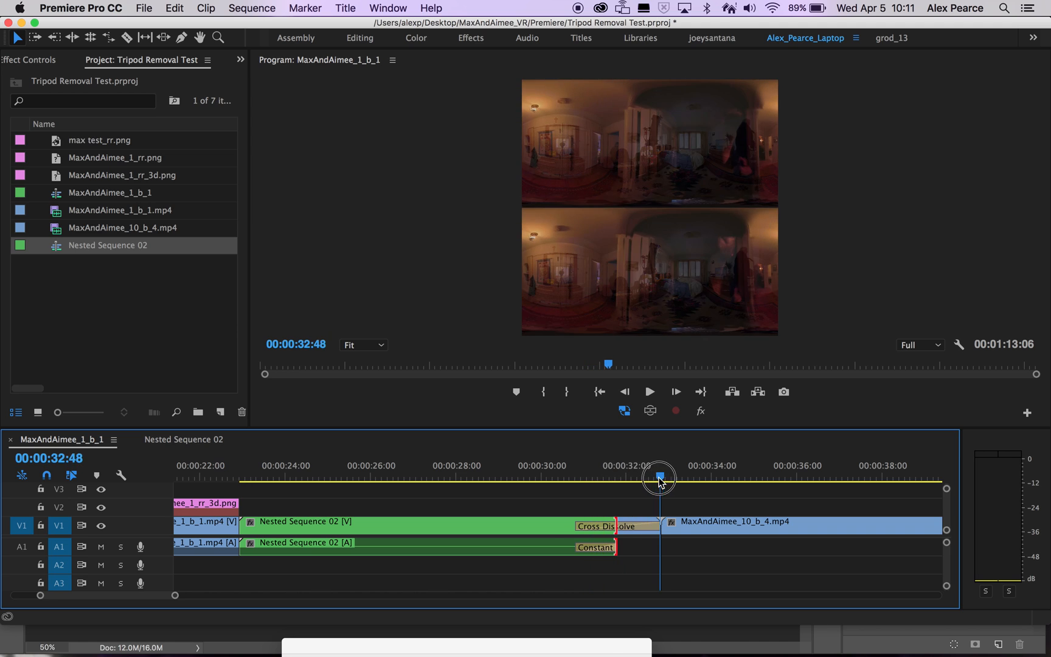
left_click(649, 412)
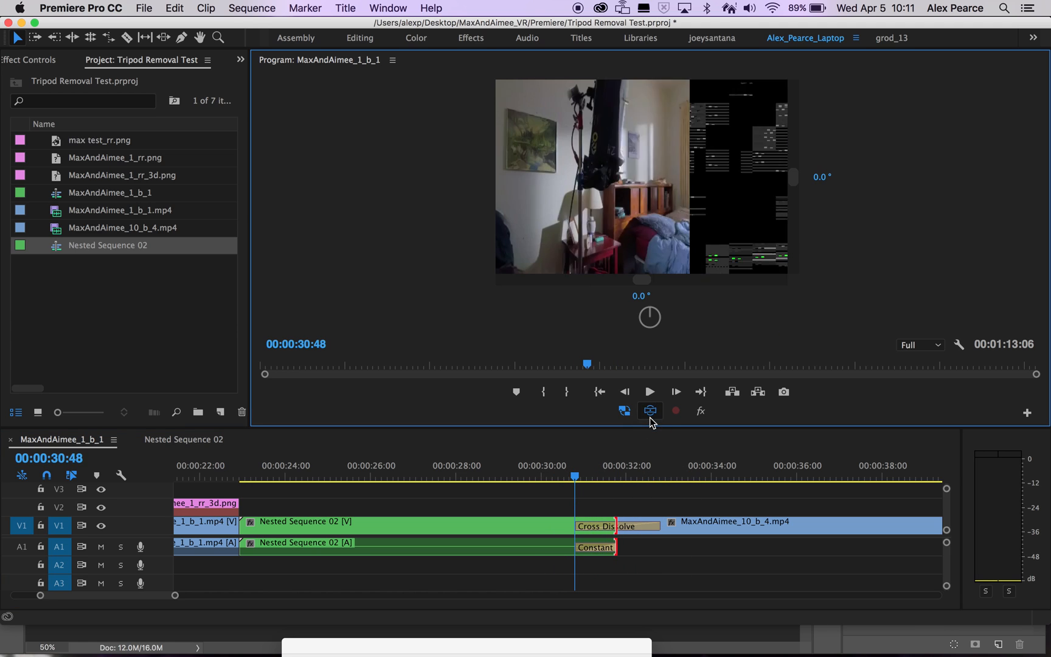
left_click_drag(636, 178, 669, 246)
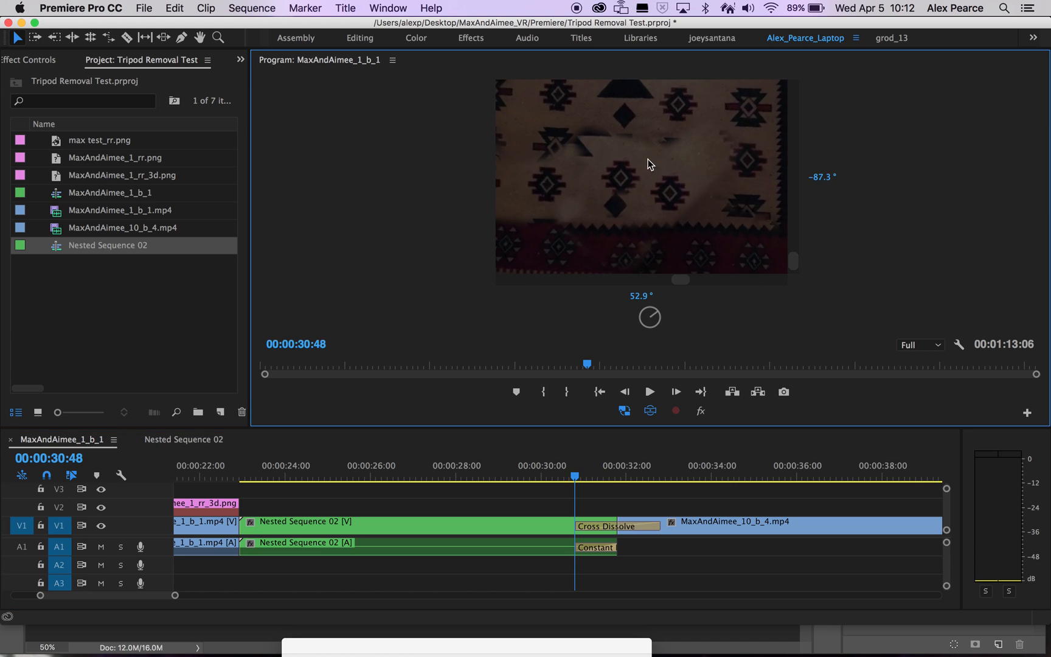
Remove the Cross Dissolve at the cut and return the preview to the flat over-under frame
left_click(354, 474)
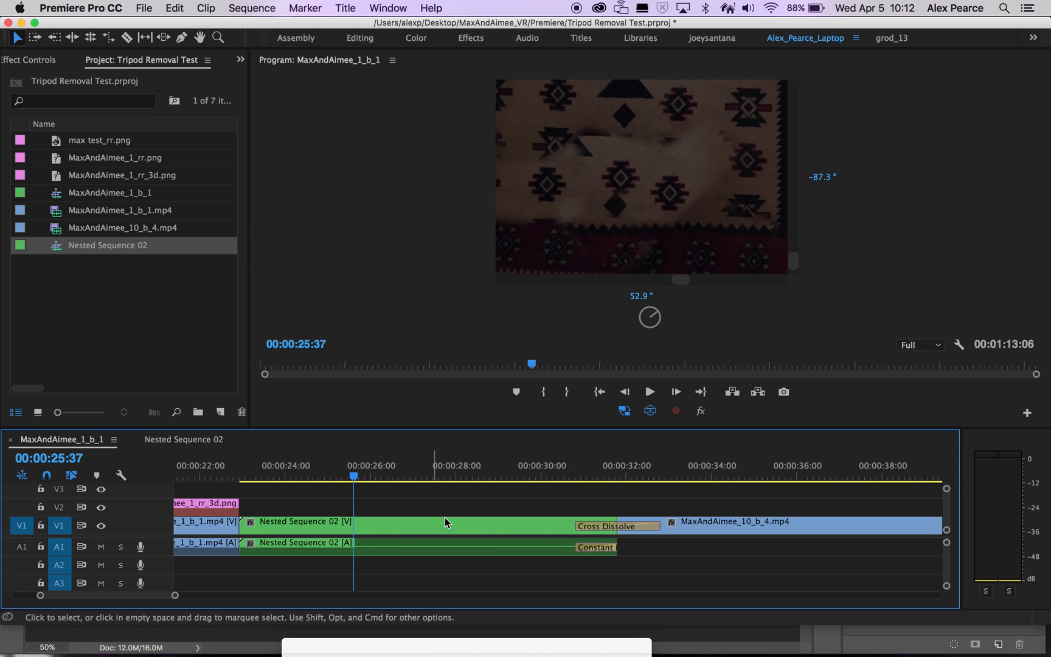
left_click(615, 527)
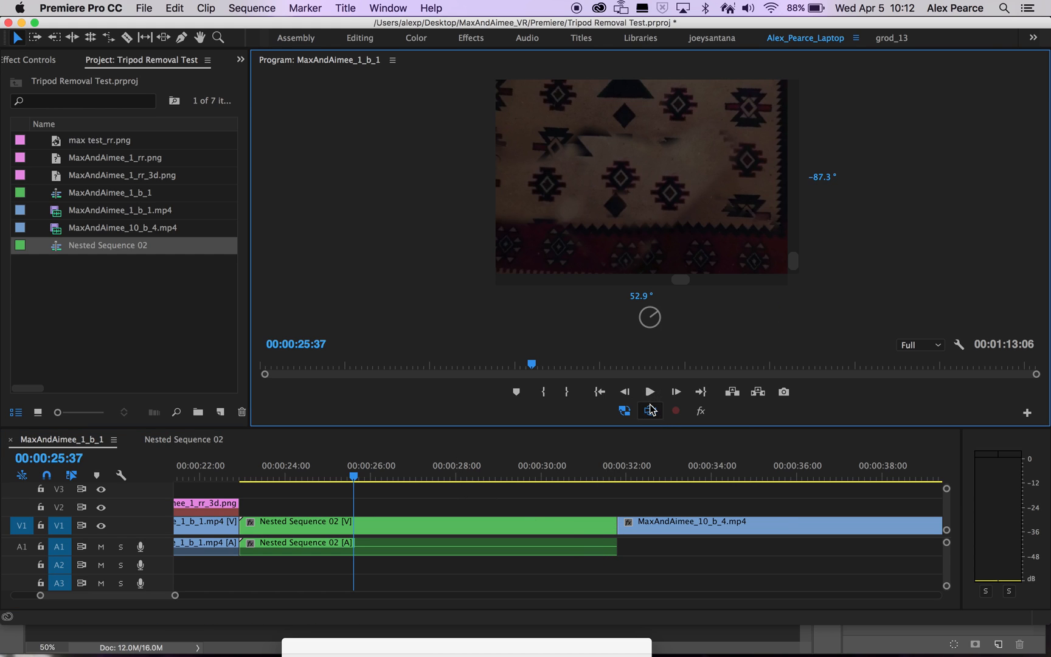
left_click(649, 410)
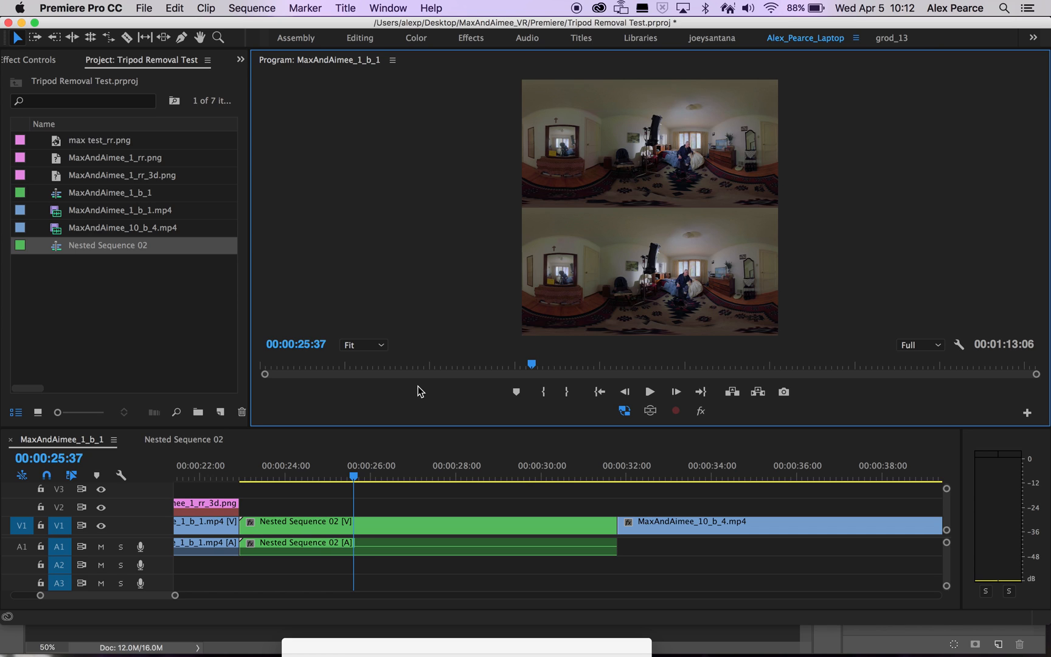
mouse_move(441, 459)
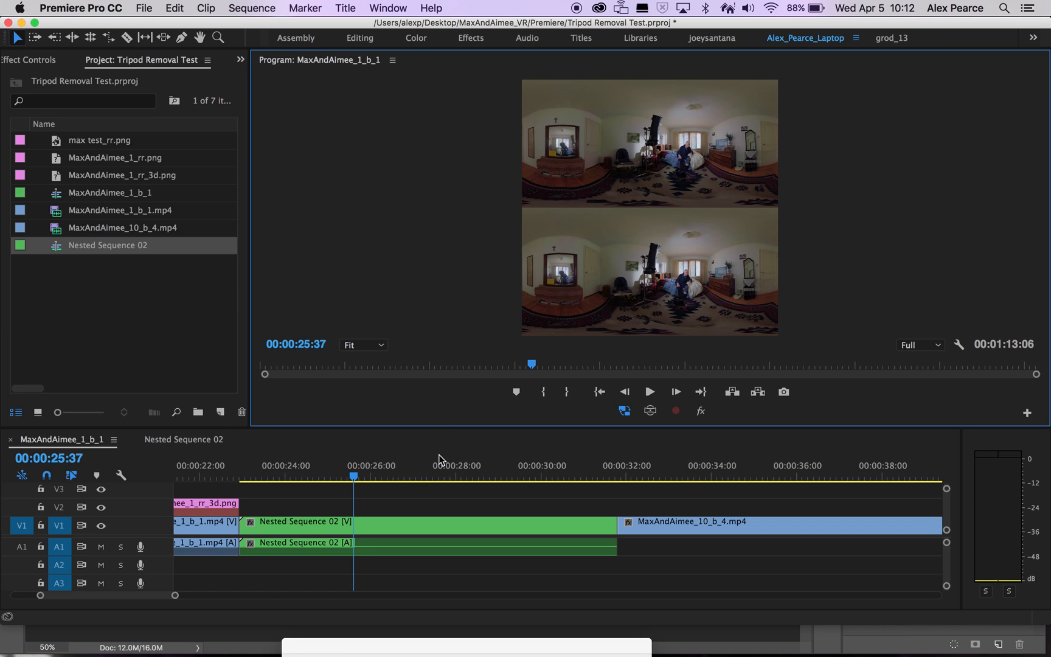
key("cmd+s")
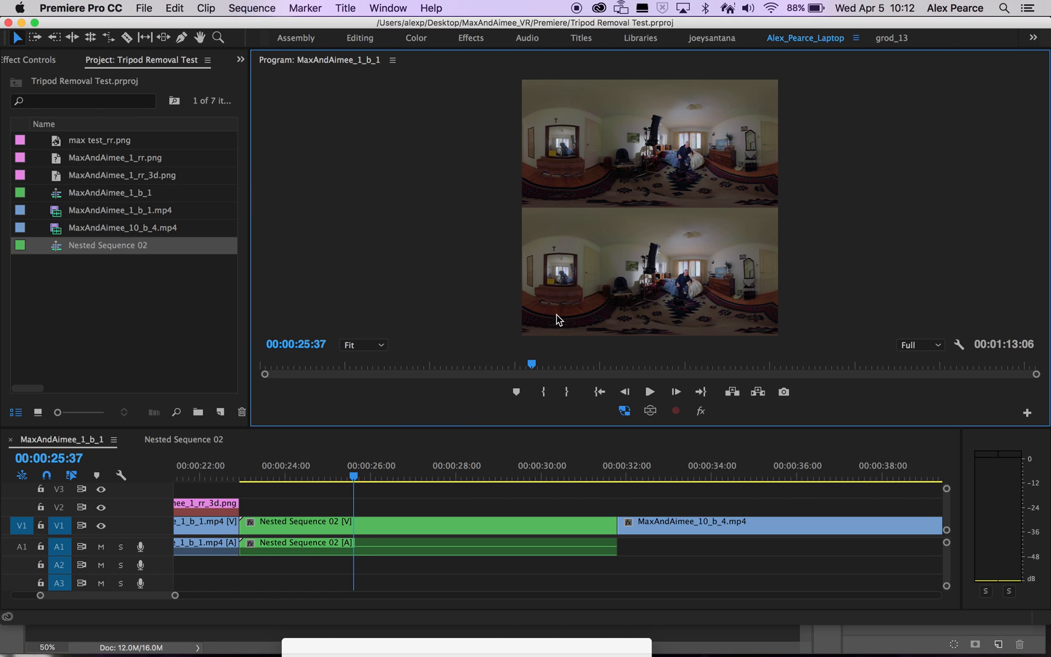
mouse_move(725, 295)
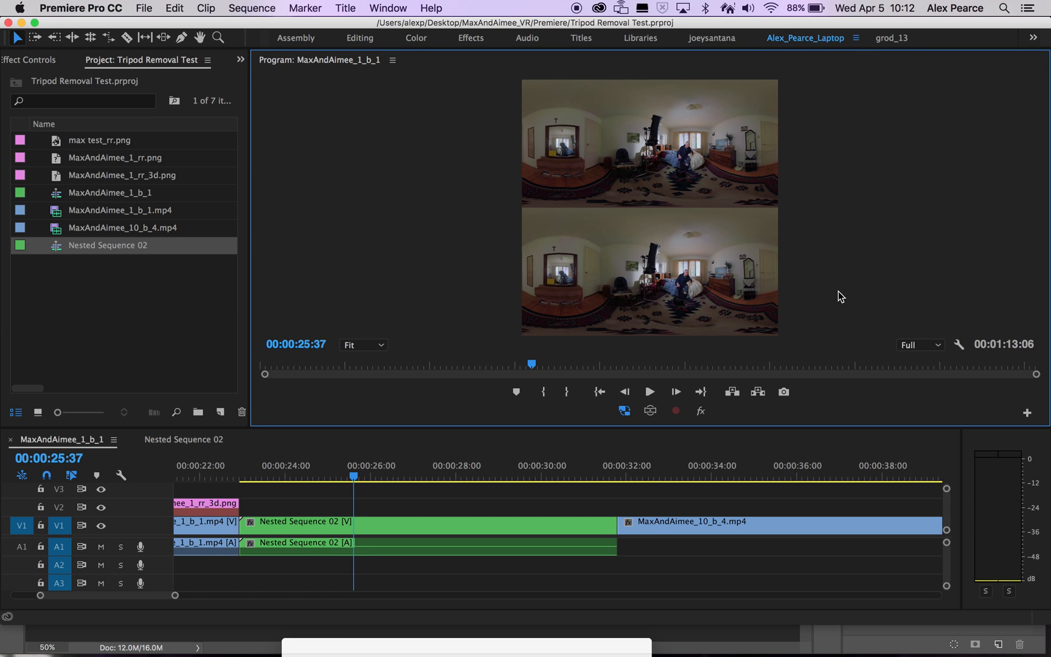
mouse_move(682, 312)
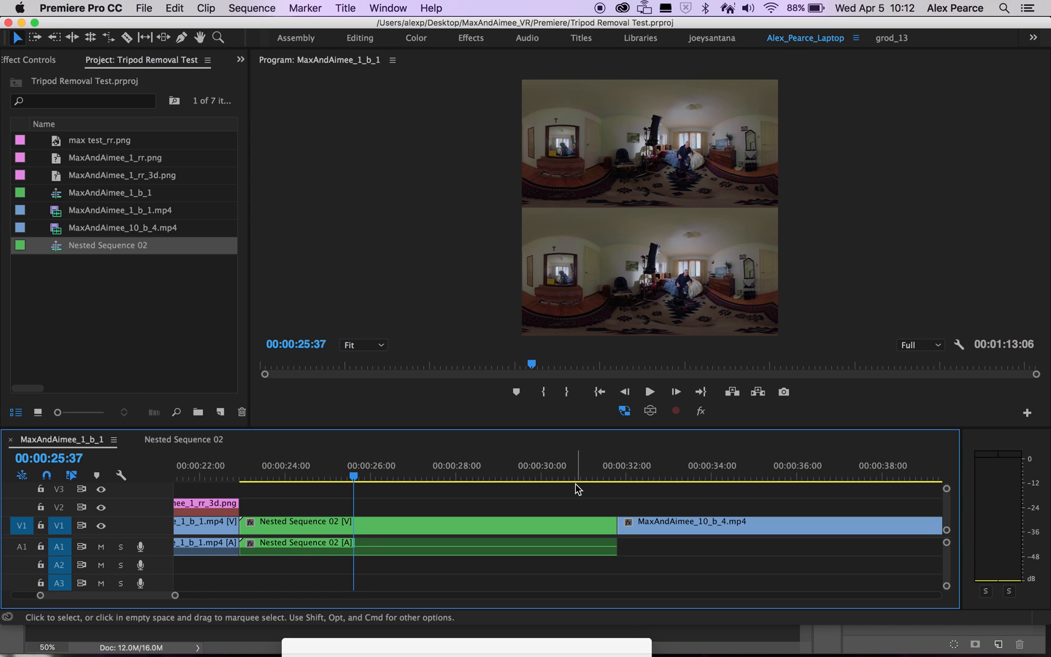
mouse_move(730, 327)
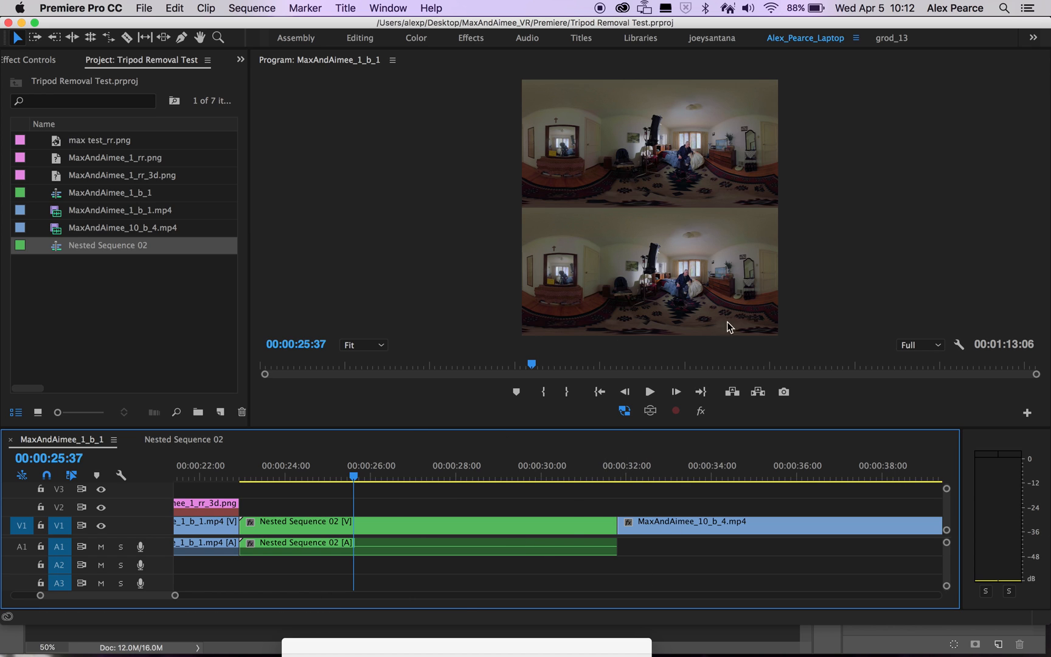